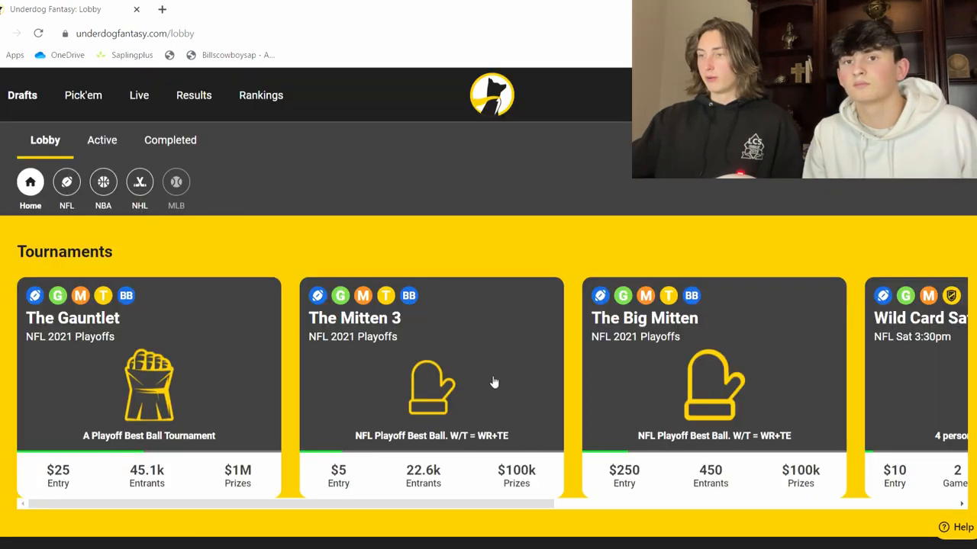
# - Enter The Mitten 3 playoff best-ball tournament draft room from the Drafts lobby
pyautogui.click(430, 382)
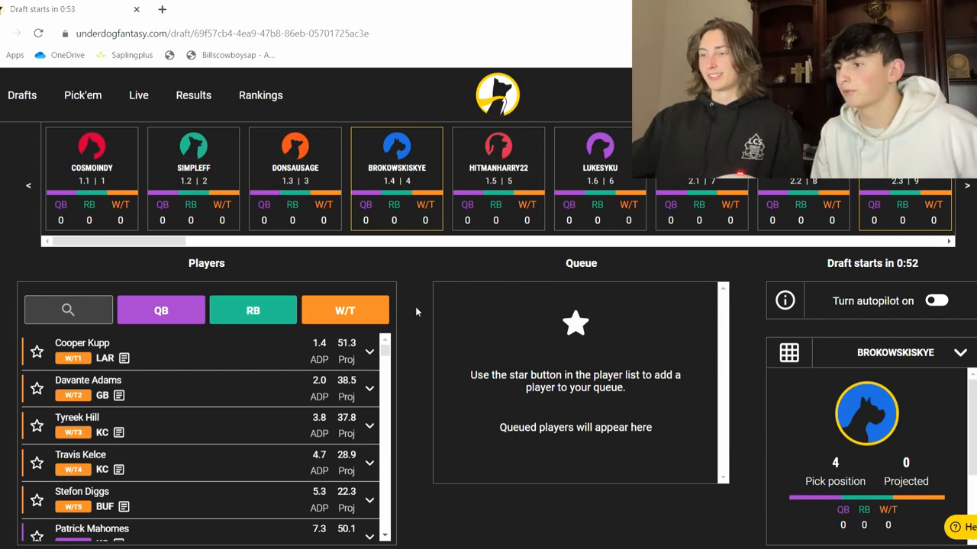
pyautogui.moveTo(252, 381)
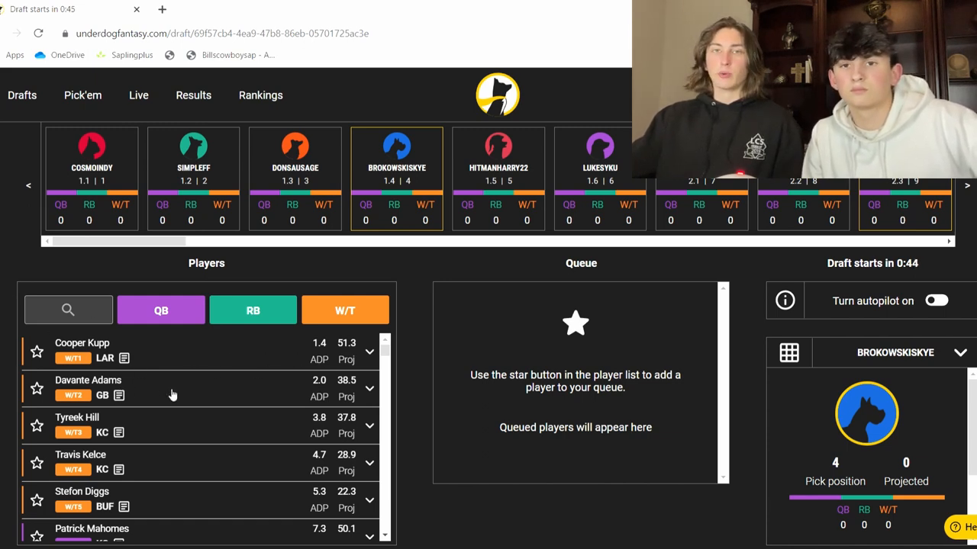
pyautogui.moveTo(136, 371)
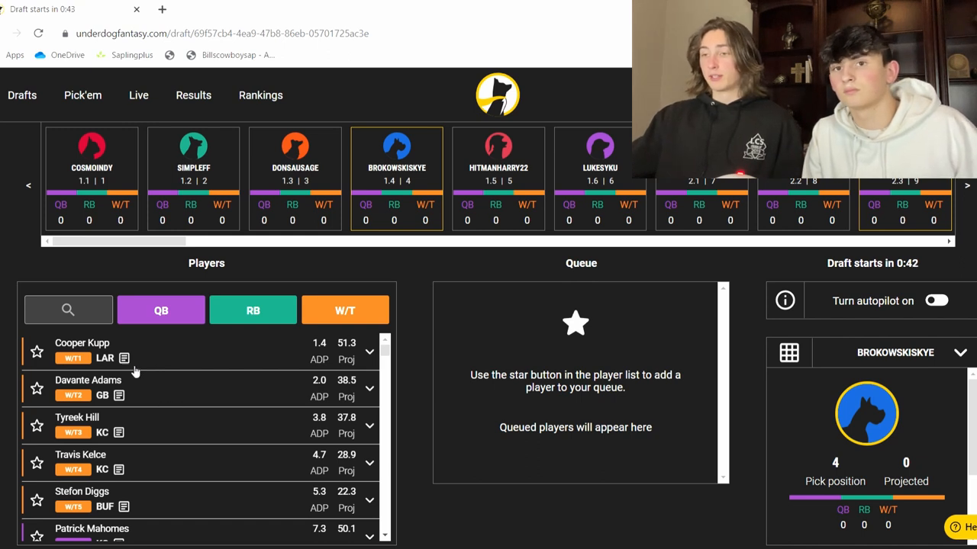
pyautogui.moveTo(176, 427)
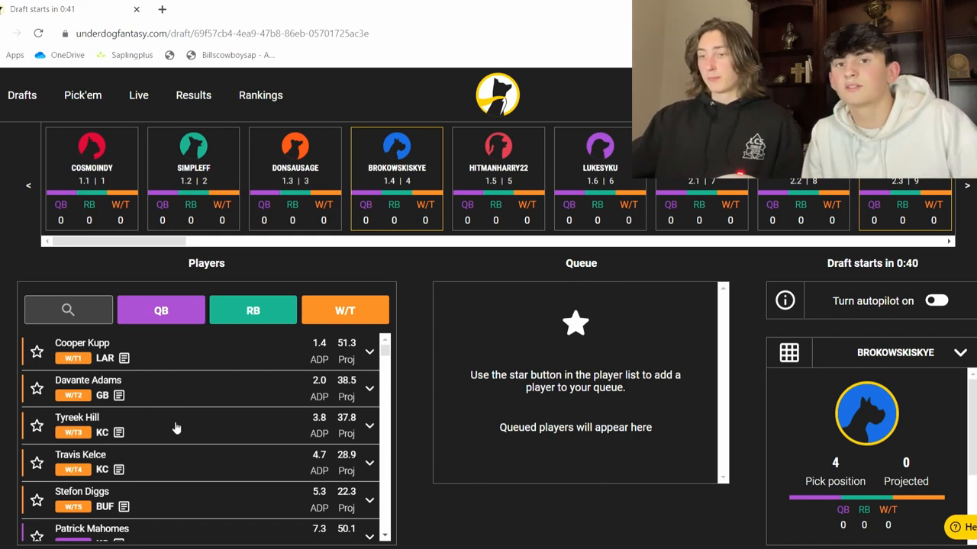
pyautogui.moveTo(226, 421)
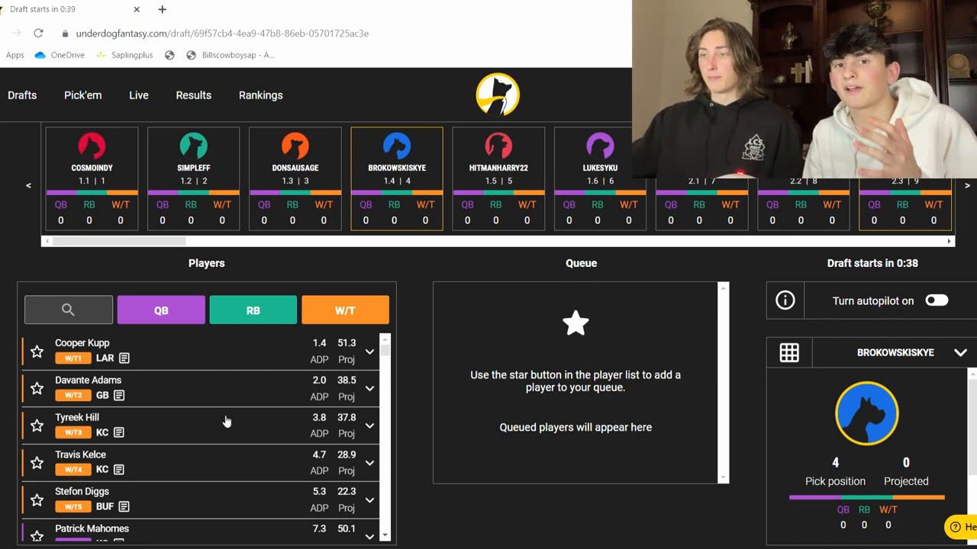
pyautogui.moveTo(448, 409)
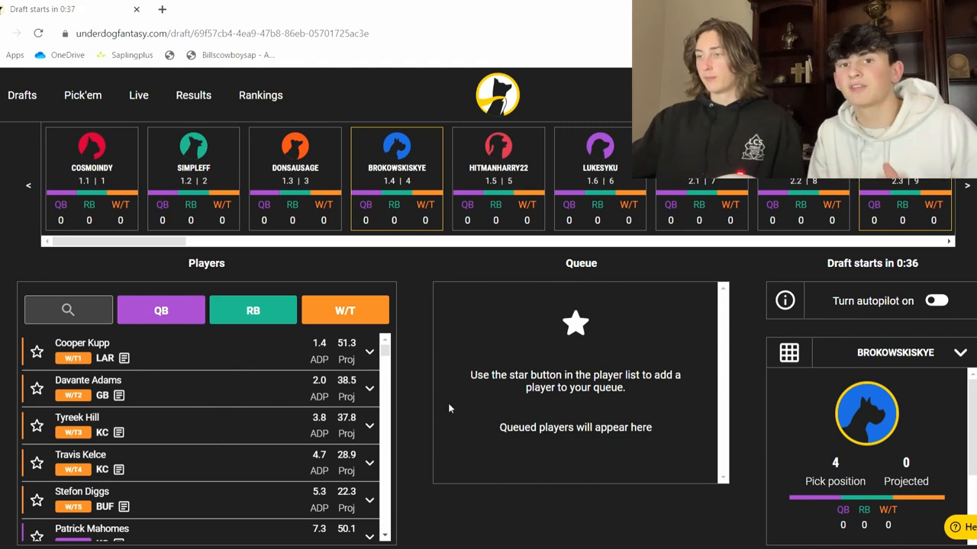
pyautogui.moveTo(415, 387)
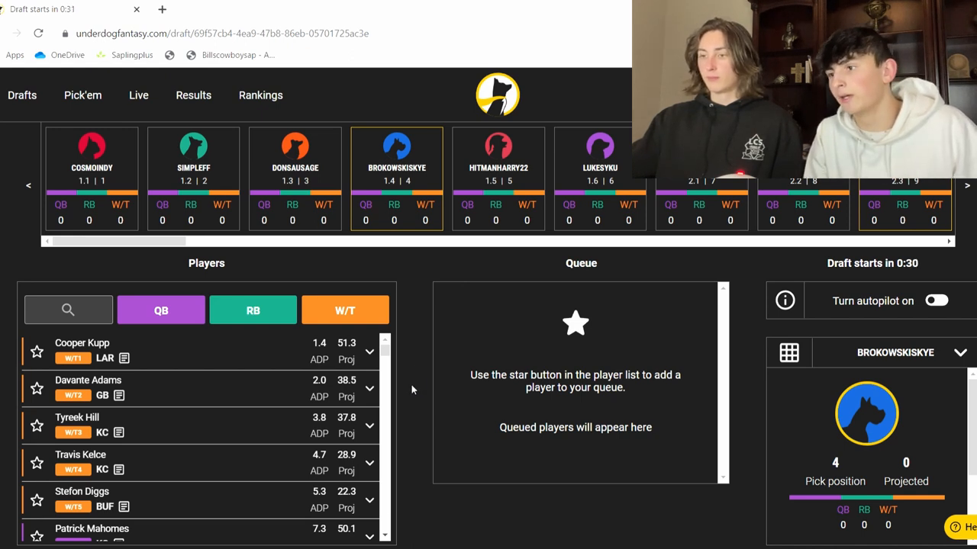
pyautogui.moveTo(407, 388)
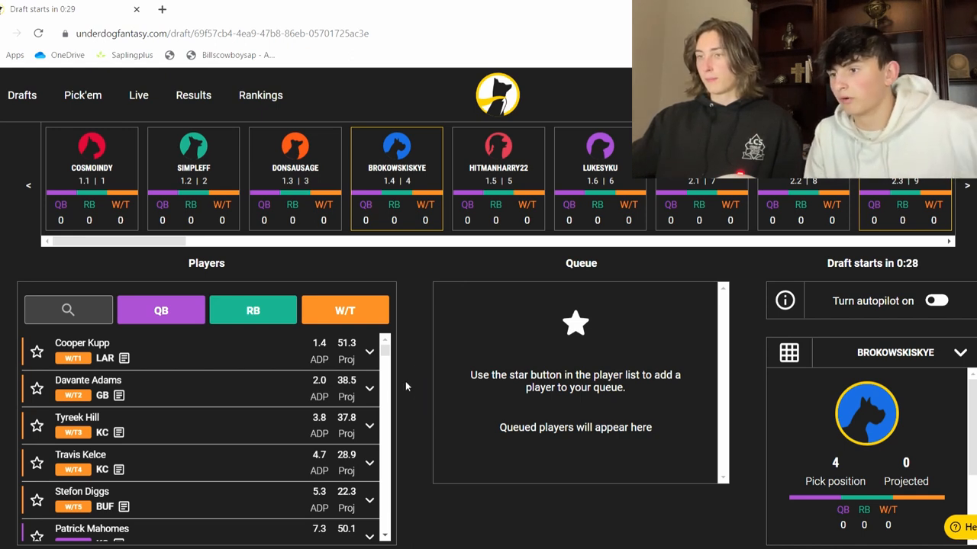
pyautogui.moveTo(156, 374)
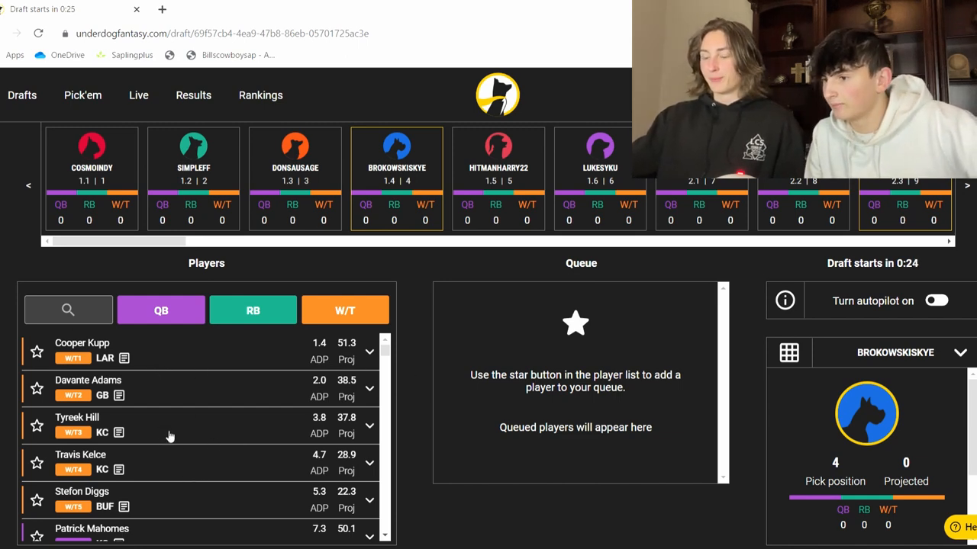
pyautogui.scroll(-3)
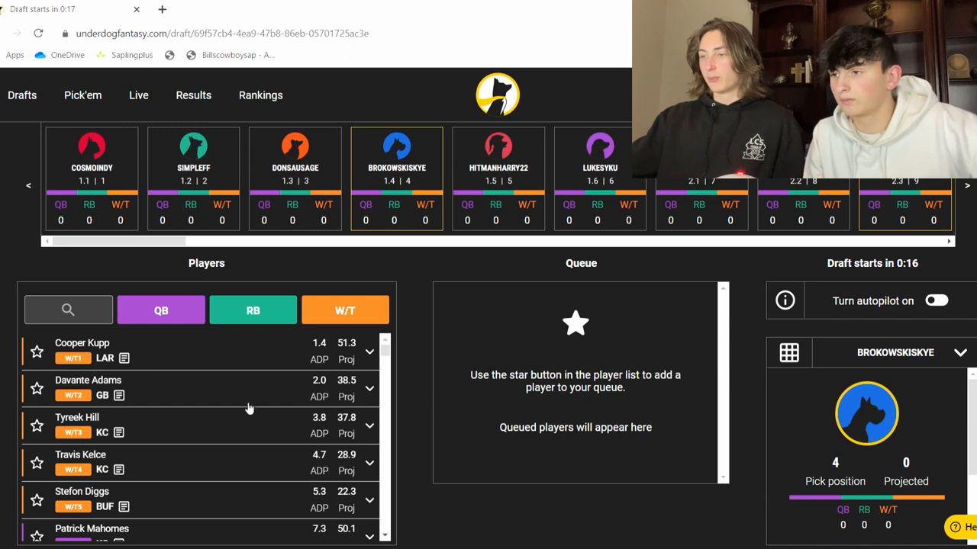
pyautogui.moveTo(420, 369)
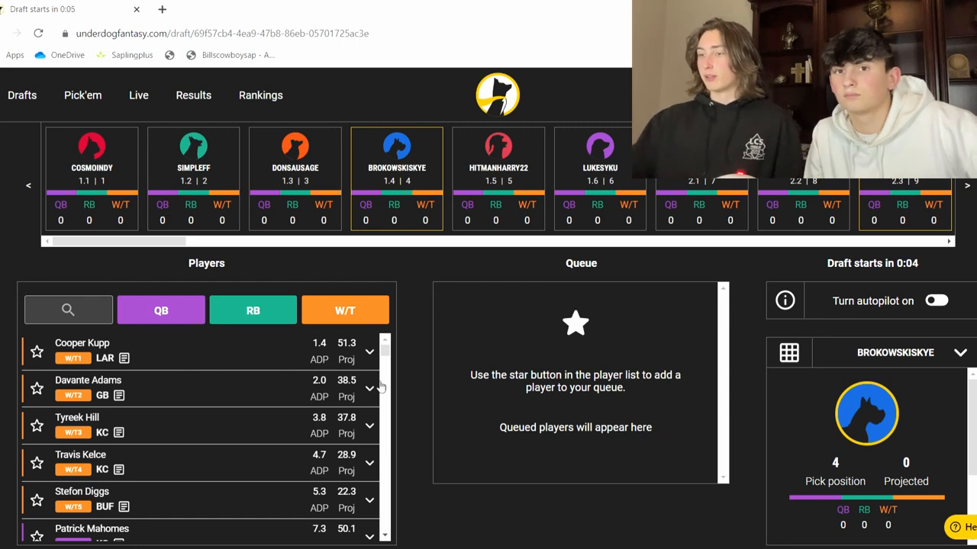
pyautogui.scroll(-3)
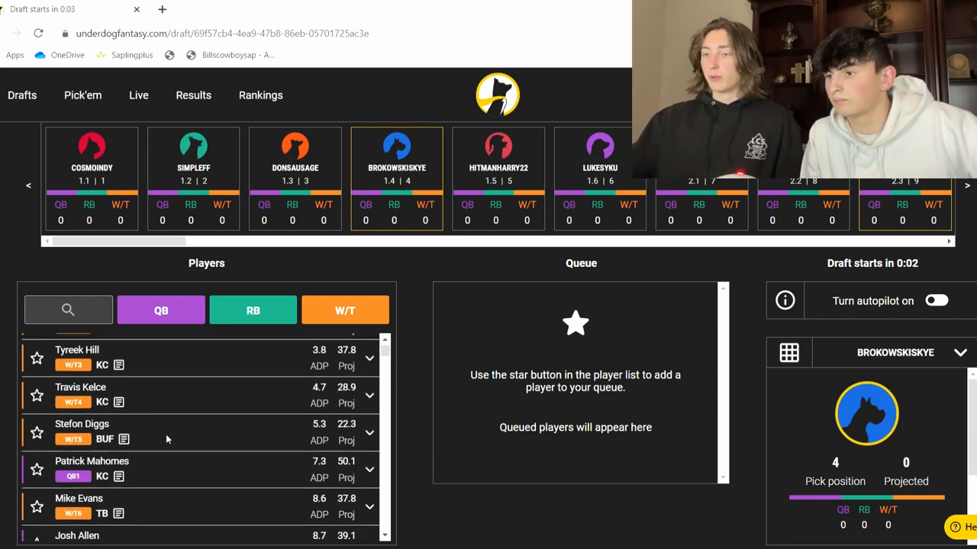
pyautogui.scroll(-3)
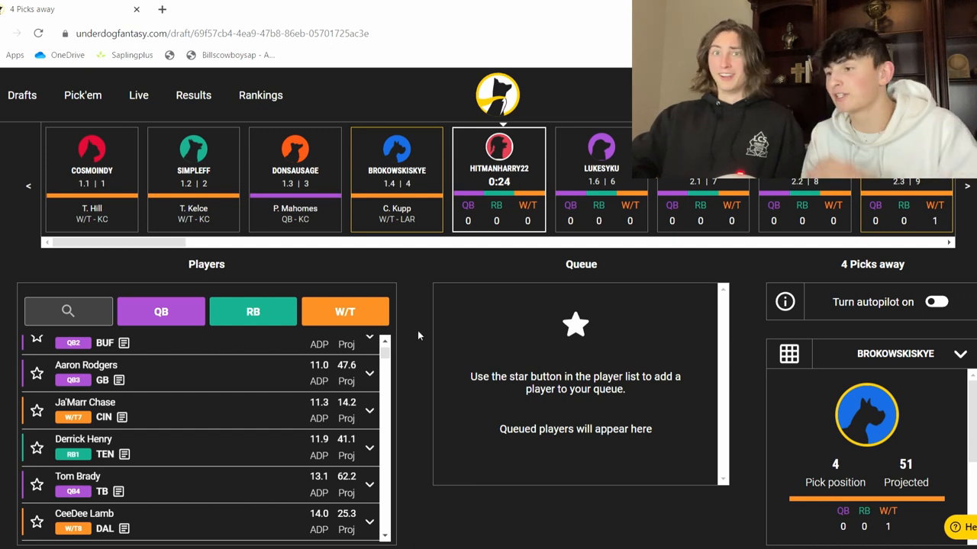
pyautogui.moveTo(406, 317)
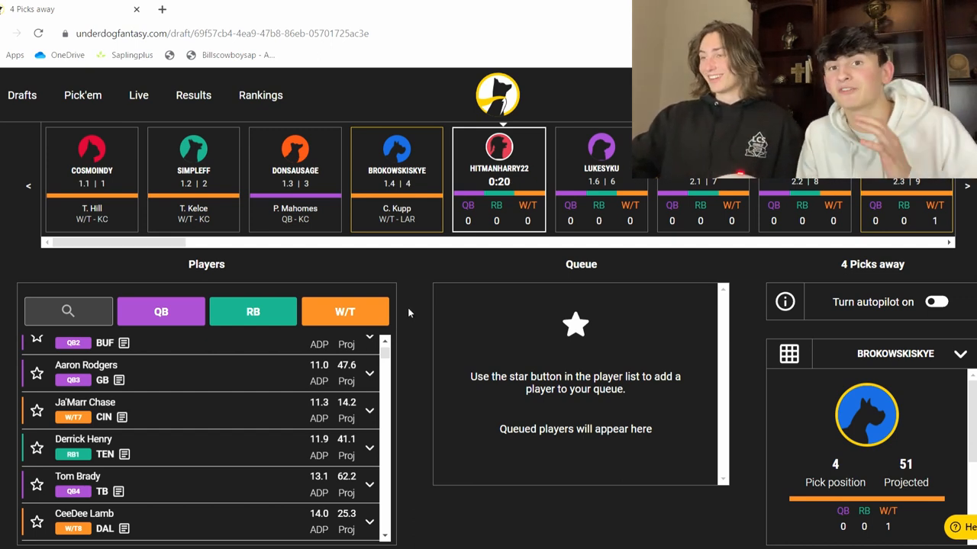
pyautogui.moveTo(409, 311)
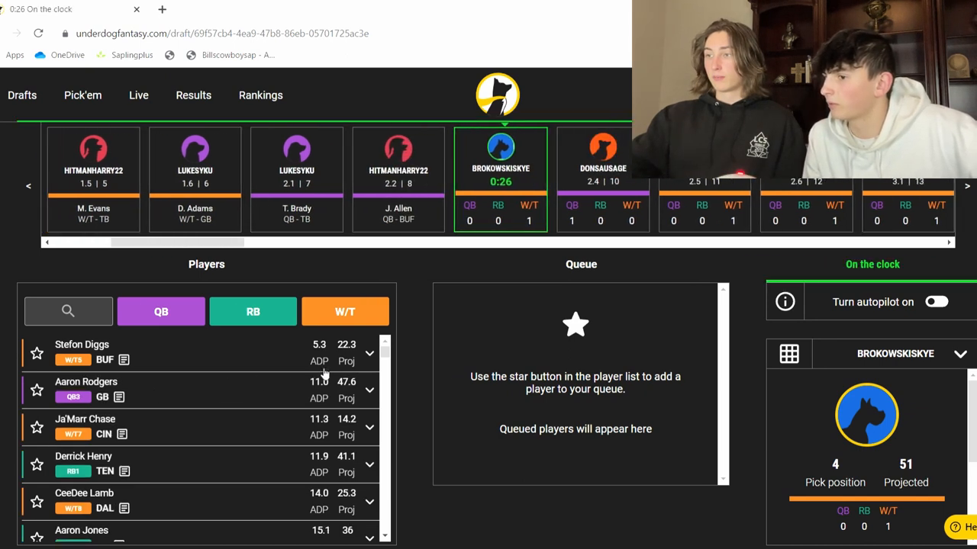
pyautogui.moveTo(412, 354)
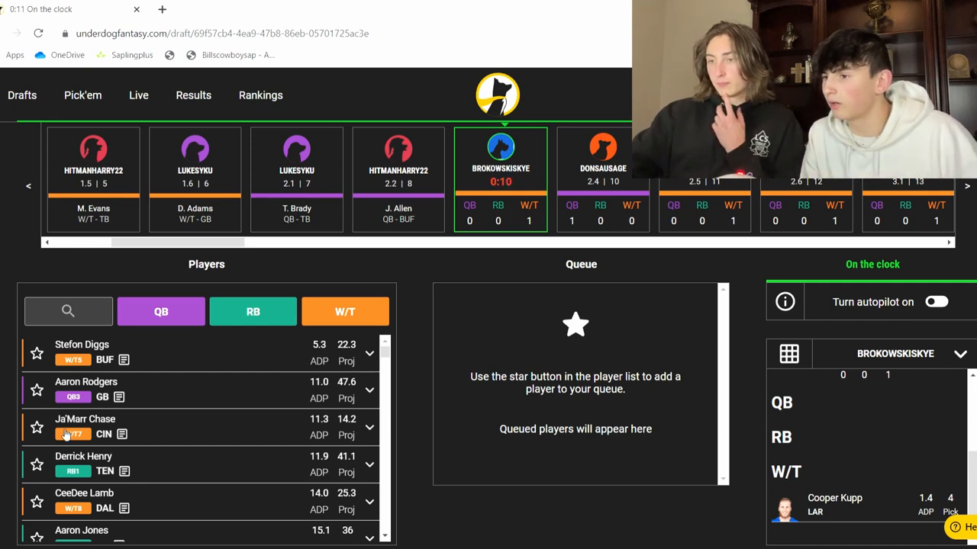
pyautogui.moveTo(162, 394)
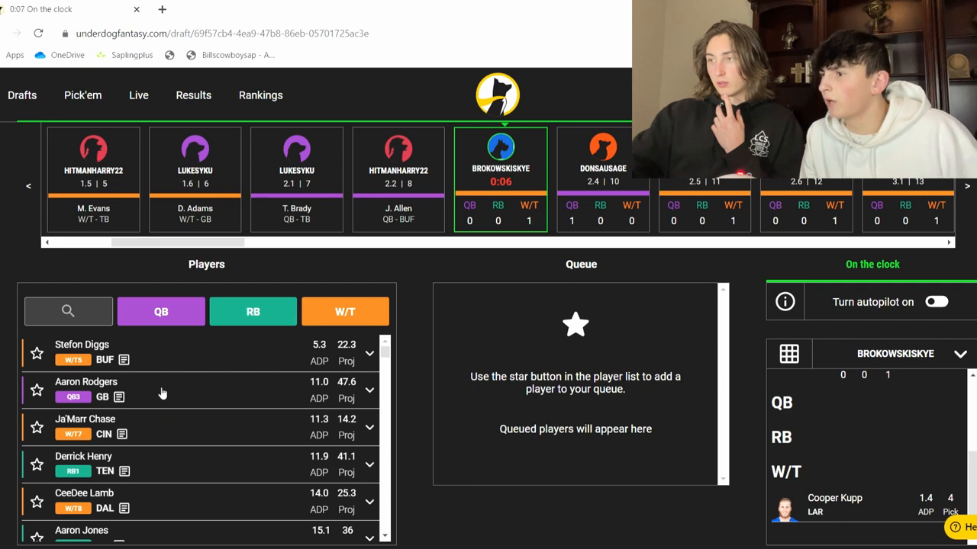
pyautogui.moveTo(40, 394)
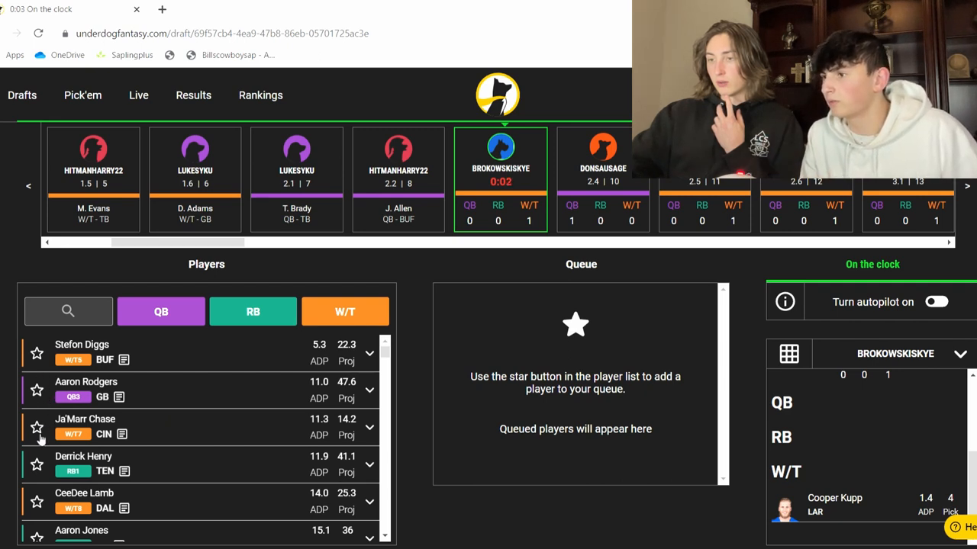
# - Queue Ja'Marr Chase as the second-round pick
pyautogui.click(37, 428)
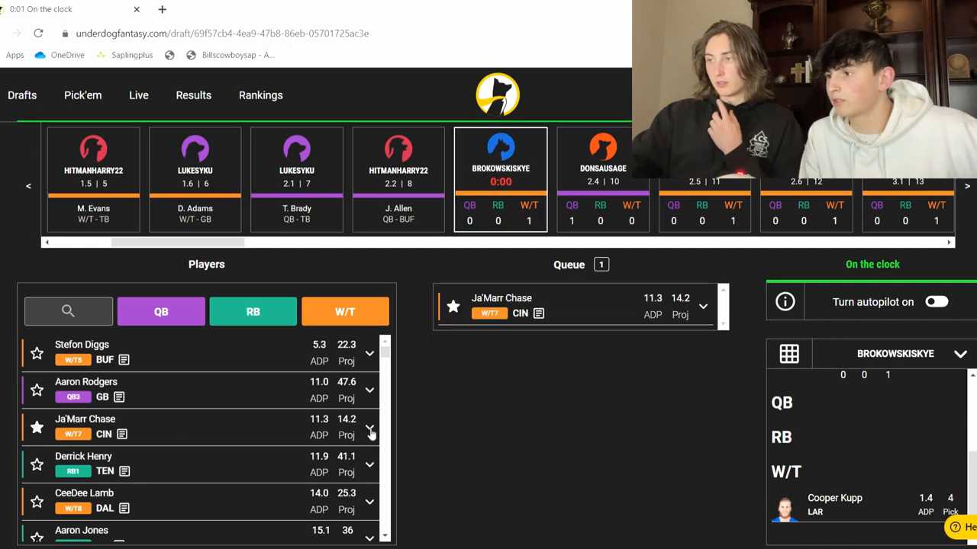
pyautogui.moveTo(410, 428)
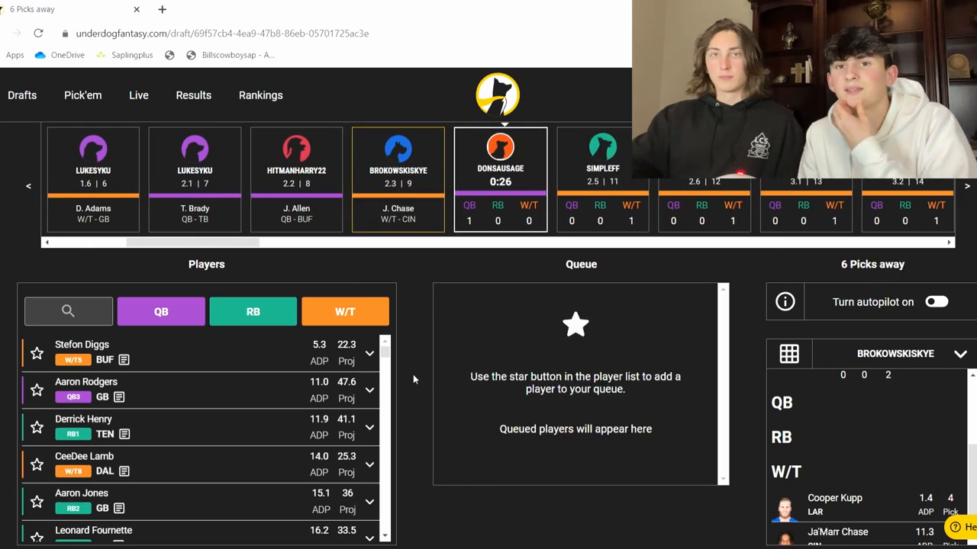
pyautogui.moveTo(232, 388)
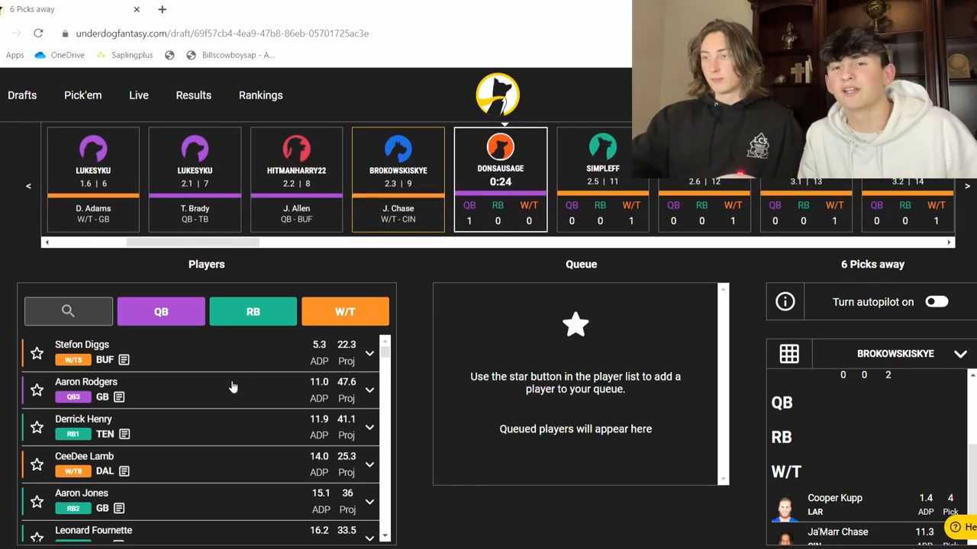
pyautogui.moveTo(445, 369)
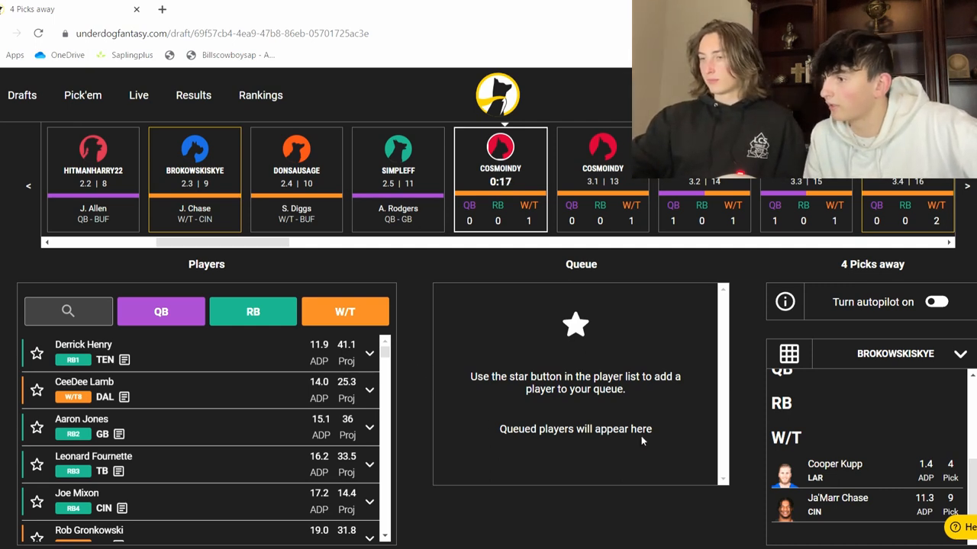
pyautogui.moveTo(445, 415)
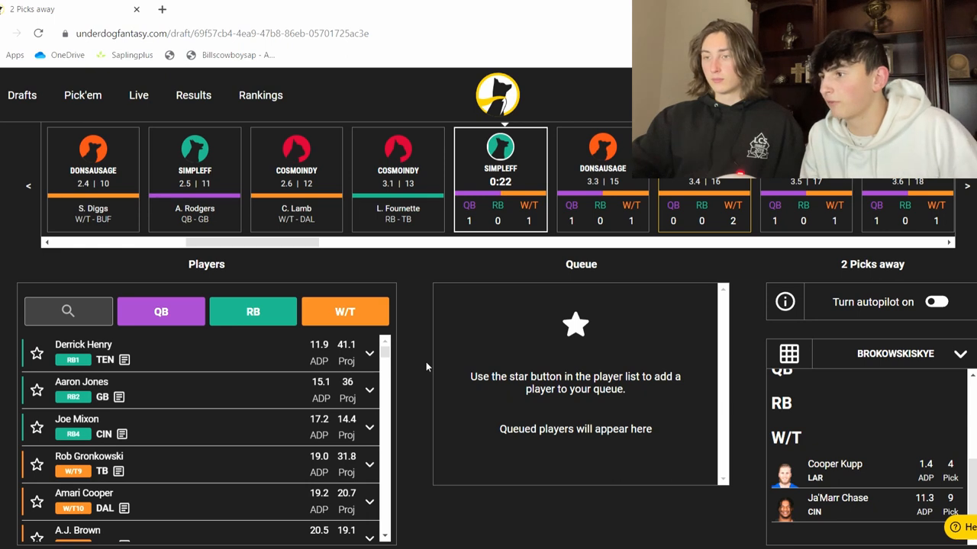
# - Browse quarterbacks and the full player list while waiting for the third-round turn
pyautogui.click(162, 311)
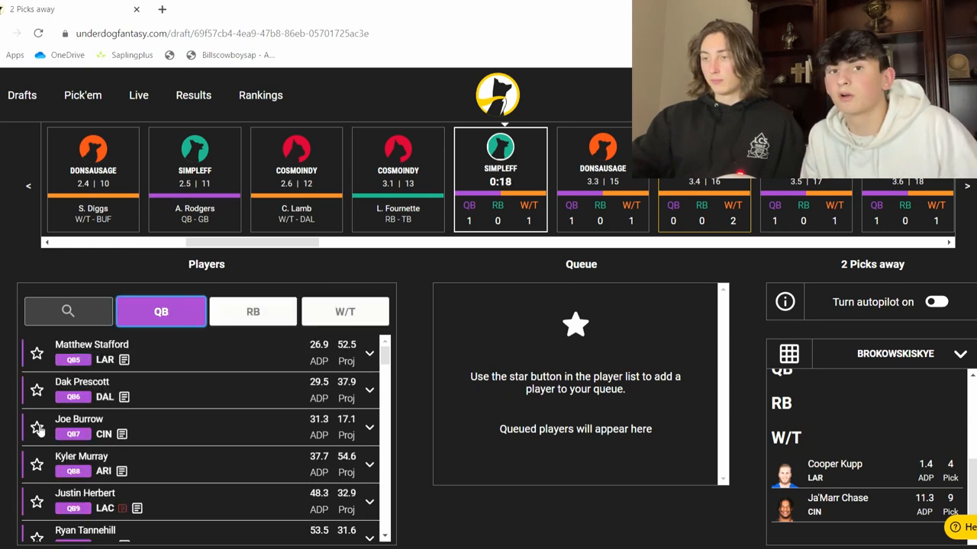
pyautogui.click(254, 311)
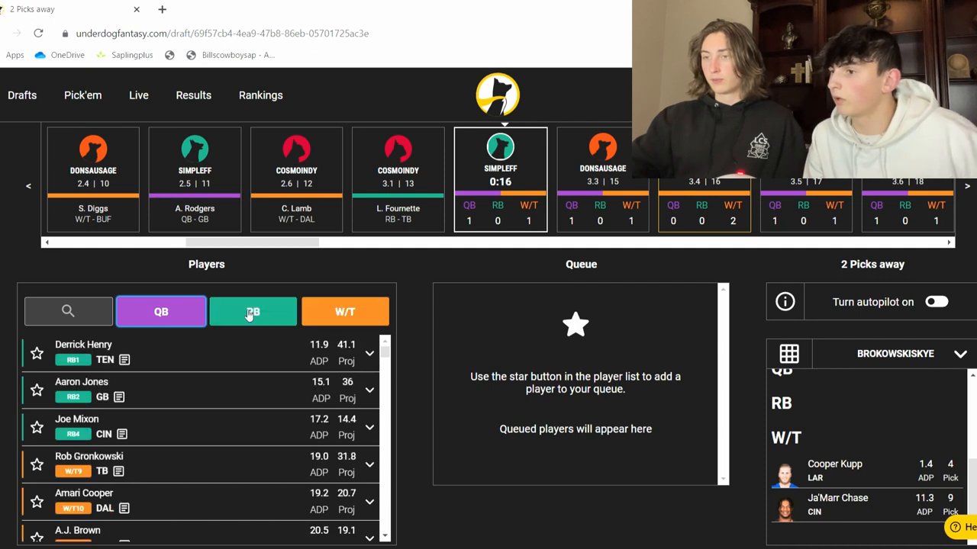
pyautogui.moveTo(167, 429)
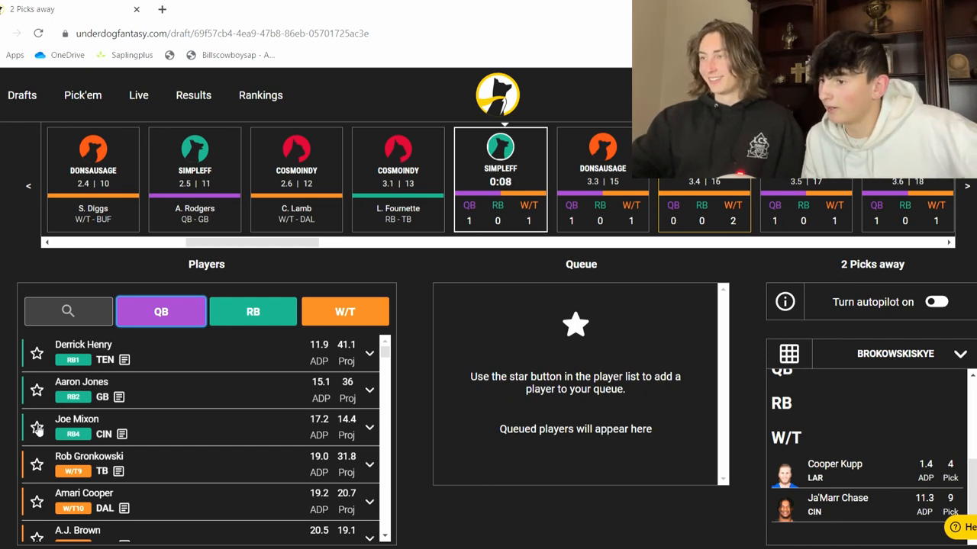
pyautogui.click(37, 428)
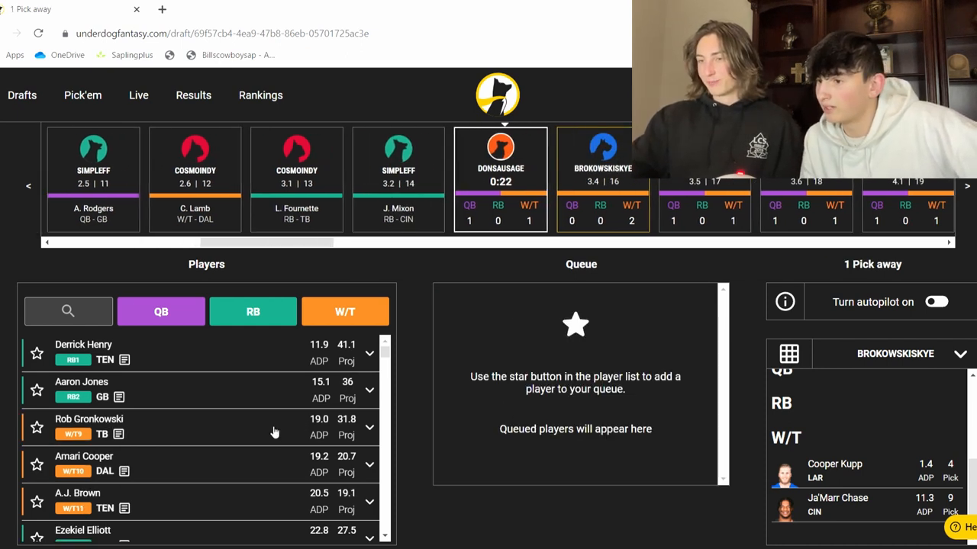
pyautogui.scroll(-3)
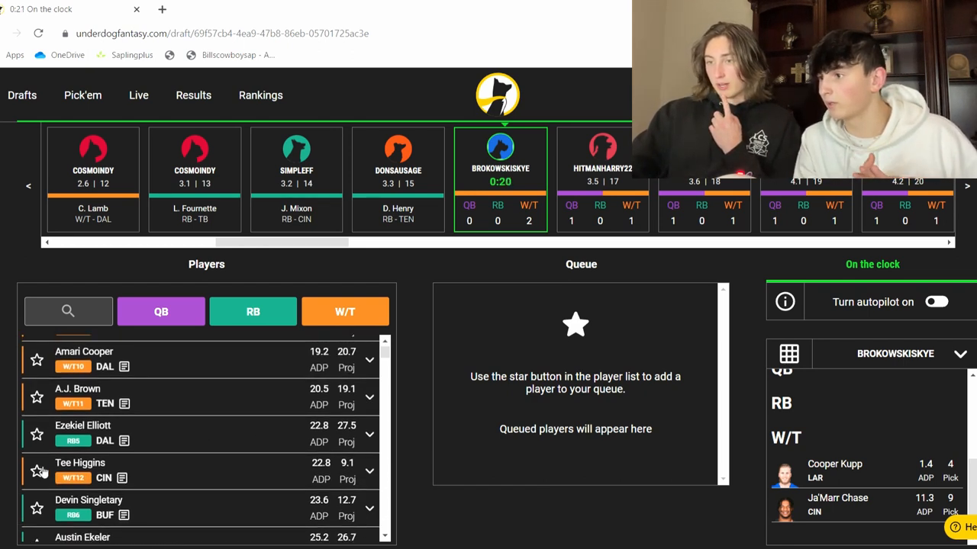
# - Queue Tee Higgins and draft him as the third-round pick
pyautogui.click(37, 470)
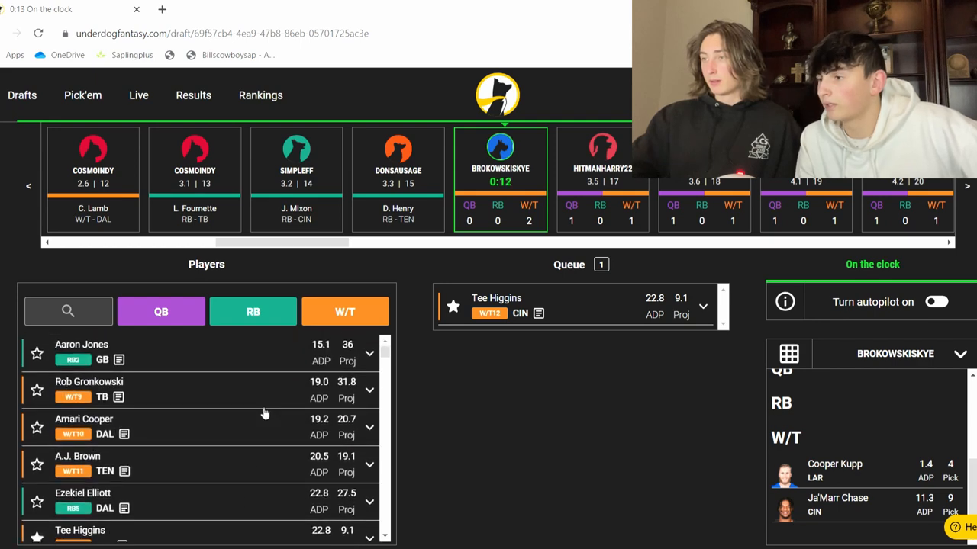
pyautogui.moveTo(598, 321)
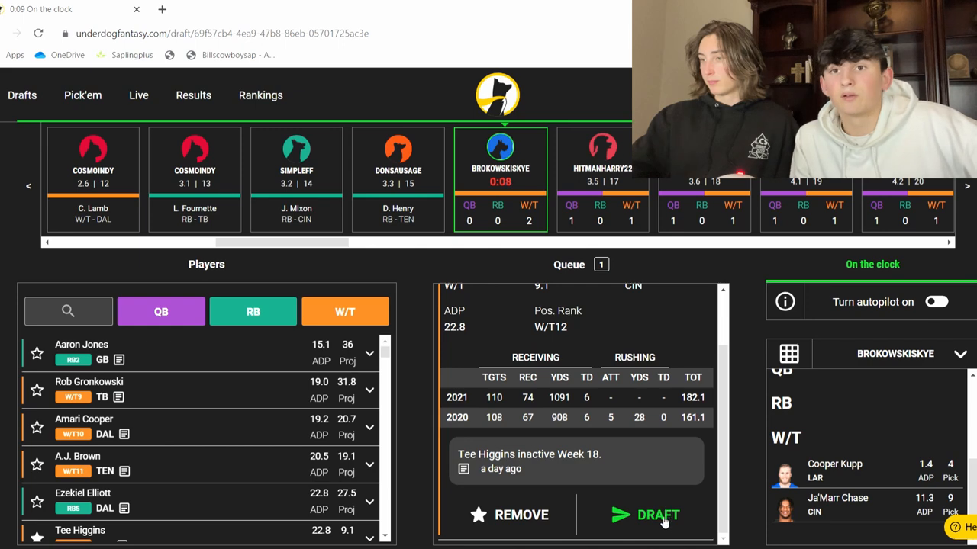
pyautogui.click(658, 514)
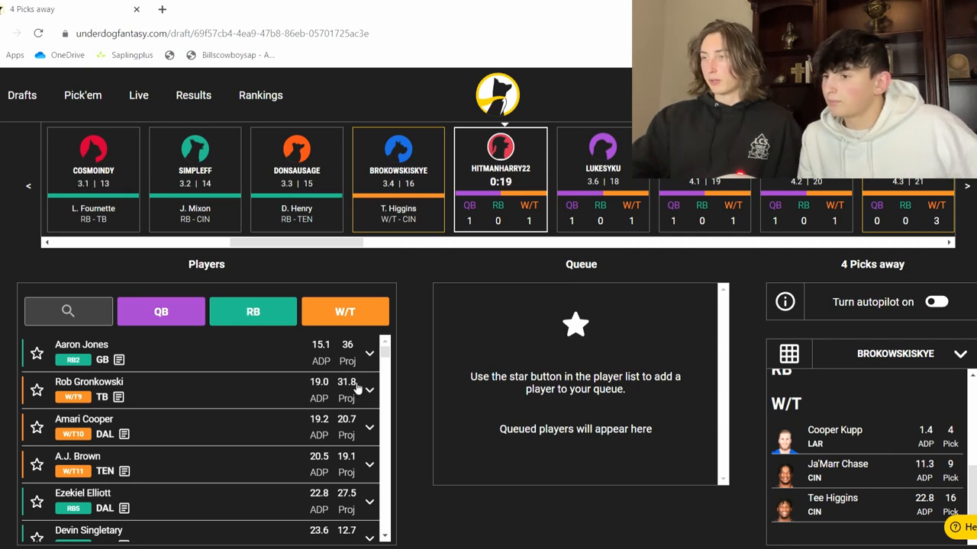
# - Browse quarterbacks, then remove Matthew Stafford and Joe Burrow from the queue
pyautogui.click(162, 312)
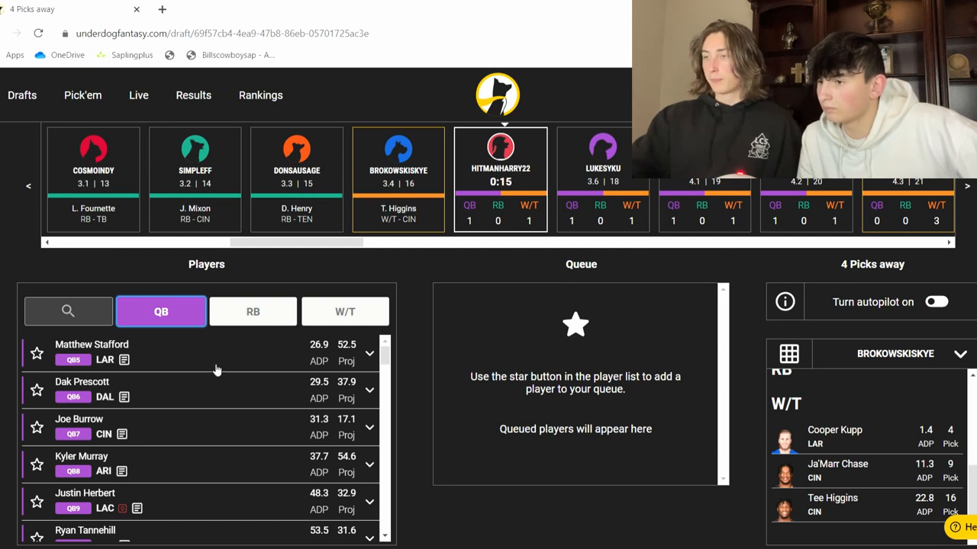
pyautogui.moveTo(151, 382)
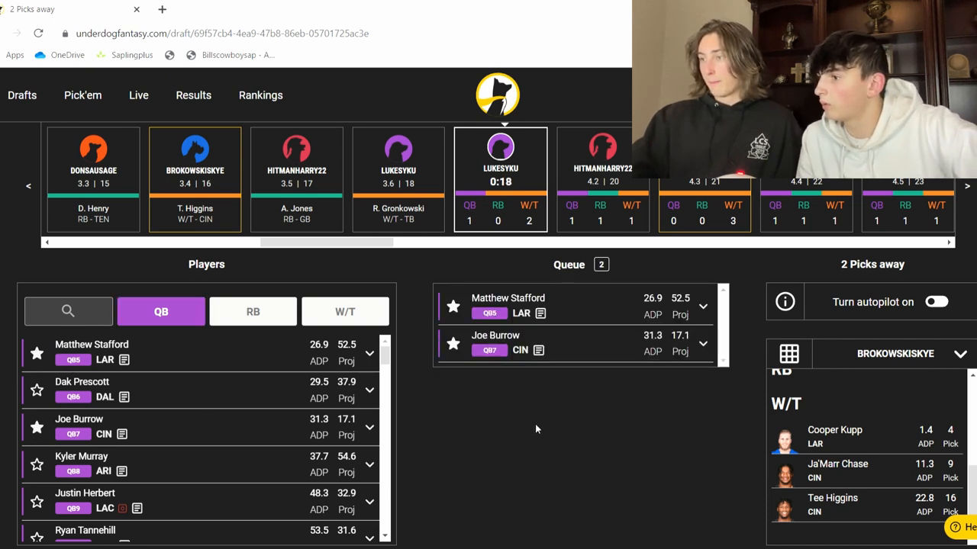
pyautogui.moveTo(624, 443)
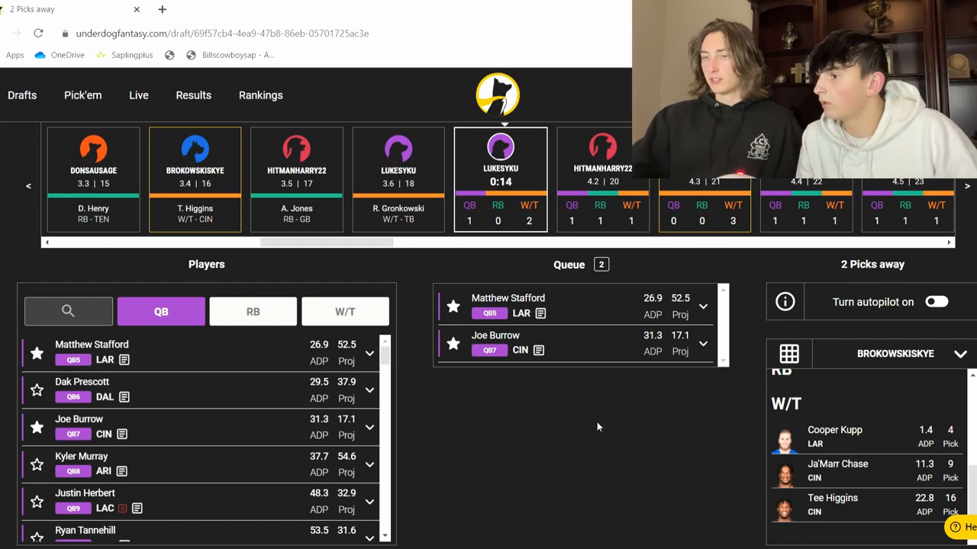
pyautogui.click(253, 312)
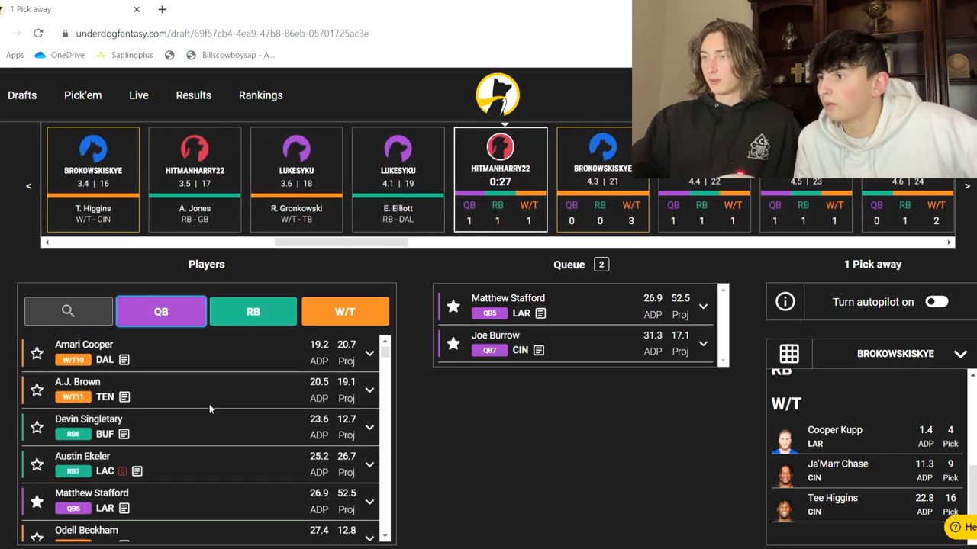
pyautogui.moveTo(318, 415)
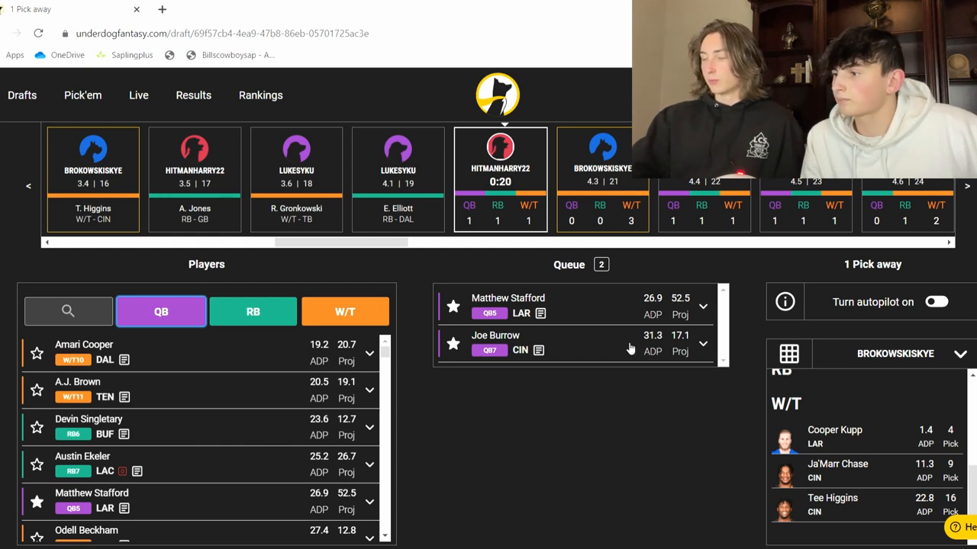
pyautogui.moveTo(607, 302)
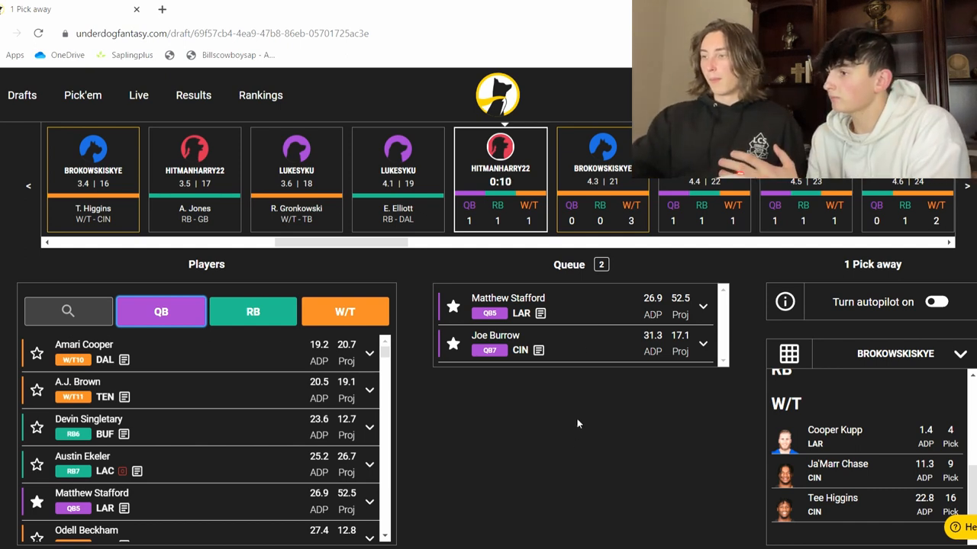
pyautogui.moveTo(446, 311)
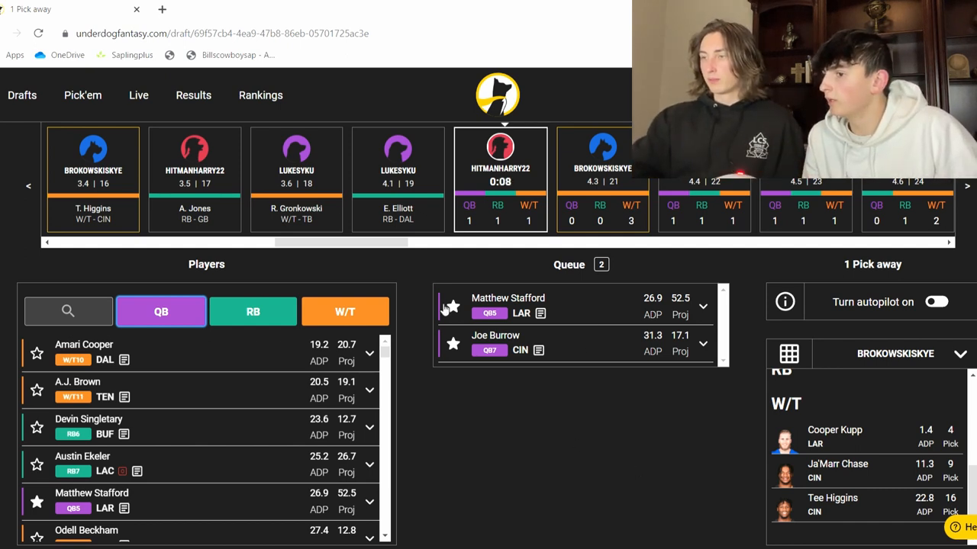
pyautogui.click(452, 305)
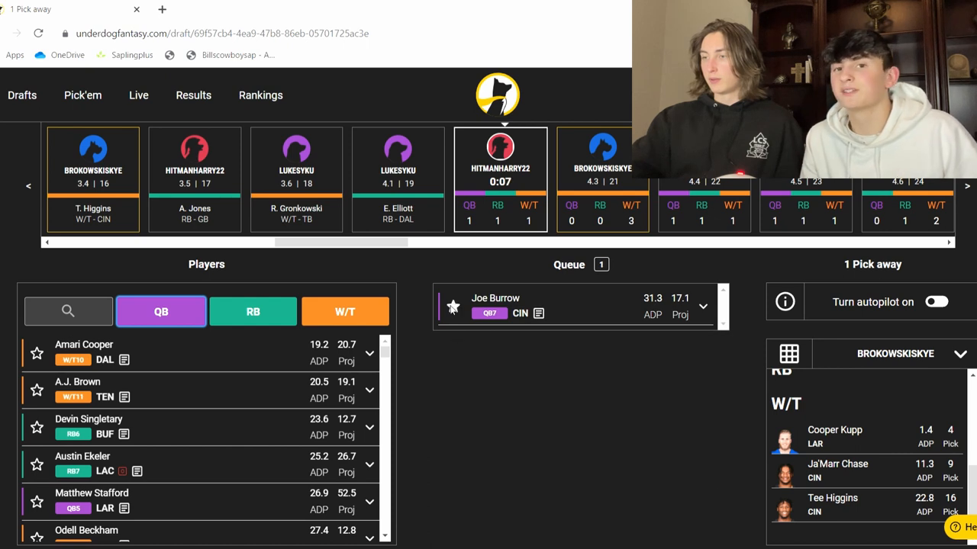
pyautogui.click(451, 307)
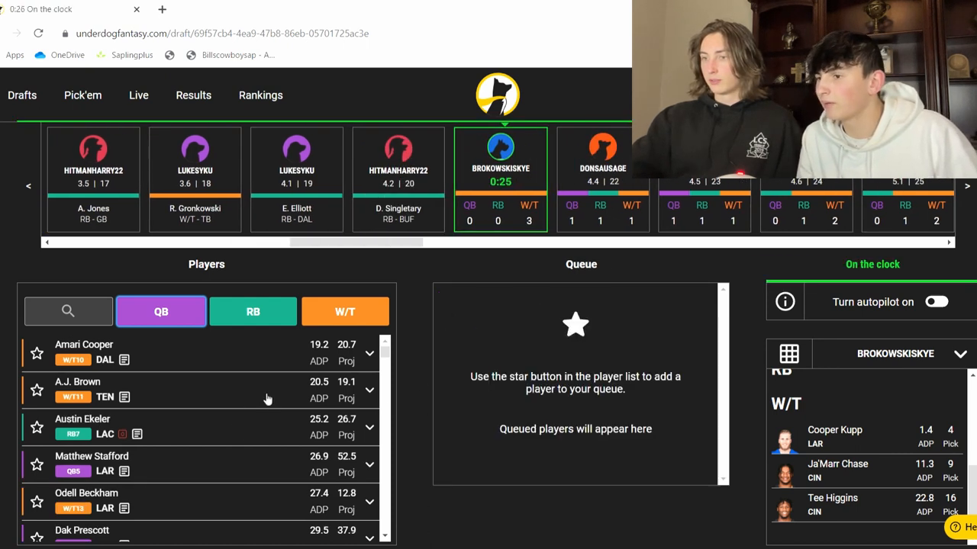
# - Filter to quarterbacks, queue Joe Burrow and draft him as the fourth-round pick
pyautogui.click(162, 311)
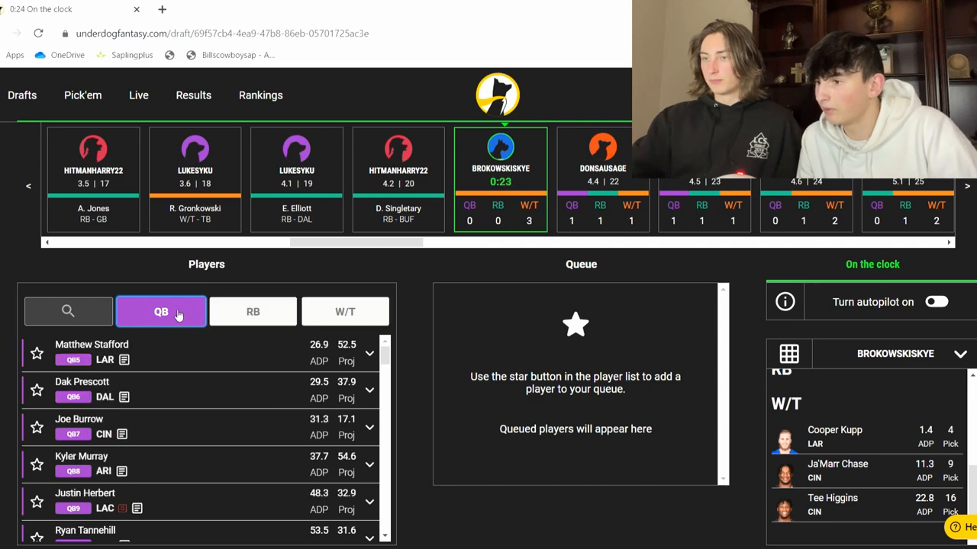
pyautogui.moveTo(26, 360)
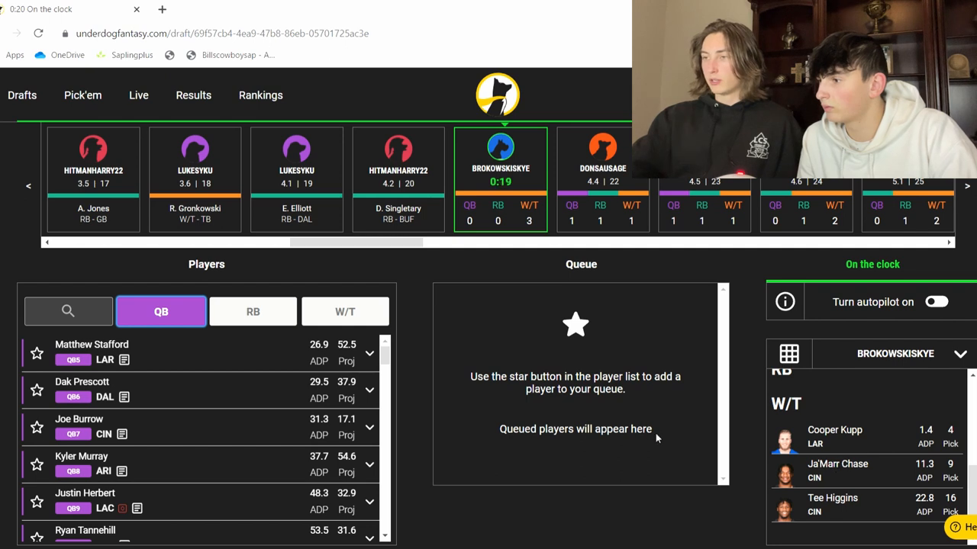
pyautogui.moveTo(3, 428)
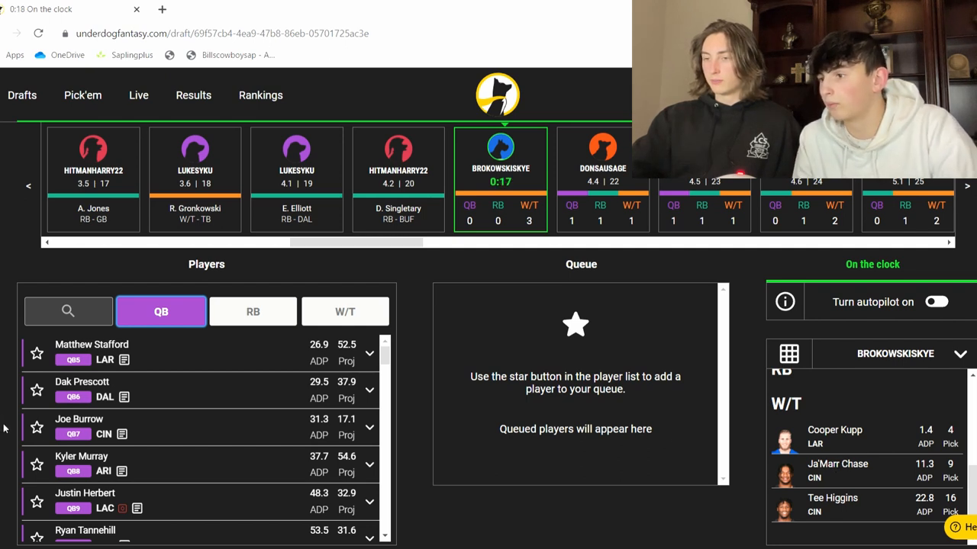
pyautogui.click(36, 428)
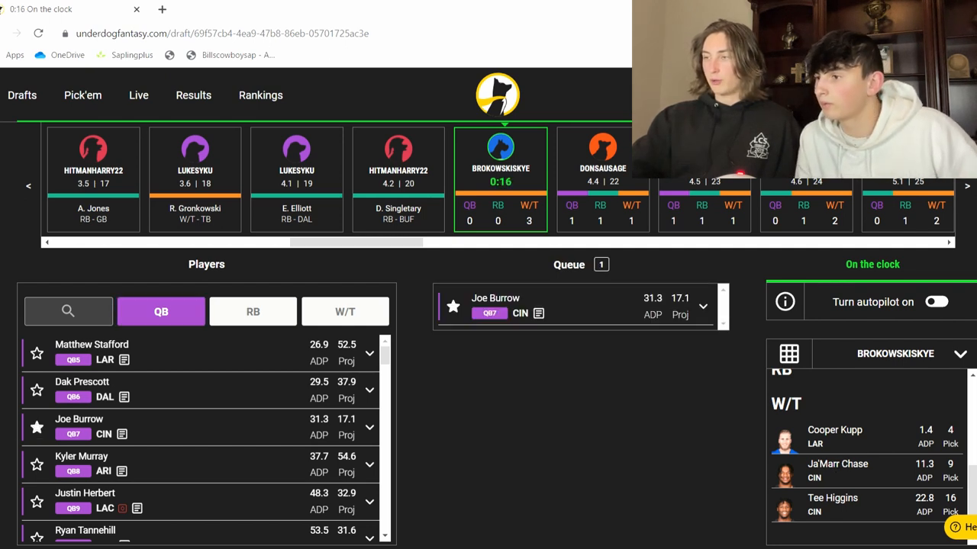
pyautogui.moveTo(656, 359)
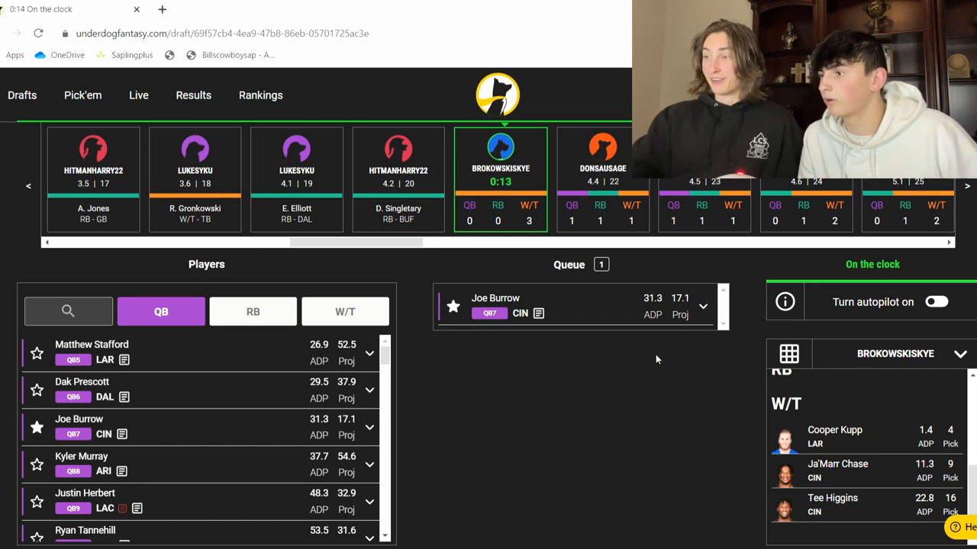
pyautogui.moveTo(611, 314)
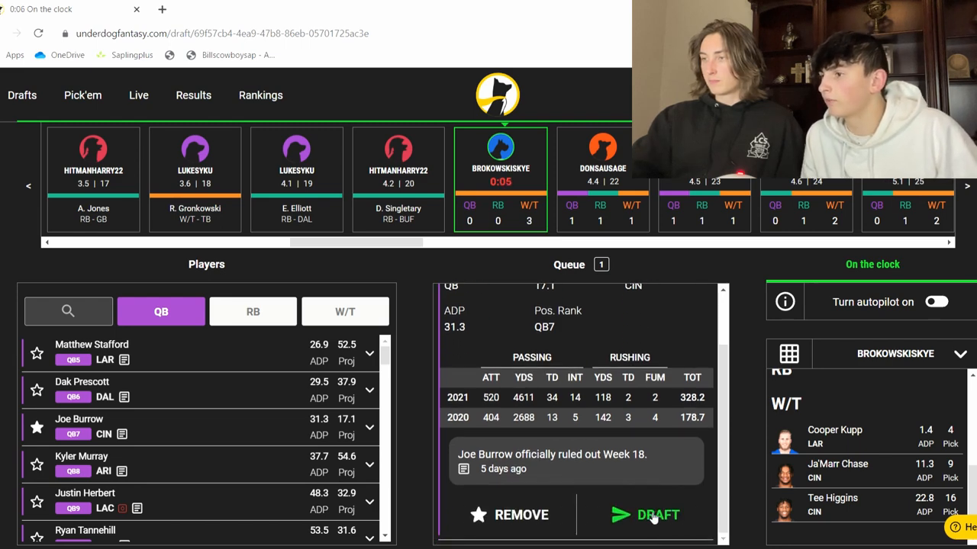
pyautogui.click(658, 515)
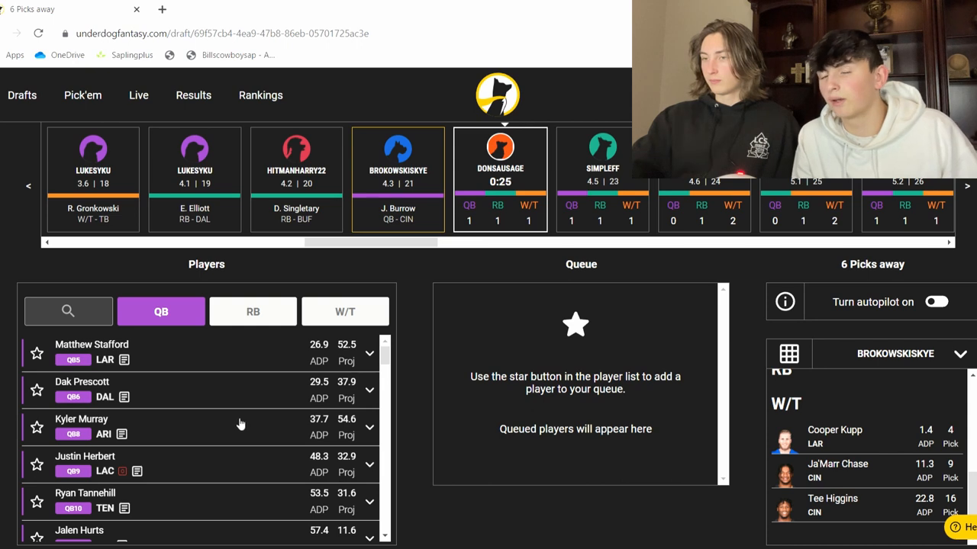
# - Browse all available players, then narrow the list to running backs
pyautogui.click(345, 312)
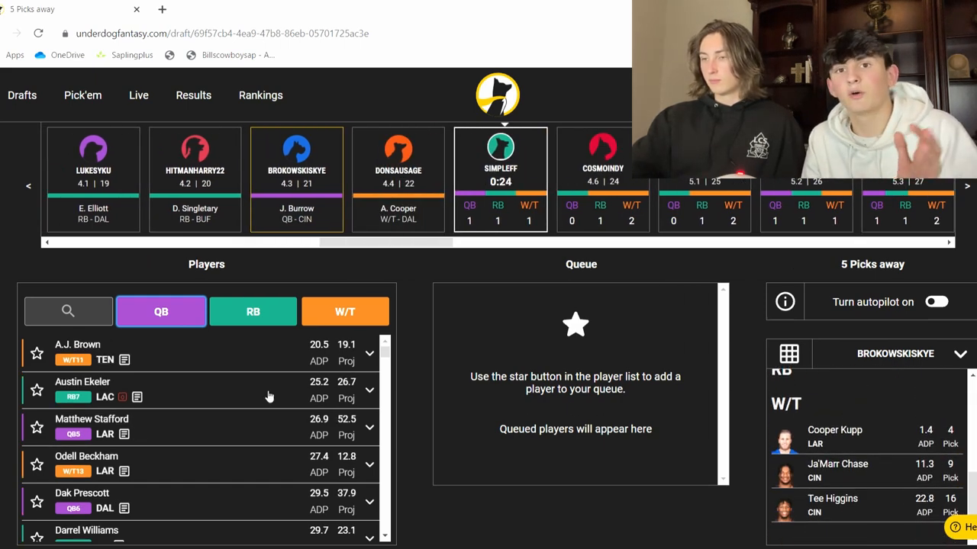
pyautogui.scroll(-3)
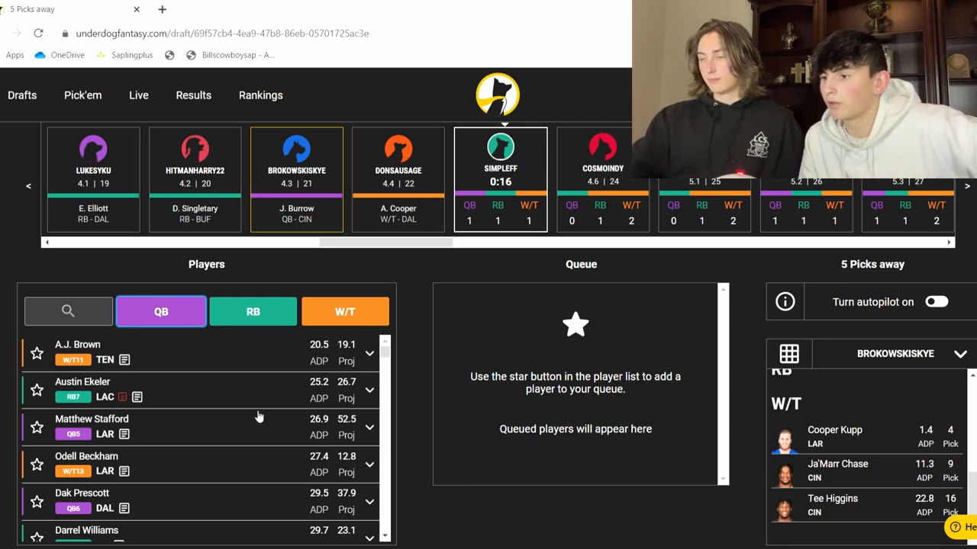
pyautogui.moveTo(256, 412)
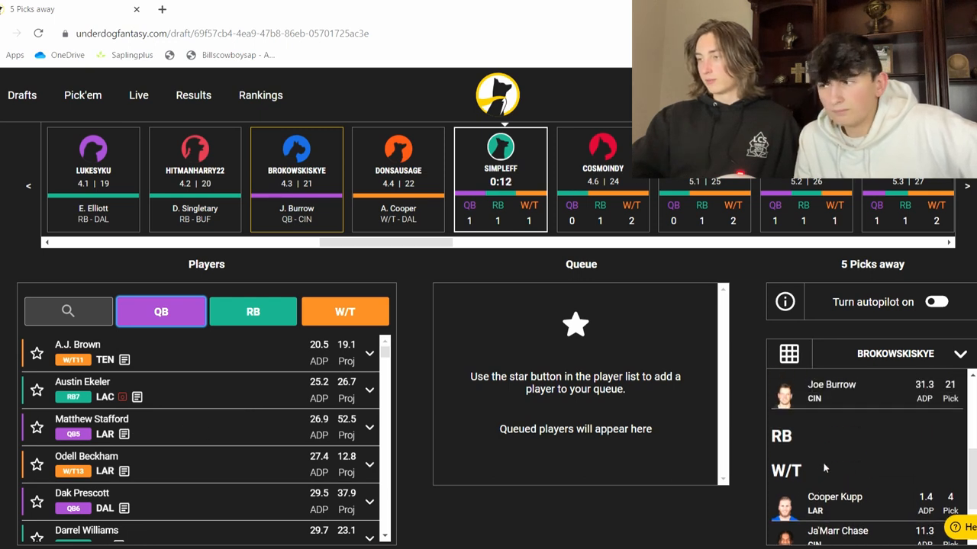
pyautogui.scroll(-3)
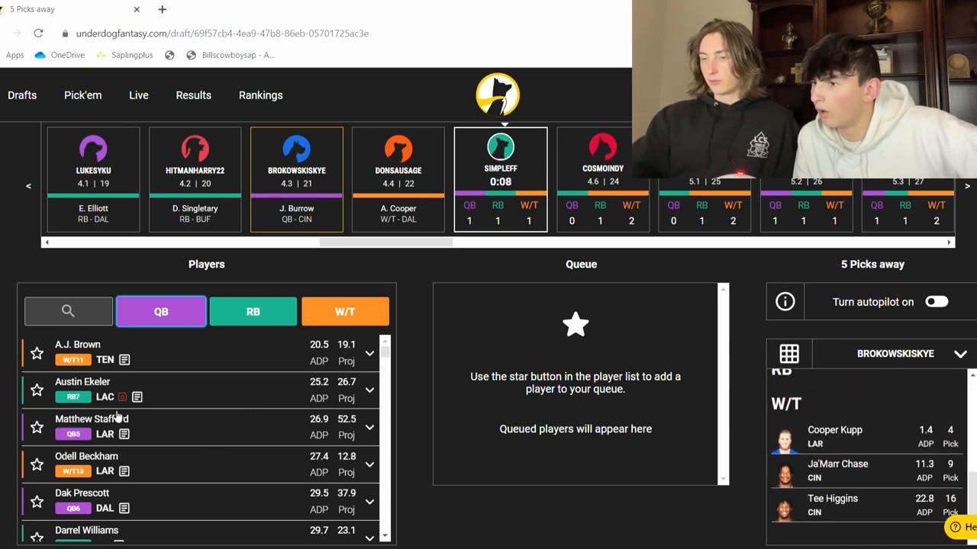
pyautogui.moveTo(198, 397)
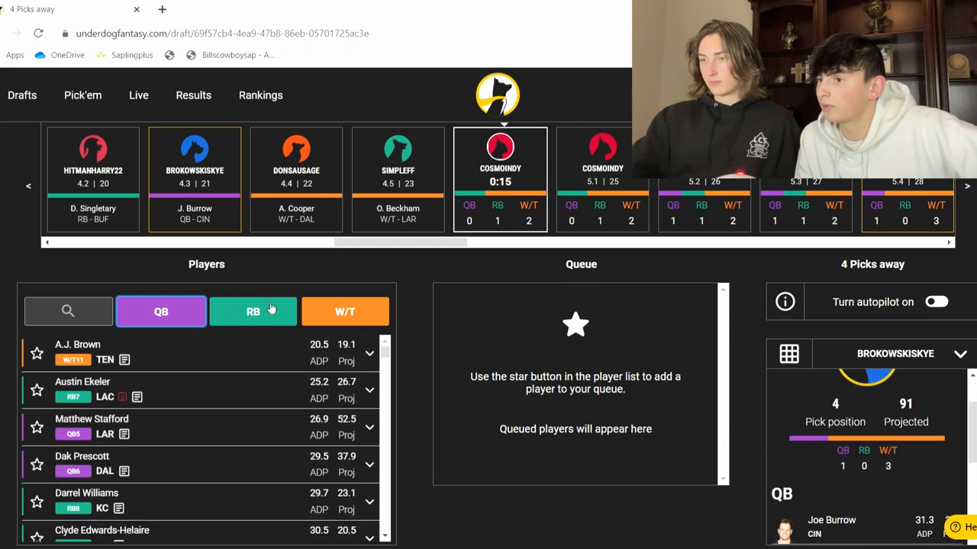
pyautogui.click(253, 311)
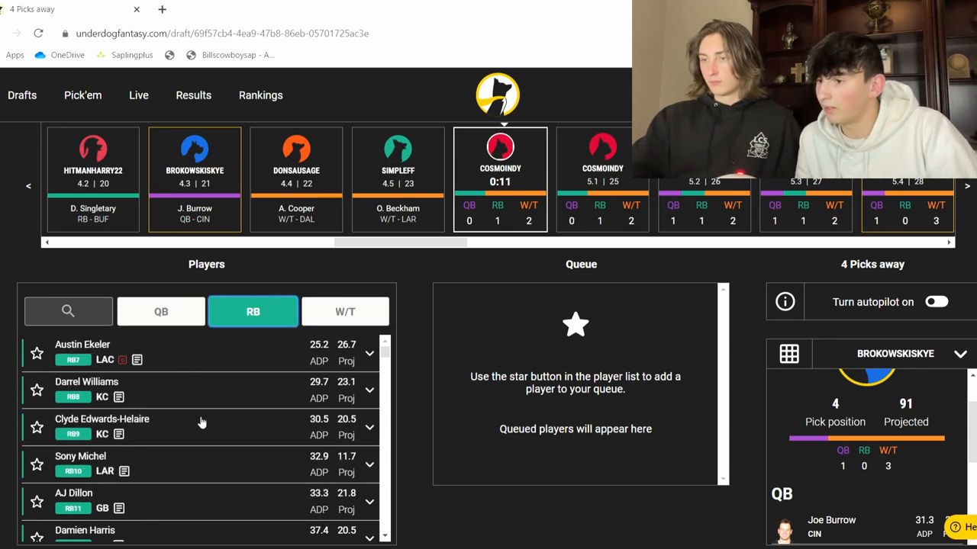
pyautogui.scroll(-3)
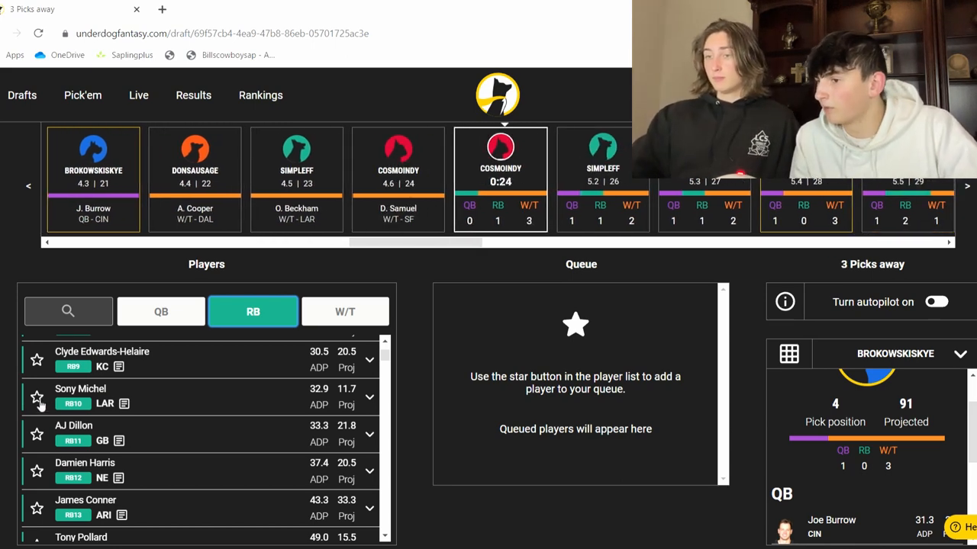
# - Queue Sony Michel and draft him as the fifth pick when the turn arrives
pyautogui.click(37, 398)
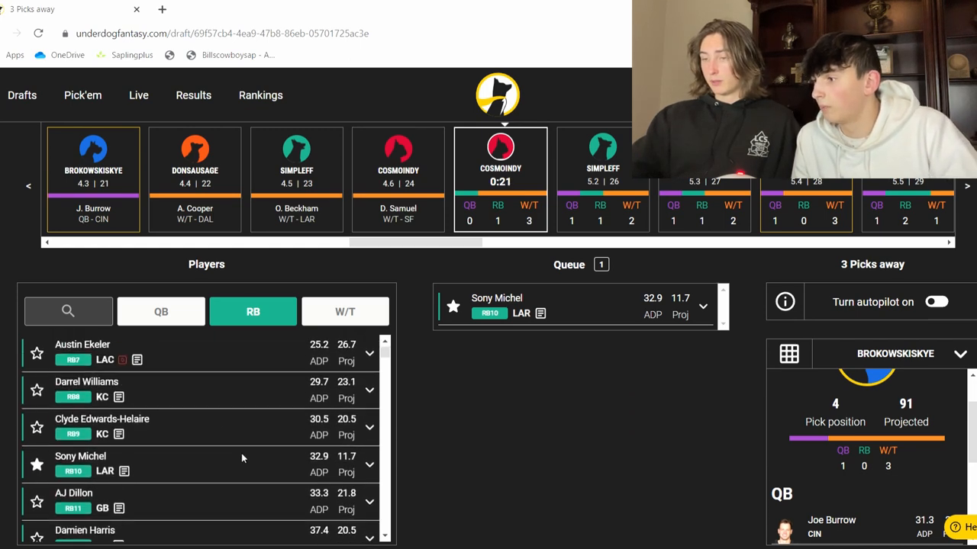
pyautogui.click(345, 311)
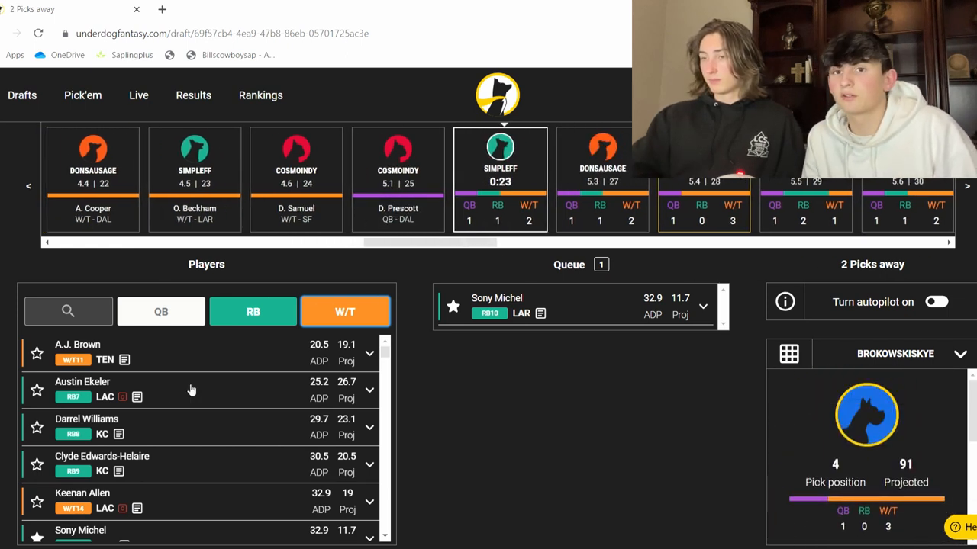
pyautogui.moveTo(489, 402)
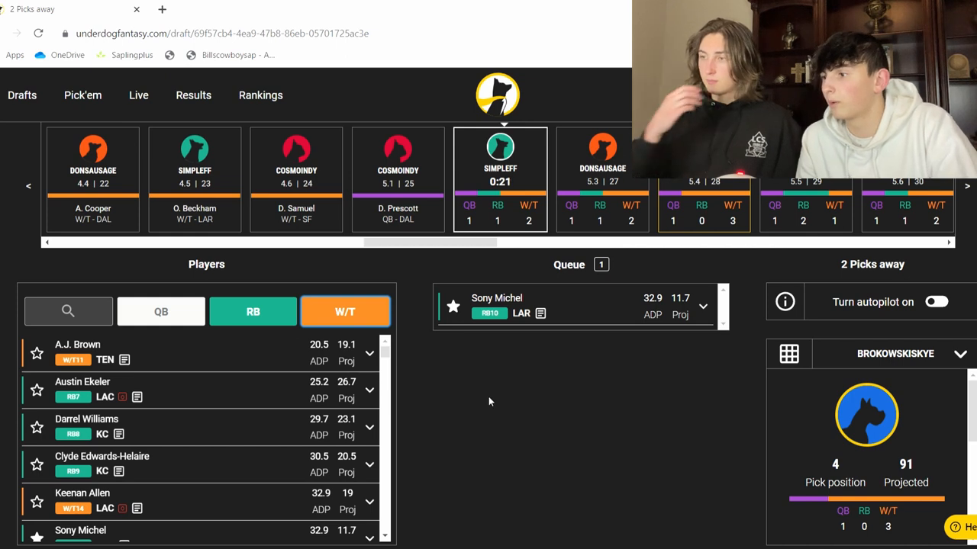
pyautogui.moveTo(481, 398)
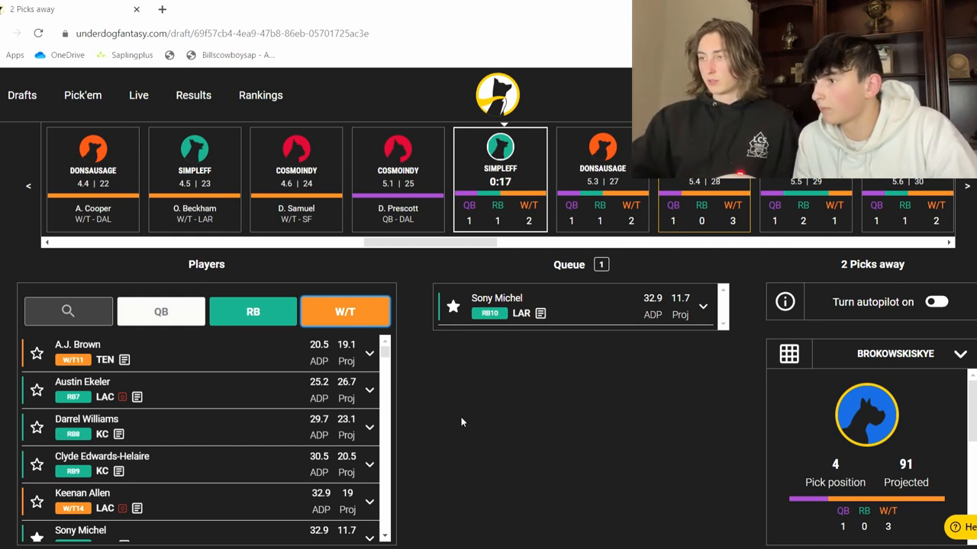
pyautogui.moveTo(485, 403)
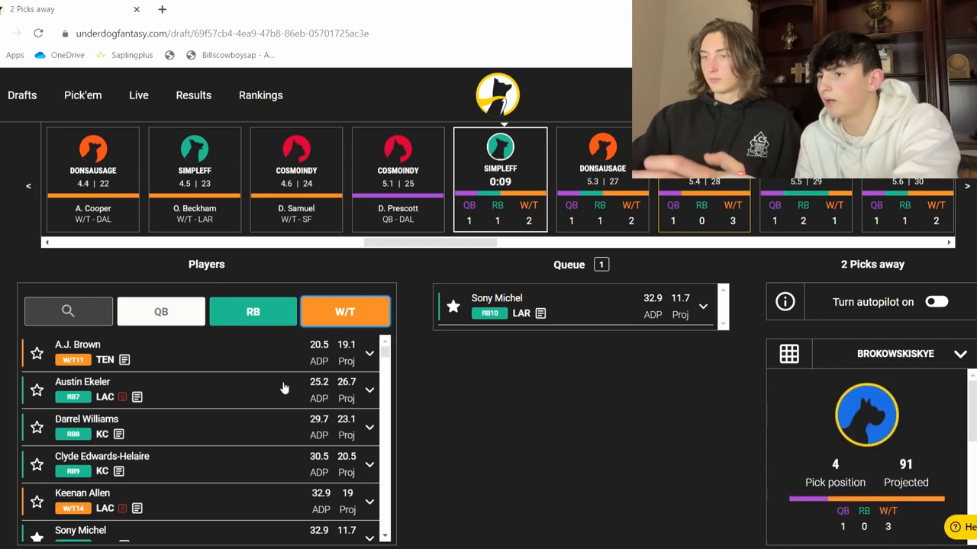
pyautogui.scroll(-3)
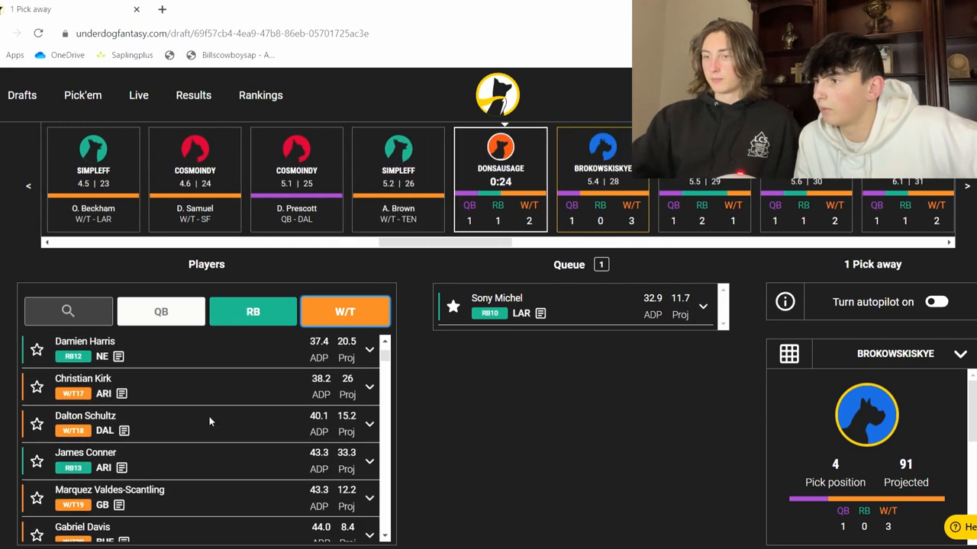
pyautogui.scroll(-3)
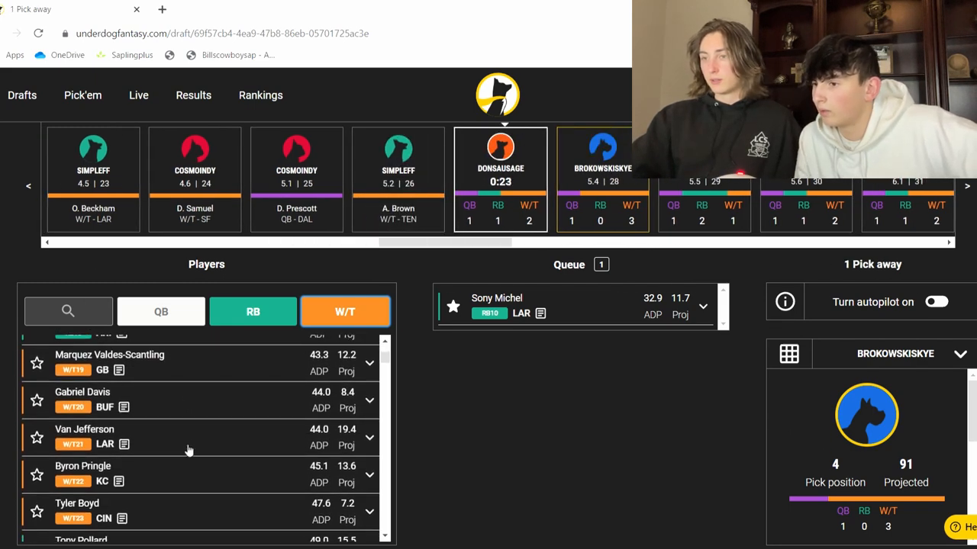
pyautogui.scroll(-3)
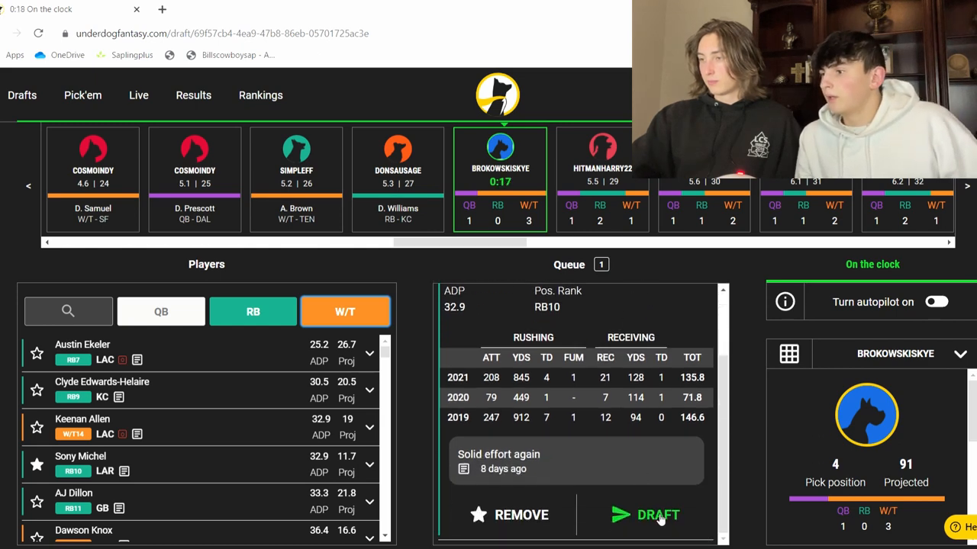
pyautogui.click(656, 514)
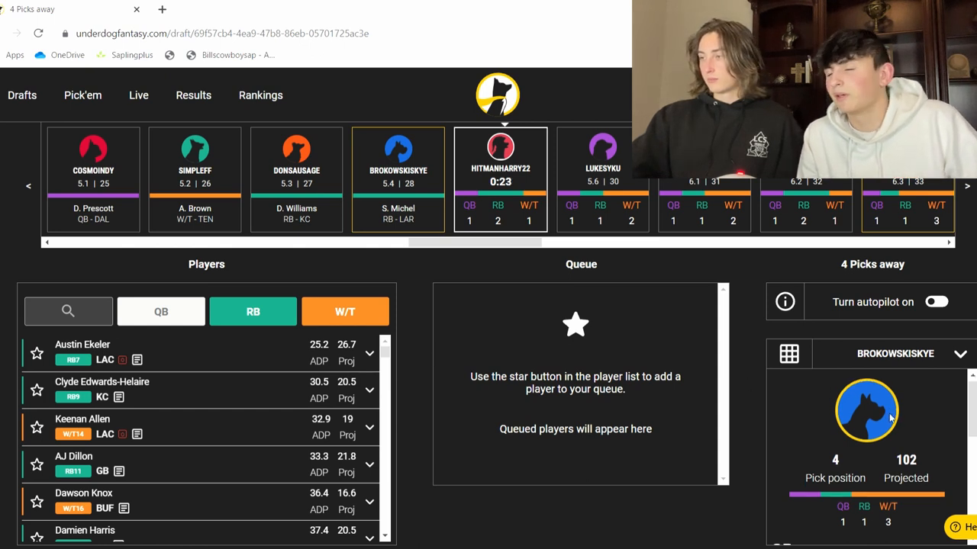
# - Browse the player list and queue Damien Harris as the next running back
pyautogui.click(789, 354)
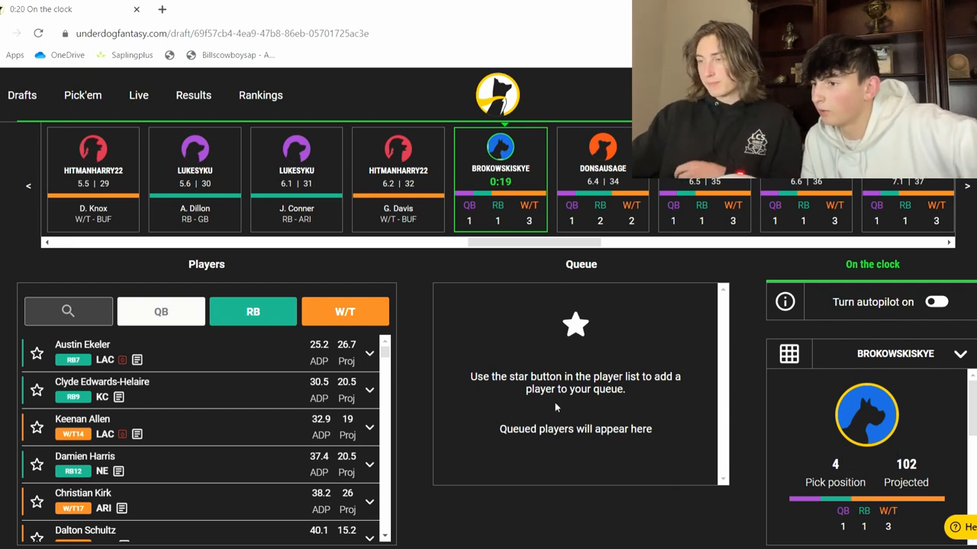
pyautogui.moveTo(200, 428)
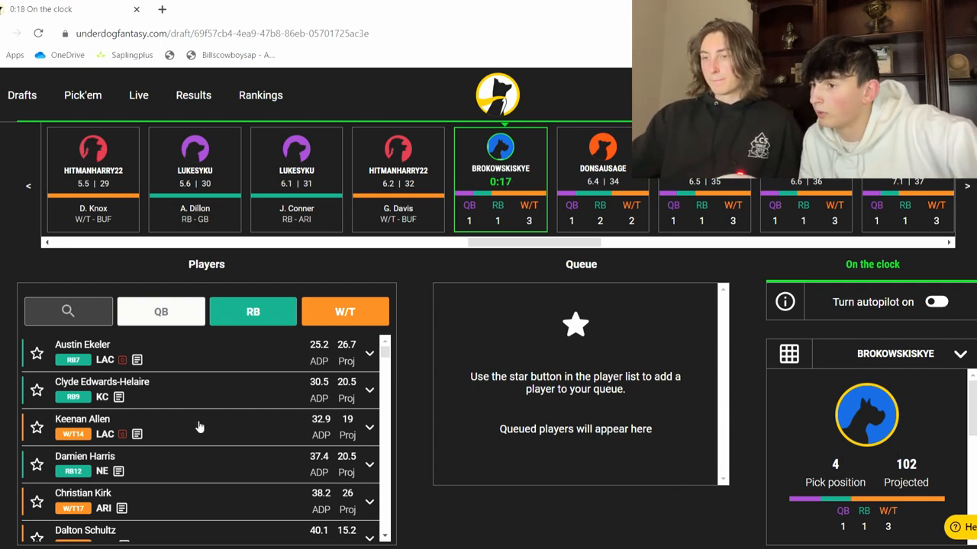
pyautogui.scroll(-3)
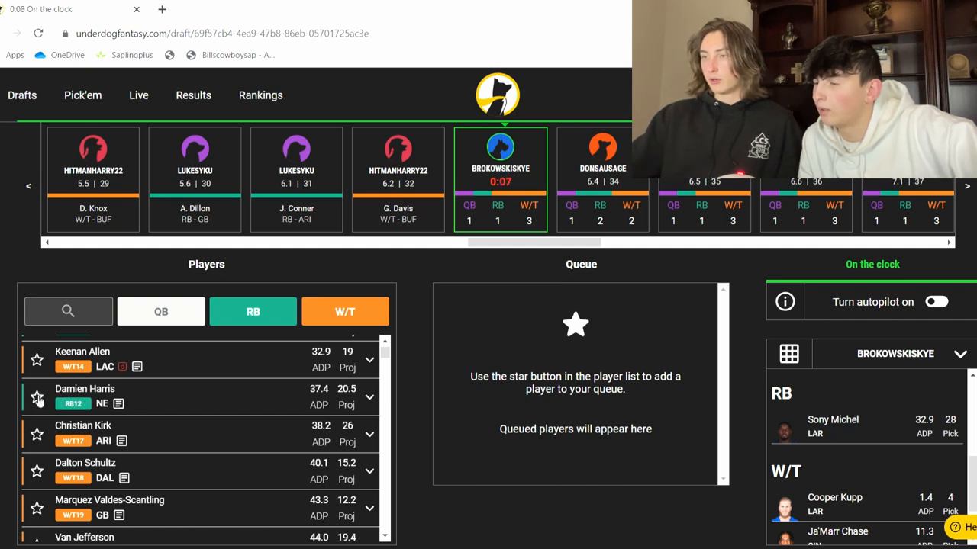
pyautogui.click(37, 399)
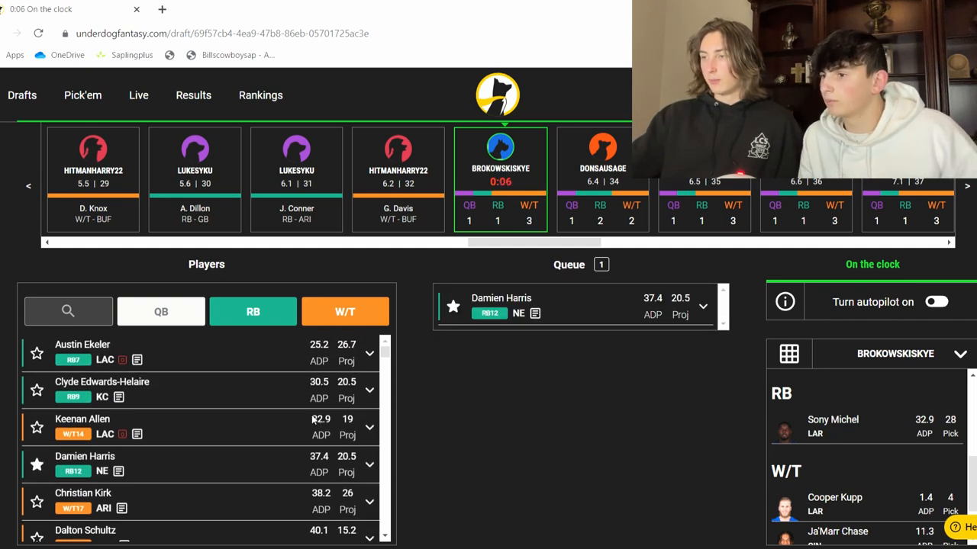
pyautogui.scroll(-3)
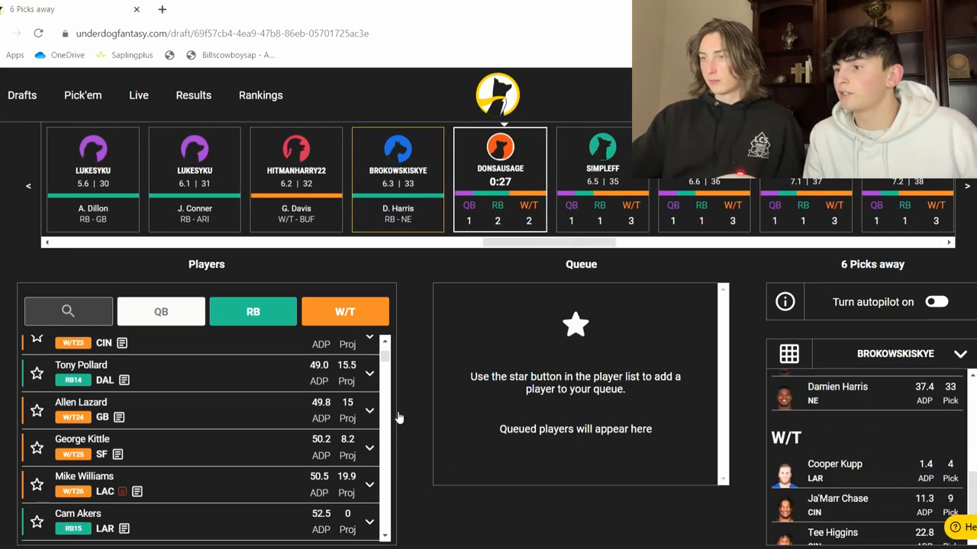
# - Browse quarterbacks and running backs, then queue Van Jefferson for the next pick
pyautogui.click(162, 311)
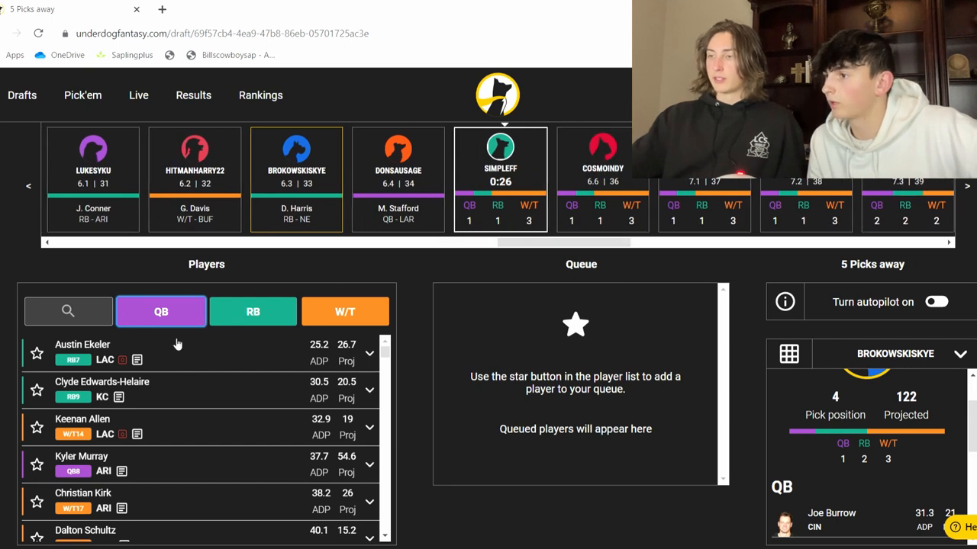
pyautogui.moveTo(232, 403)
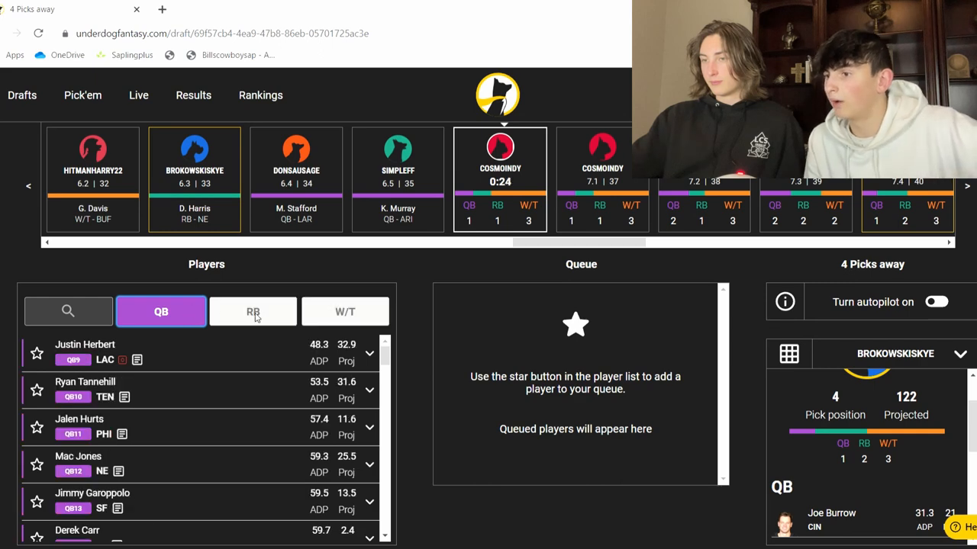
pyautogui.click(253, 311)
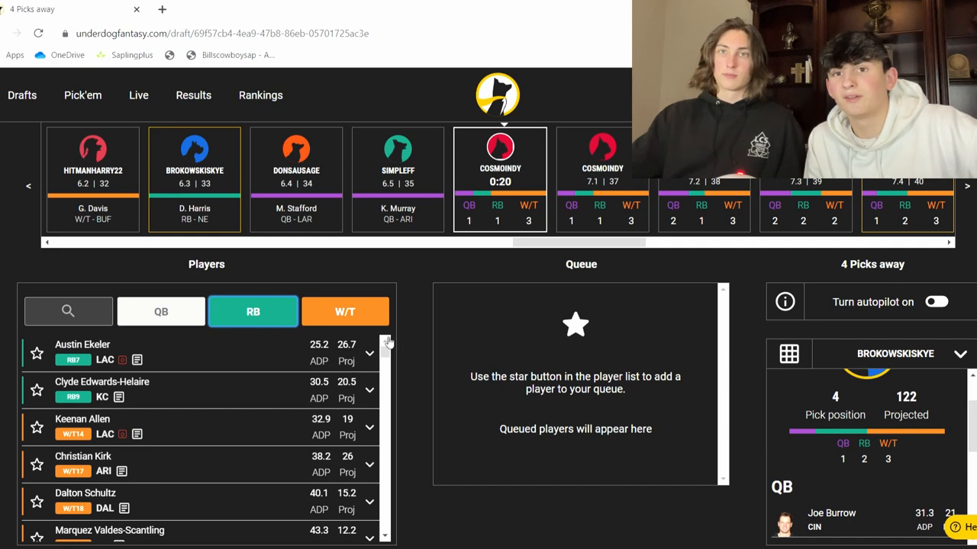
pyautogui.scroll(-3)
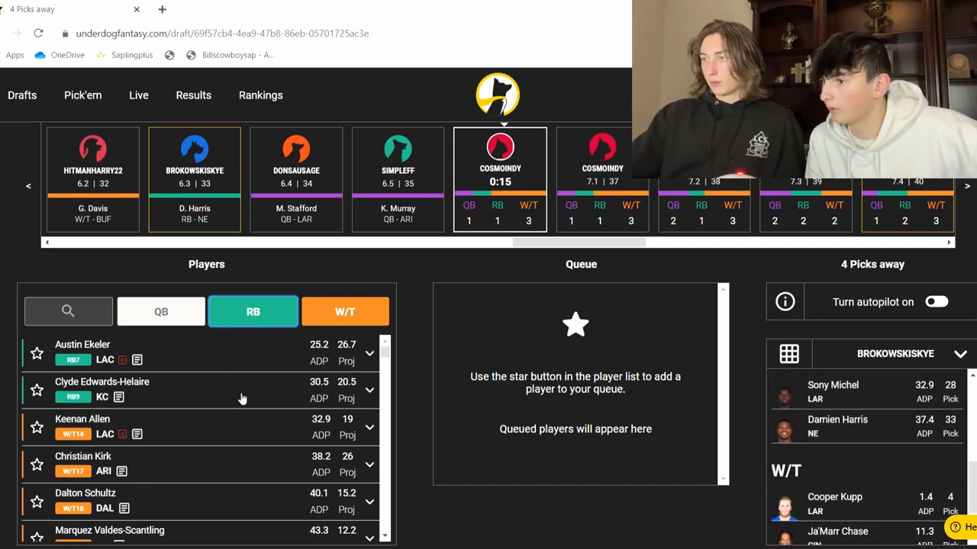
pyautogui.moveTo(205, 399)
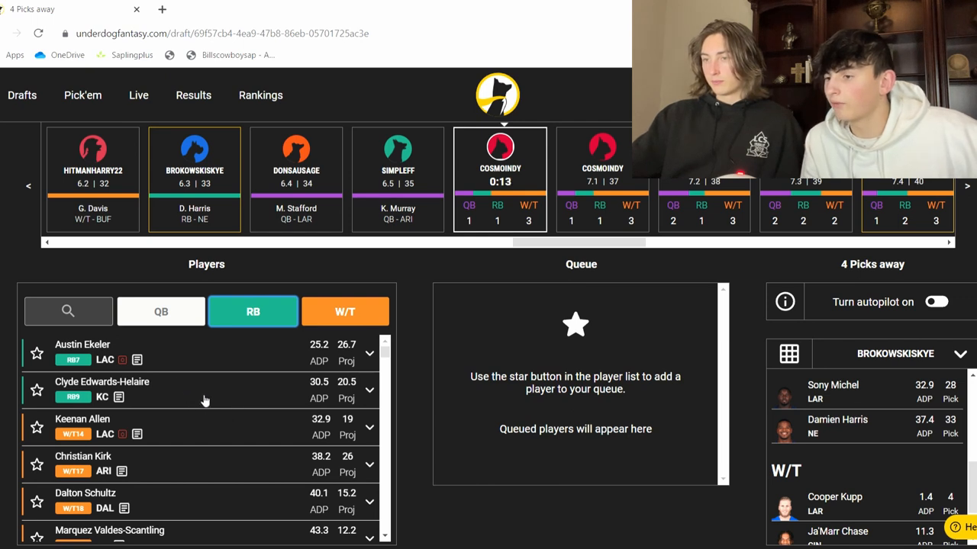
pyautogui.scroll(-3)
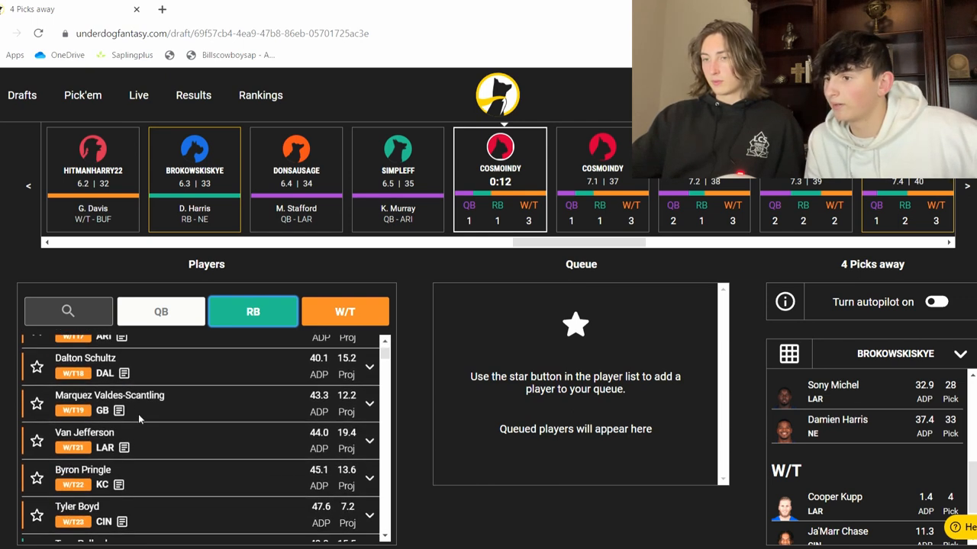
pyautogui.click(36, 441)
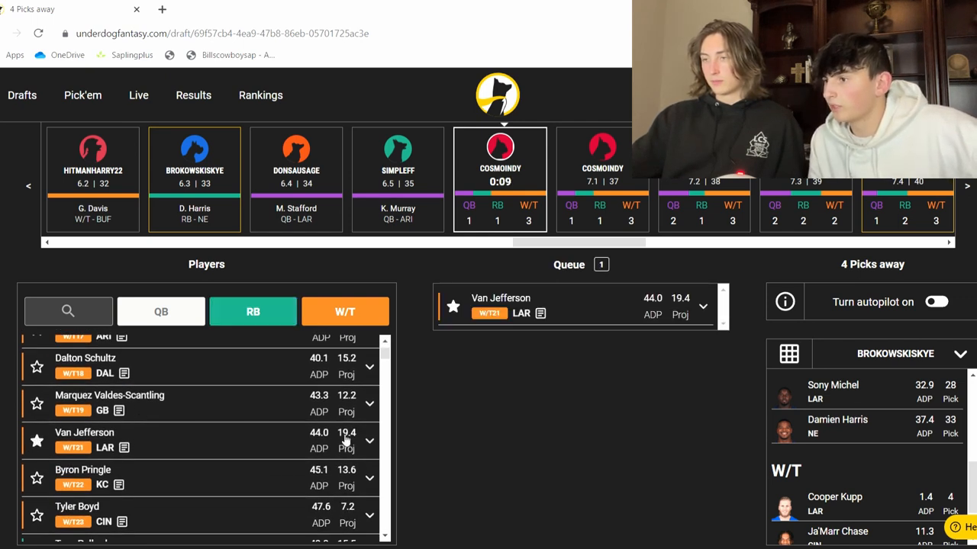
# - Scroll the Players list to Rams receiver Van Jefferson and draft him as the seventh pick
pyautogui.scroll(-3)
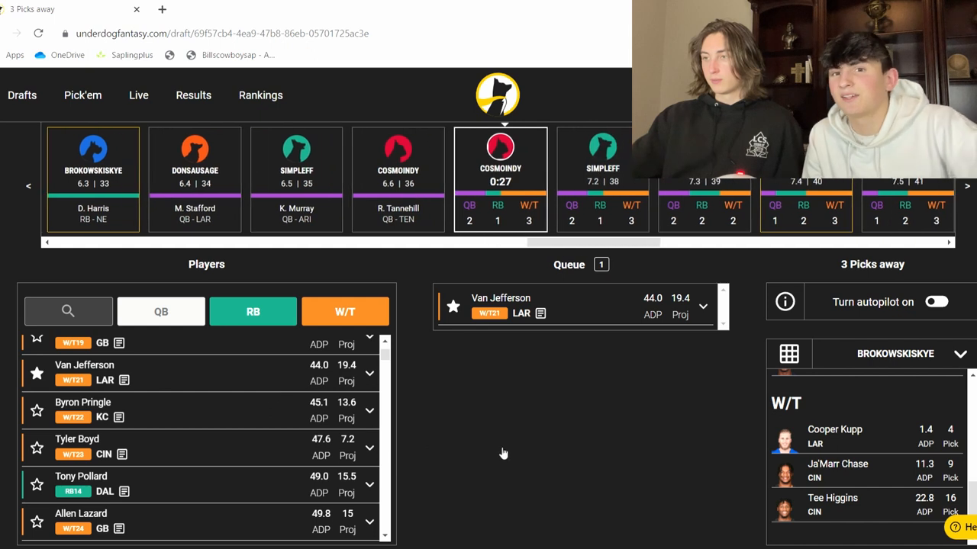
pyautogui.moveTo(204, 420)
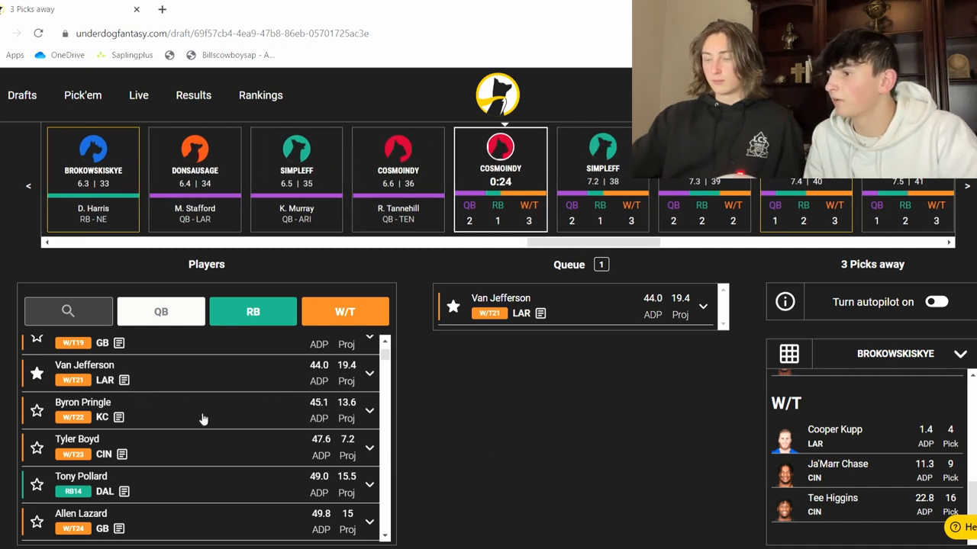
pyautogui.scroll(-3)
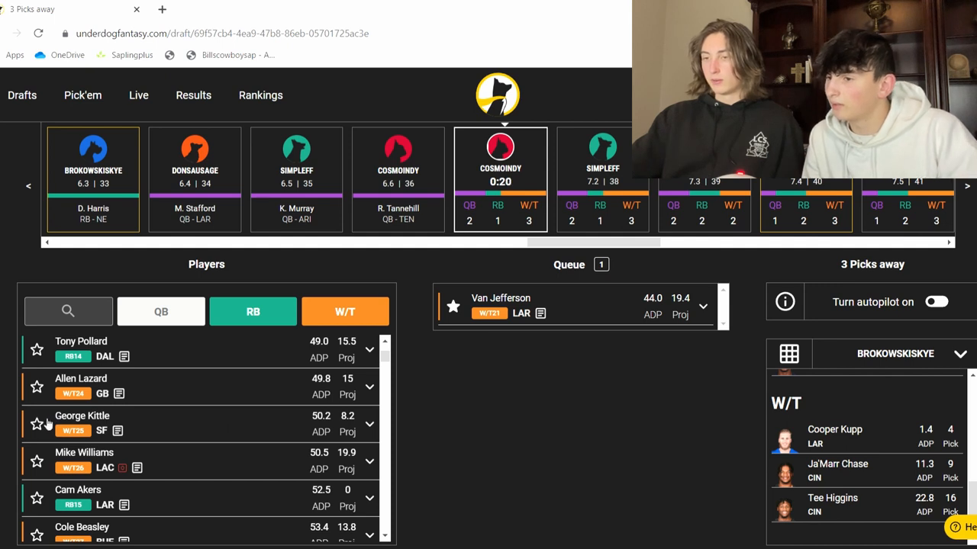
pyautogui.scroll(-3)
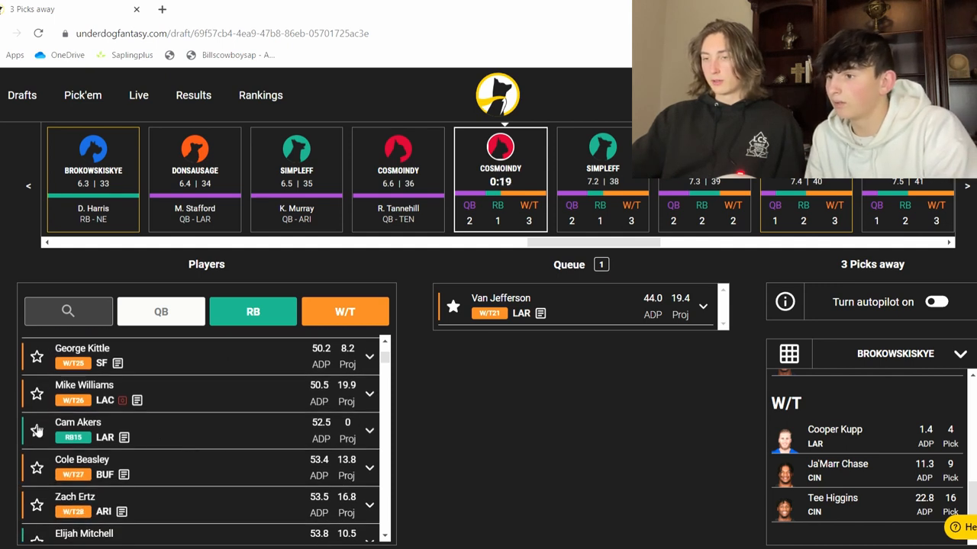
pyautogui.scroll(-3)
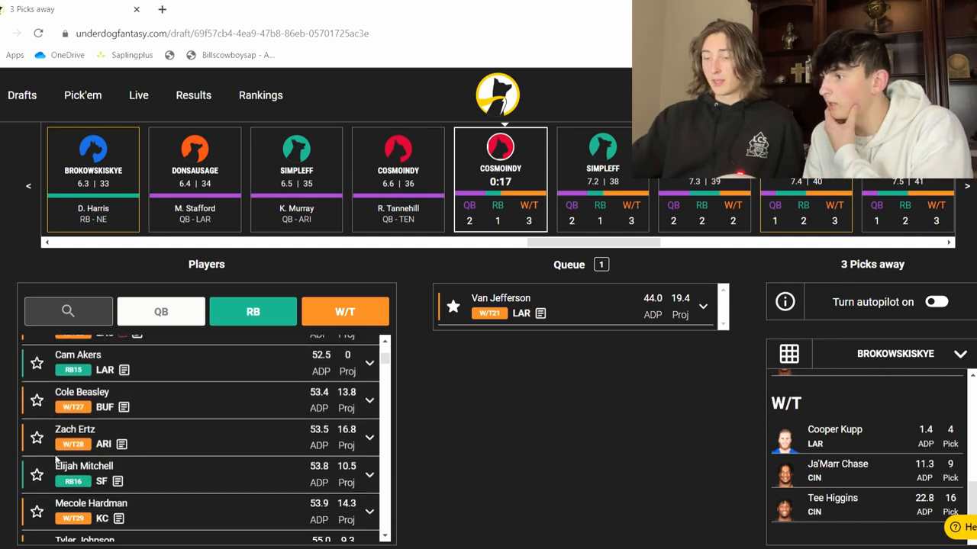
pyautogui.scroll(-3)
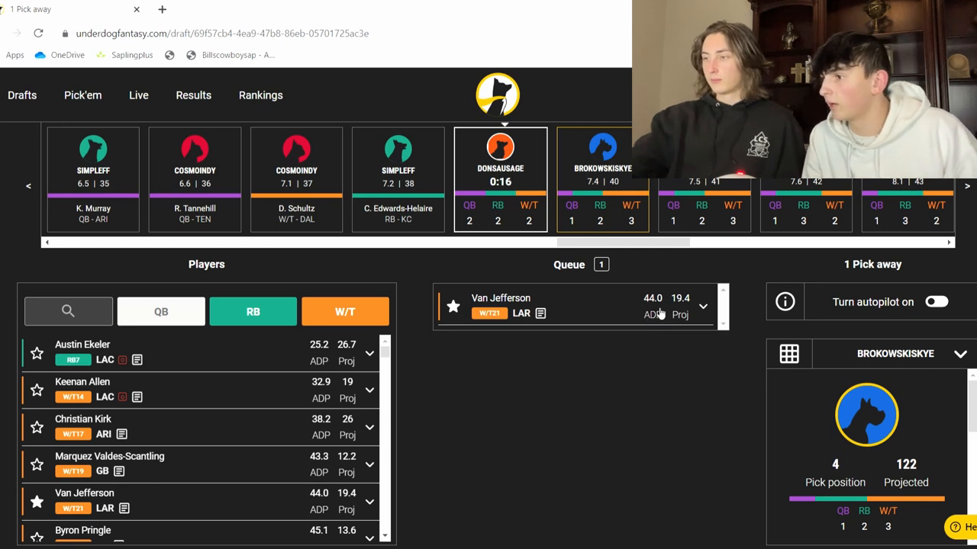
pyautogui.moveTo(256, 449)
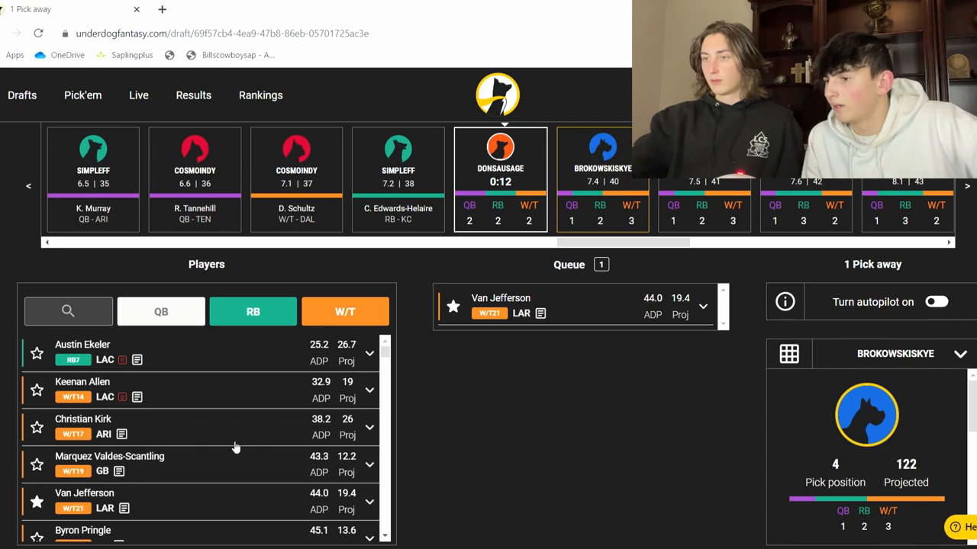
pyautogui.scroll(-3)
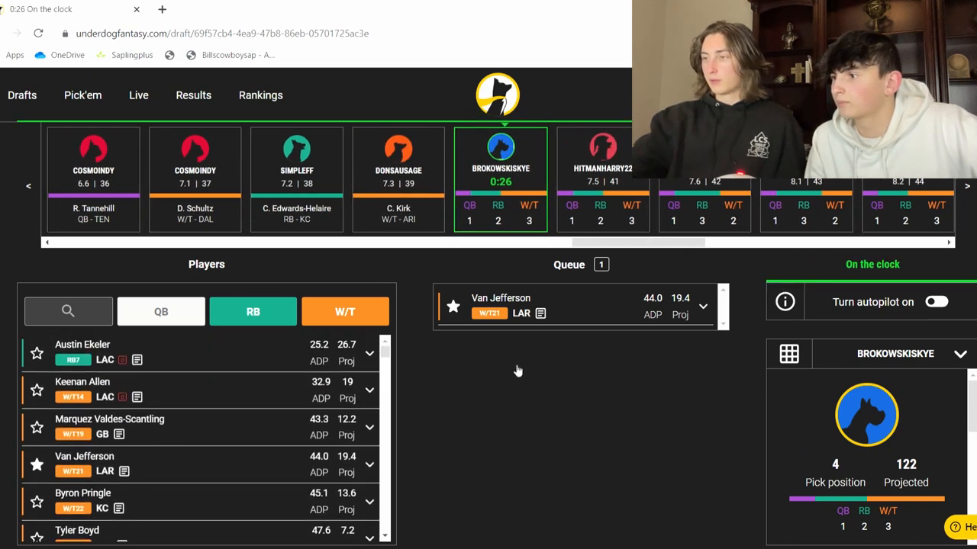
pyautogui.click(500, 305)
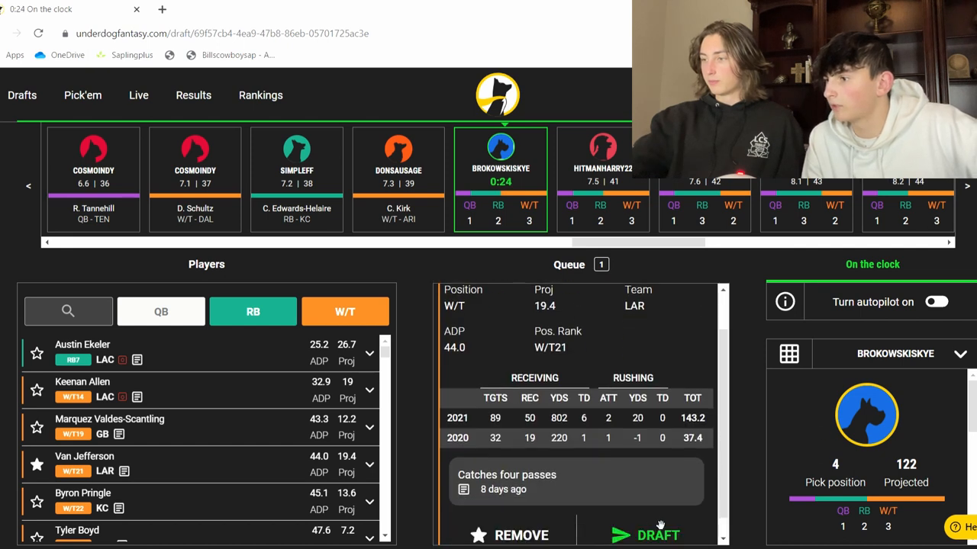
pyautogui.click(658, 534)
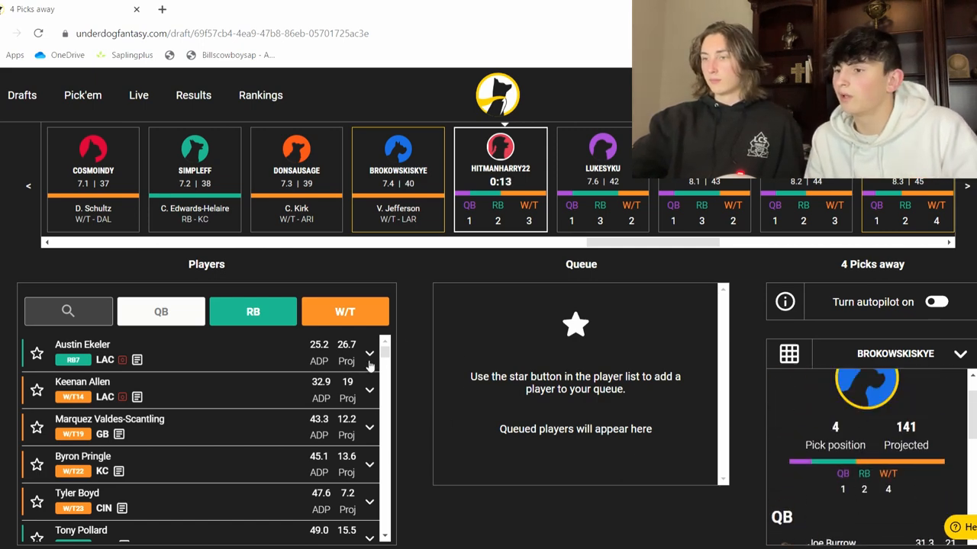
# - Compare options by filtering the list to running backs only, then to receivers and tight ends
pyautogui.scroll(-3)
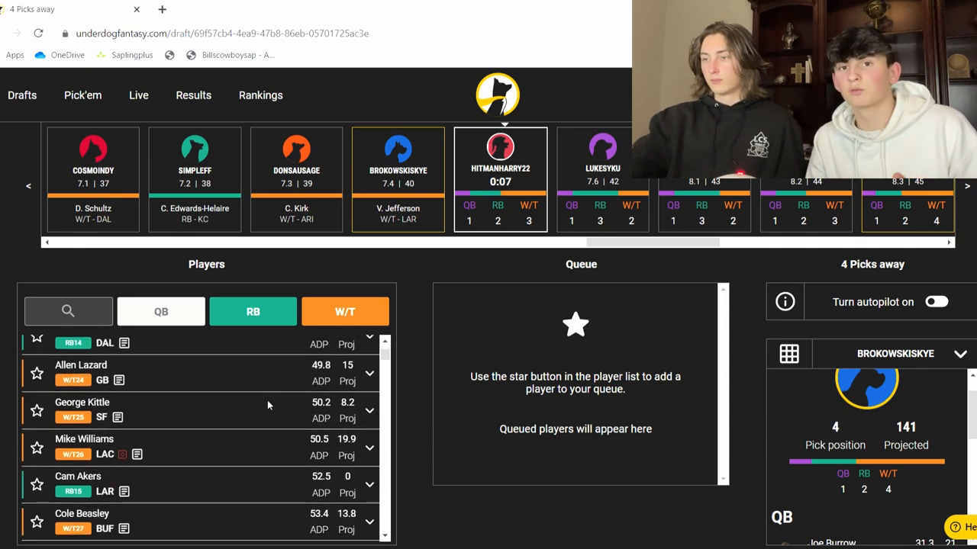
pyautogui.scroll(-3)
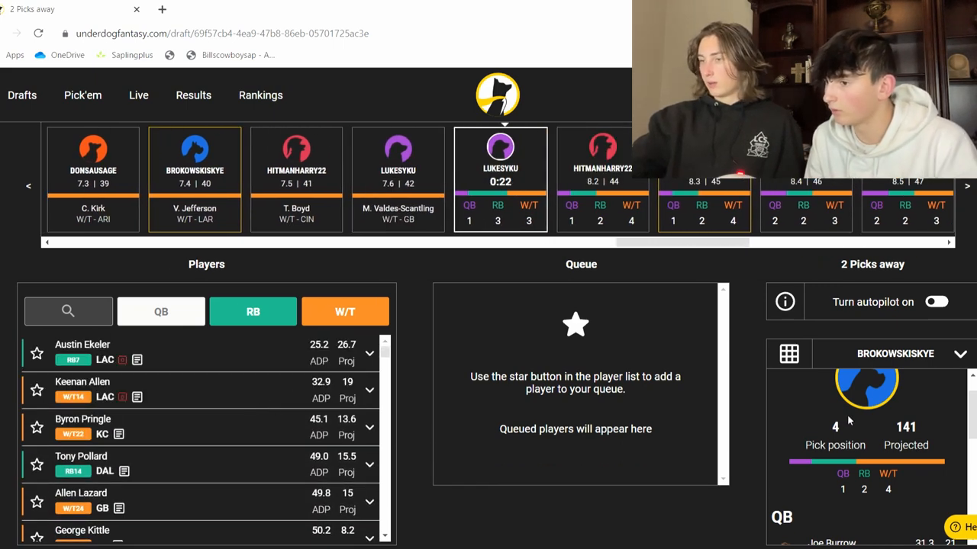
pyautogui.scroll(-3)
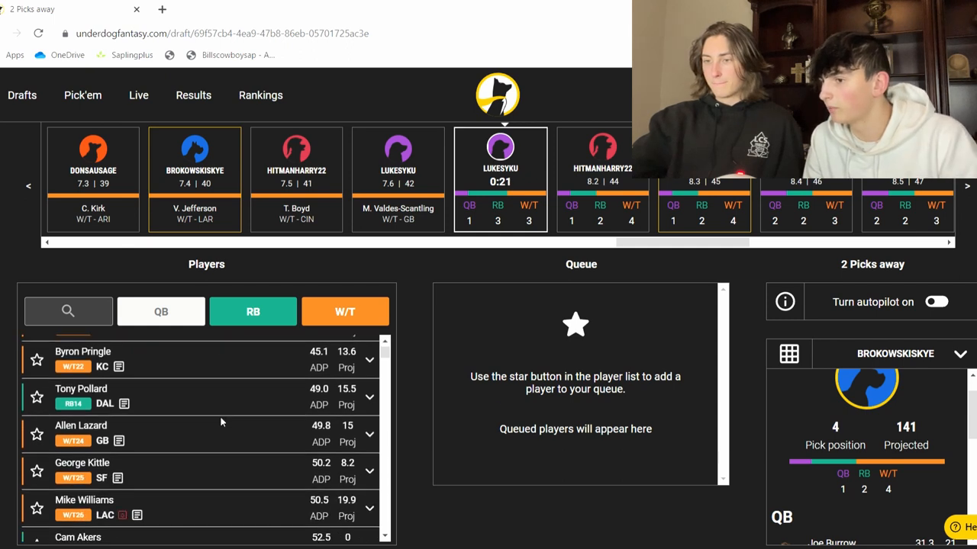
pyautogui.scroll(-3)
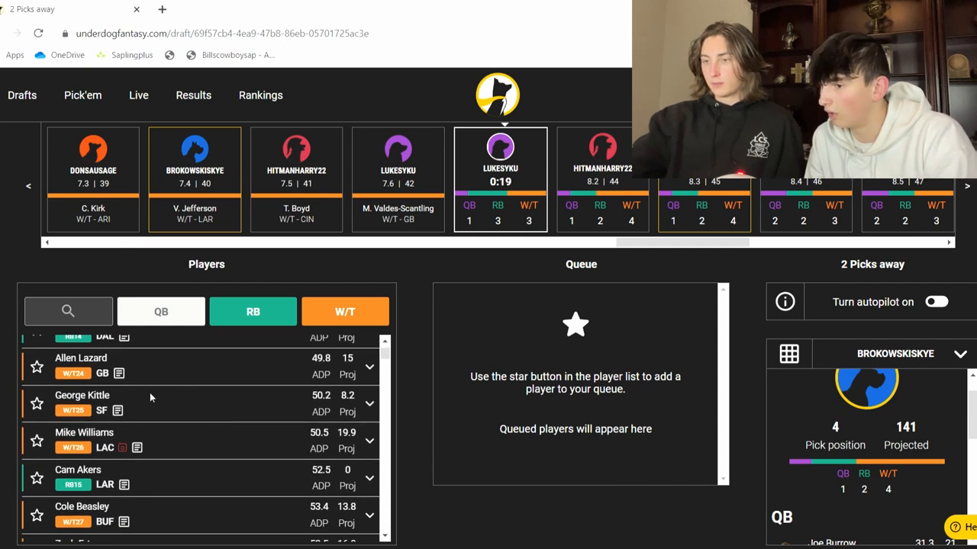
pyautogui.click(345, 312)
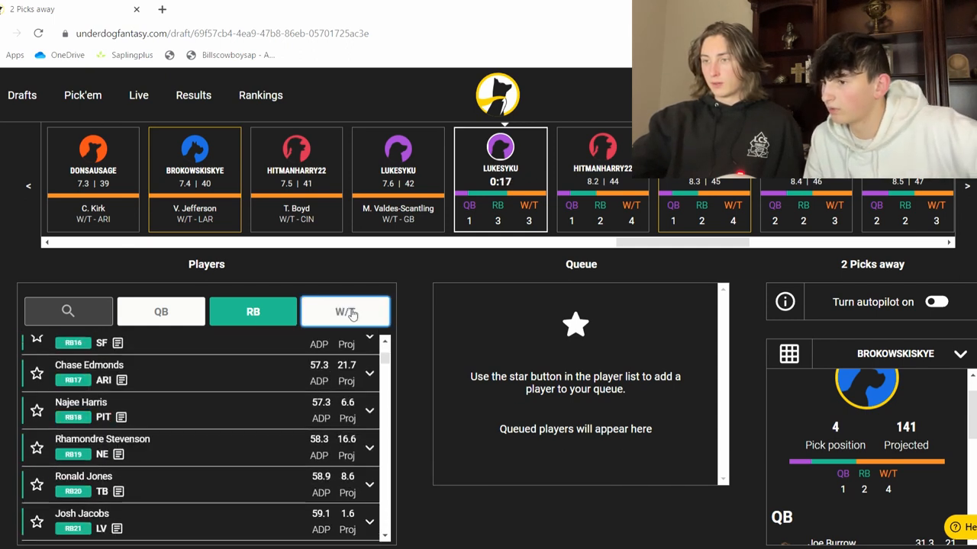
pyautogui.click(345, 311)
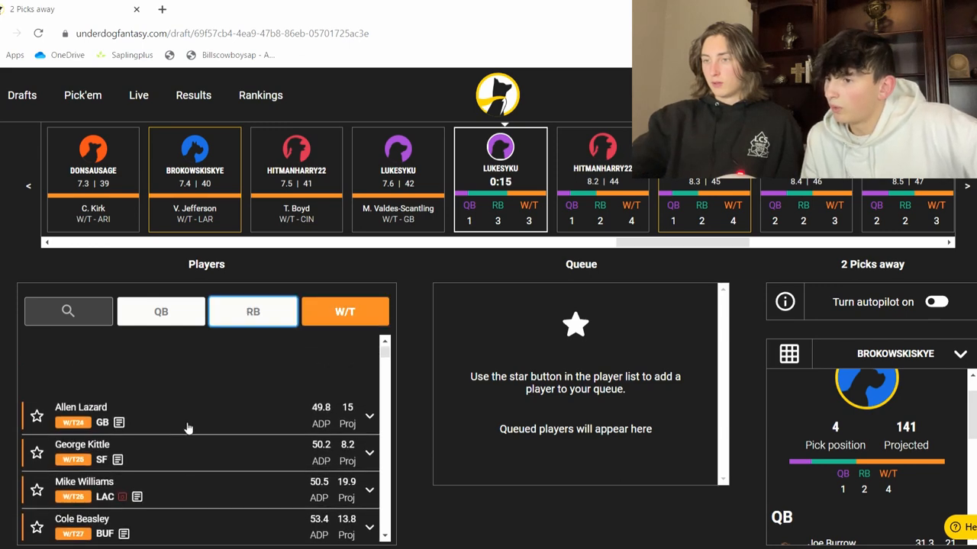
pyautogui.scroll(-3)
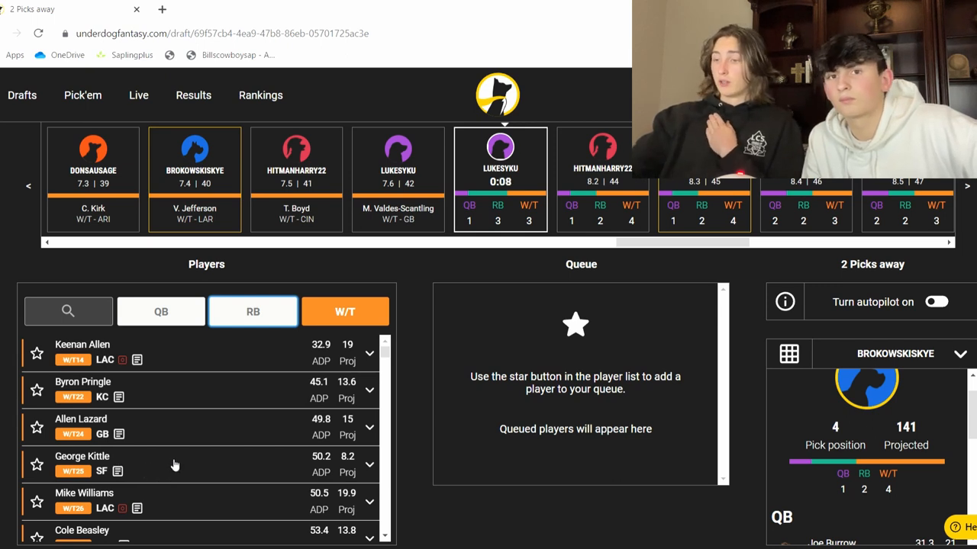
pyautogui.scroll(-3)
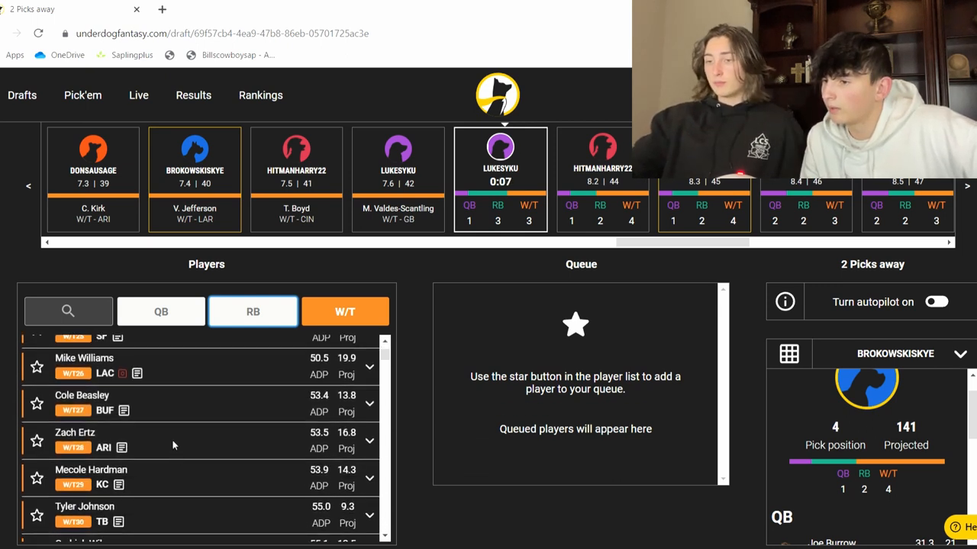
pyautogui.scroll(-3)
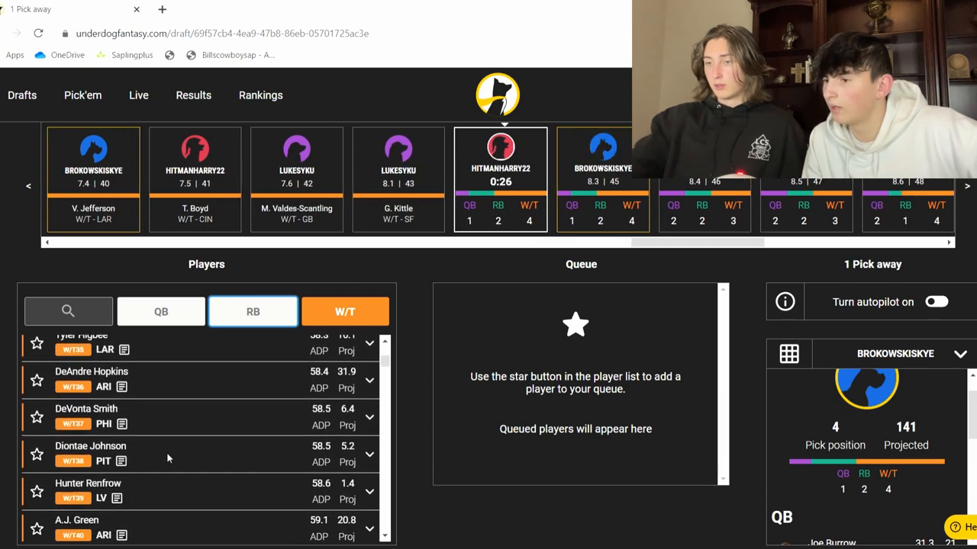
pyautogui.moveTo(159, 455)
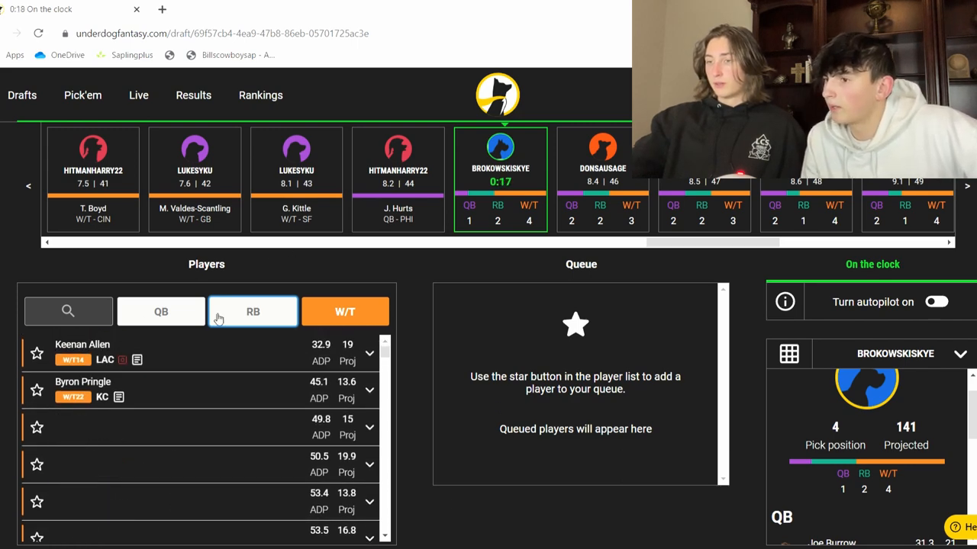
# - Add running backs back to the list and draft Cam Akers as the eighth pick
pyautogui.click(253, 312)
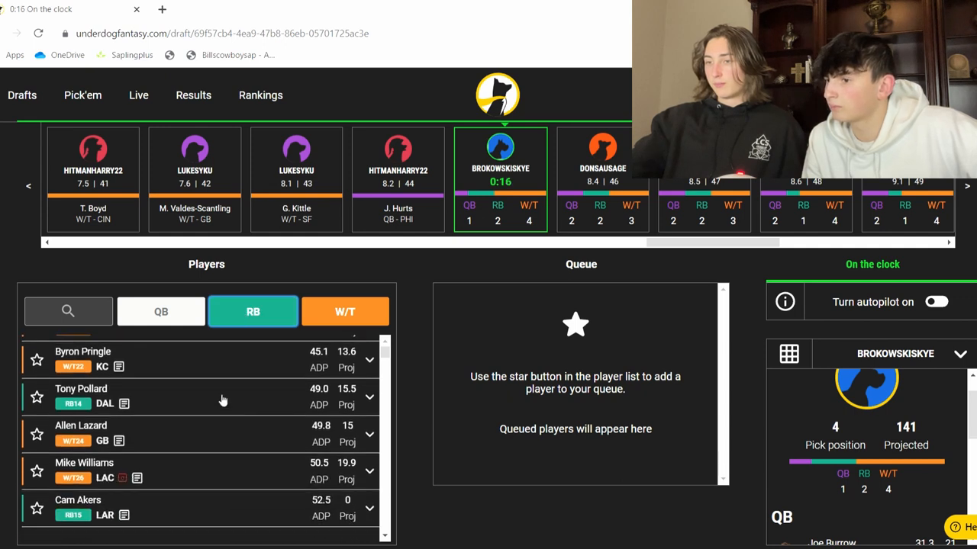
pyautogui.scroll(-3)
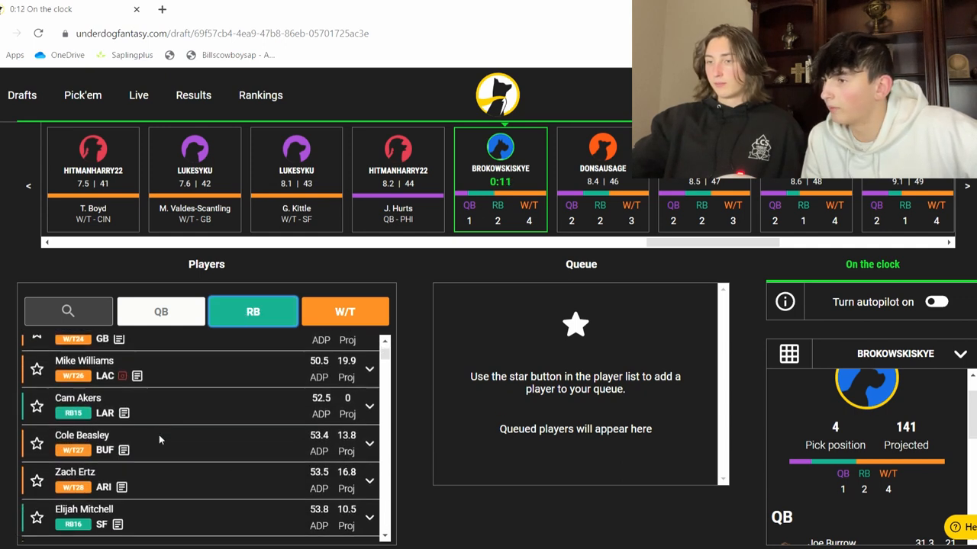
pyautogui.click(78, 404)
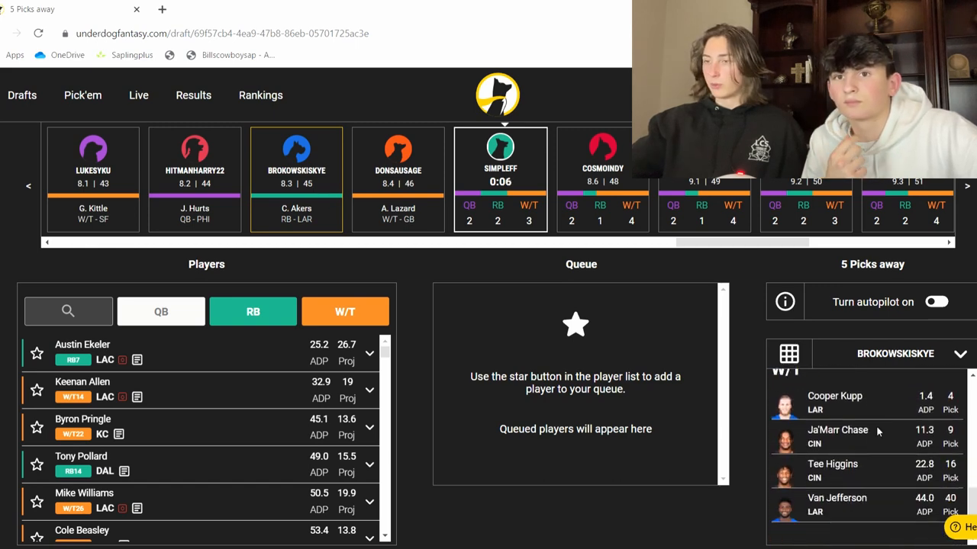
# - Filter the Players list to running backs only and scroll to Elijah Mitchell
pyautogui.click(254, 312)
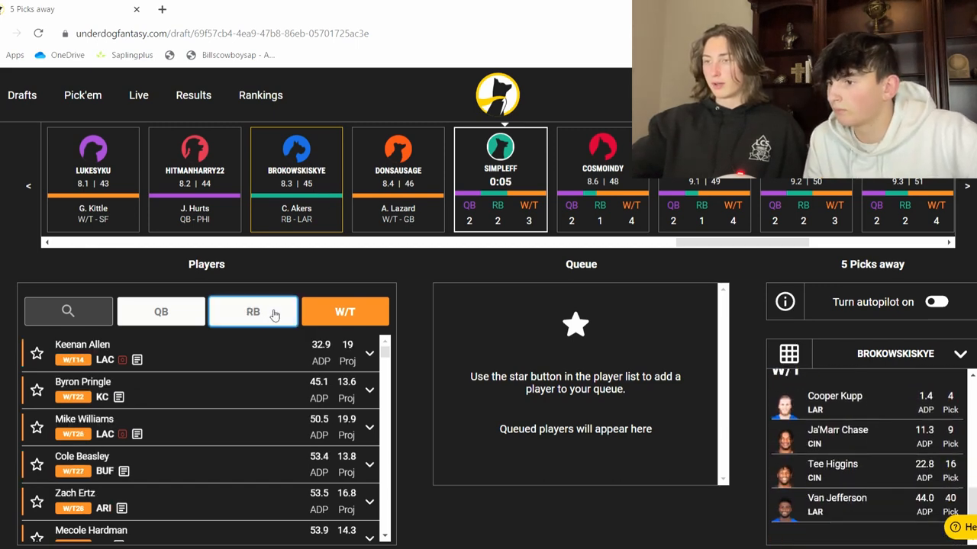
pyautogui.click(254, 311)
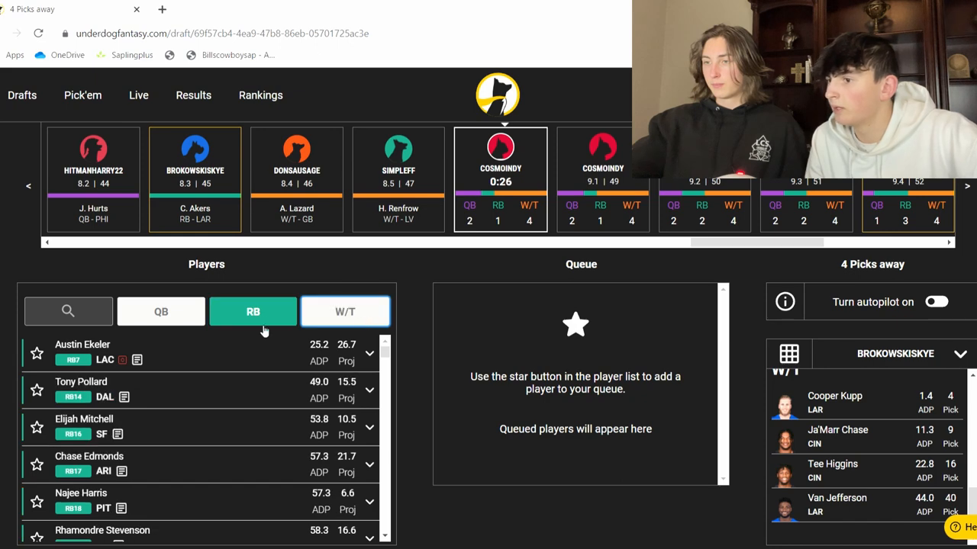
pyautogui.scroll(-3)
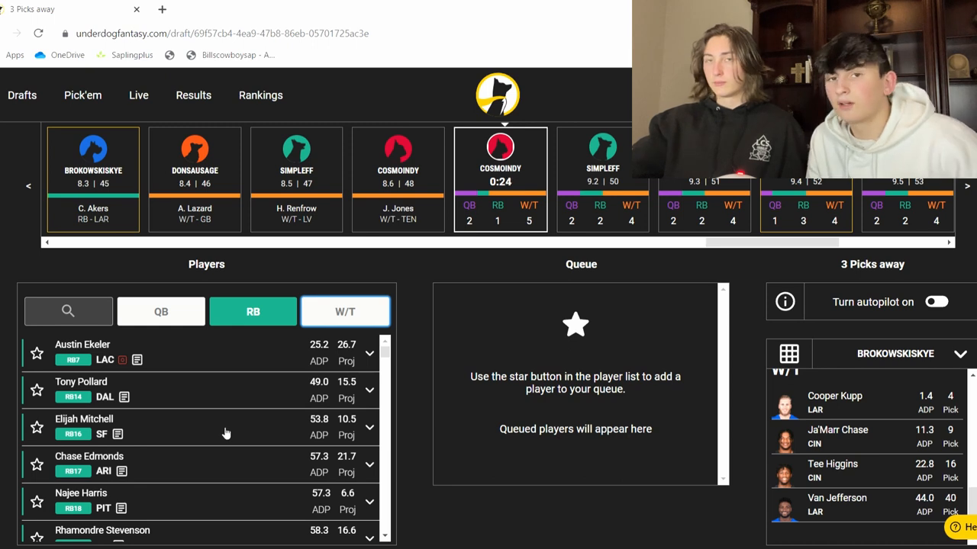
pyautogui.moveTo(216, 434)
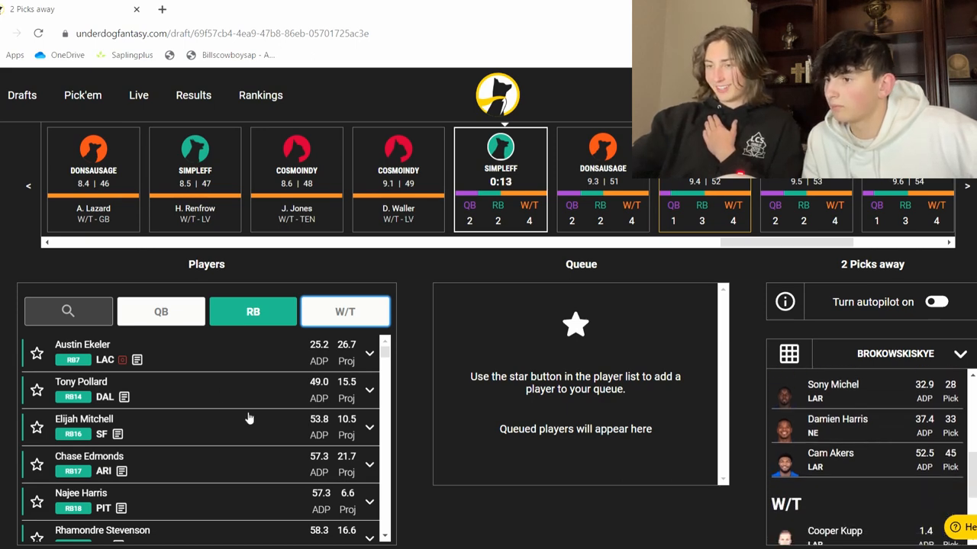
pyautogui.scroll(-3)
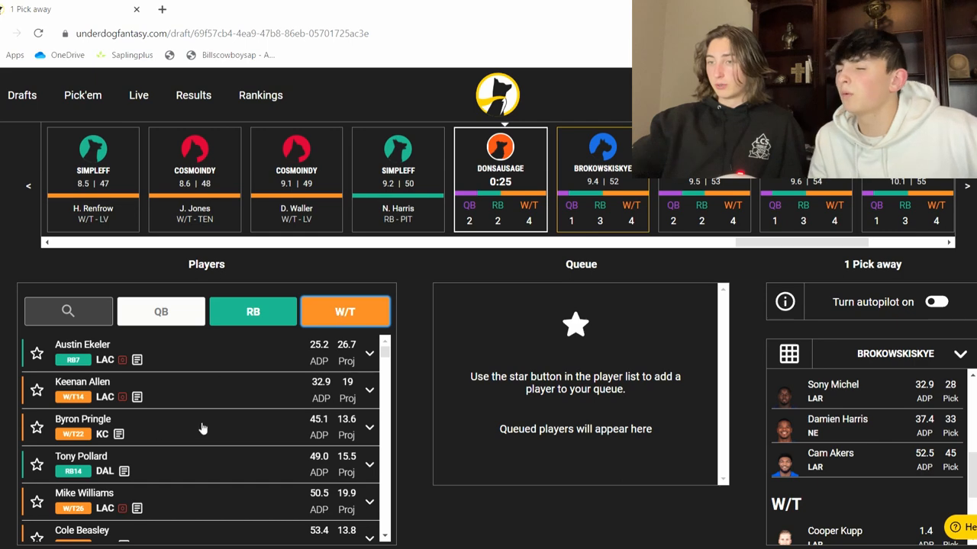
pyautogui.scroll(-3)
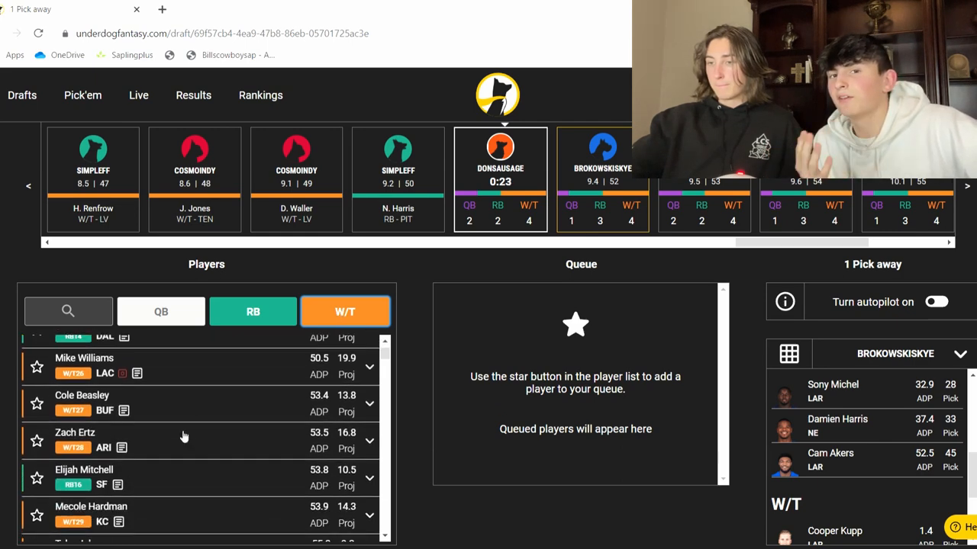
pyautogui.scroll(-3)
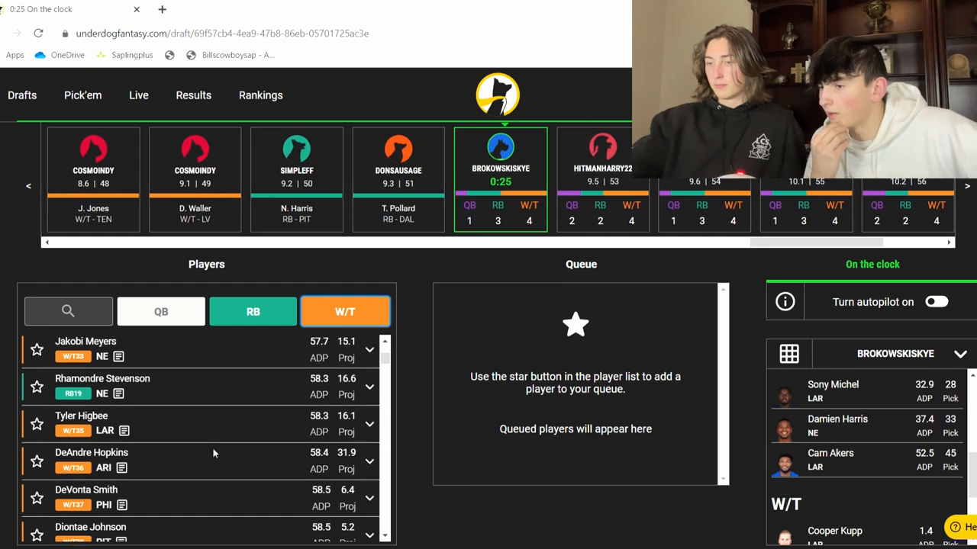
pyautogui.scroll(-3)
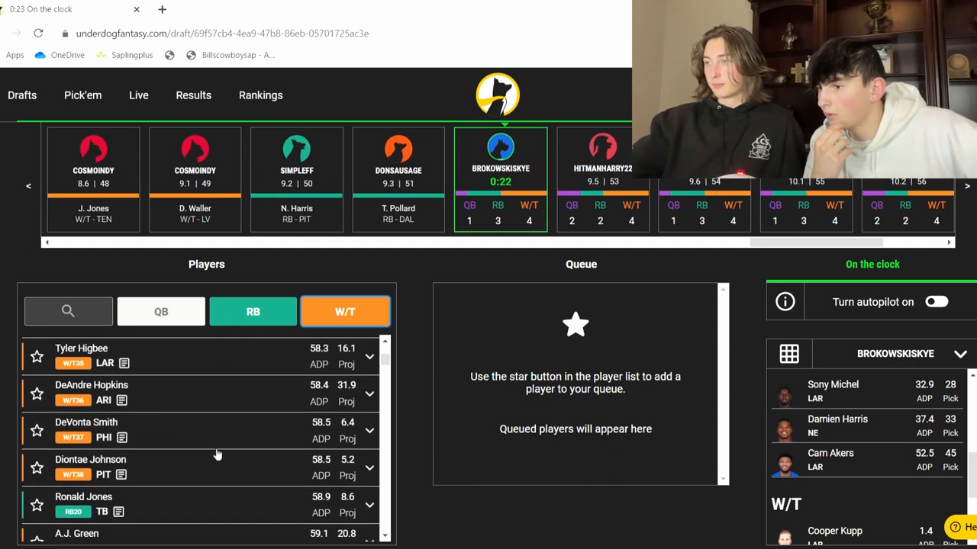
pyautogui.scroll(-3)
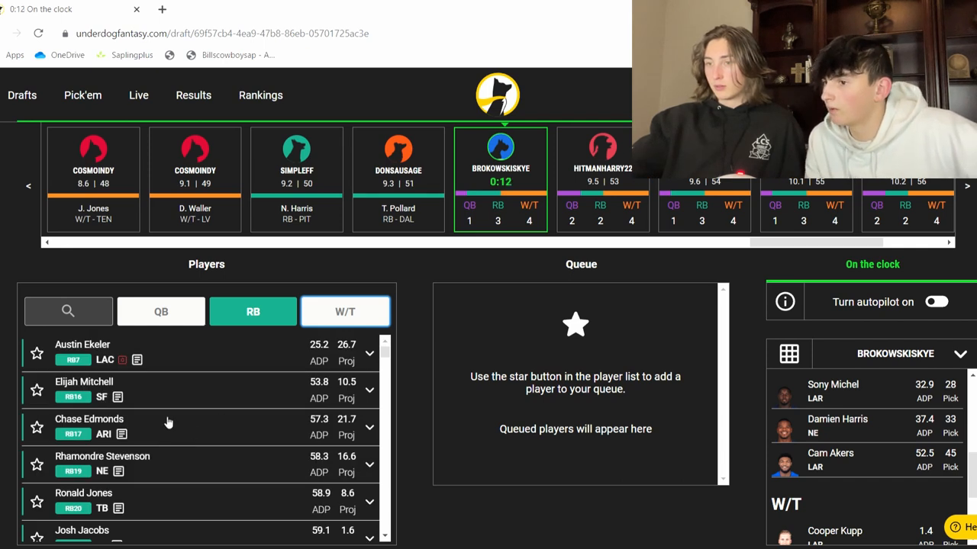
# - Read Elijah Mitchell's injury report news, then draft him as the ninth pick
pyautogui.click(37, 390)
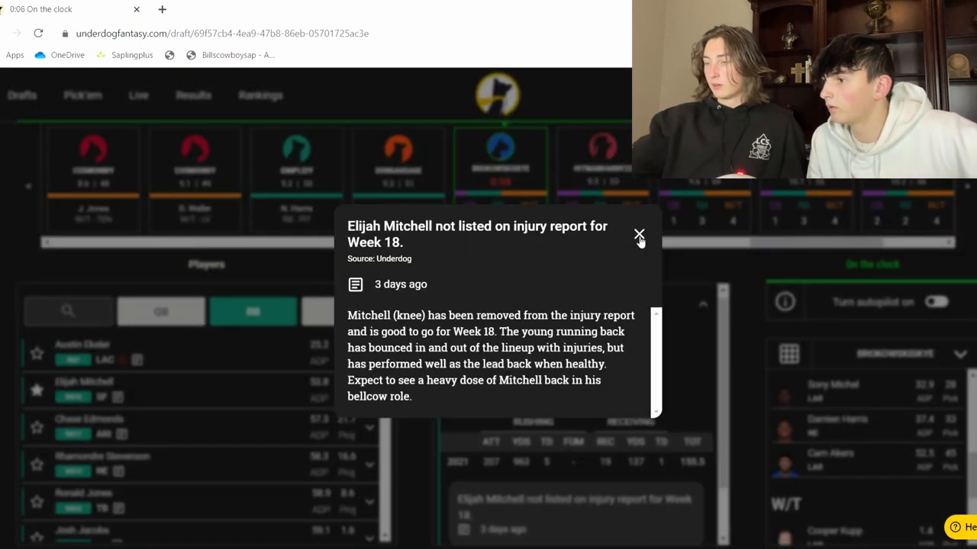
pyautogui.click(640, 235)
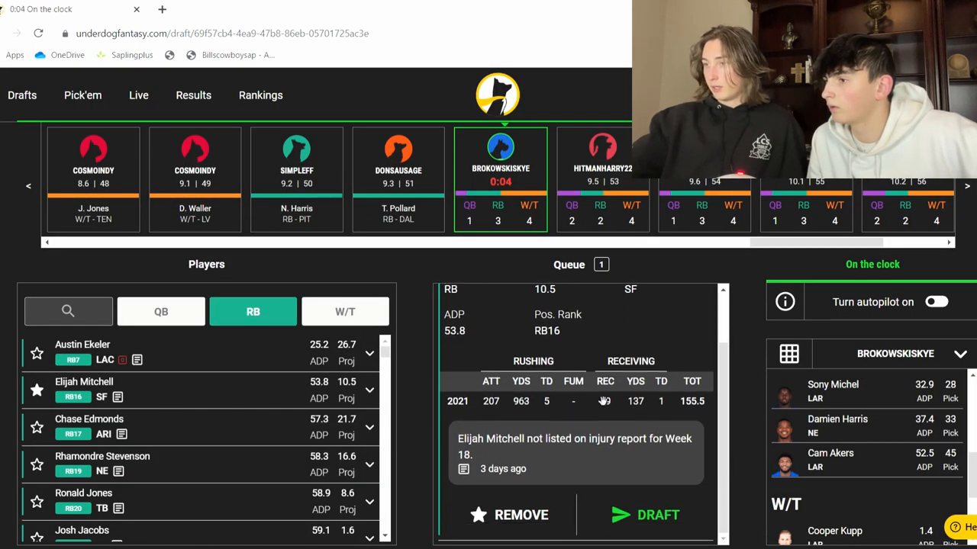
pyautogui.click(644, 516)
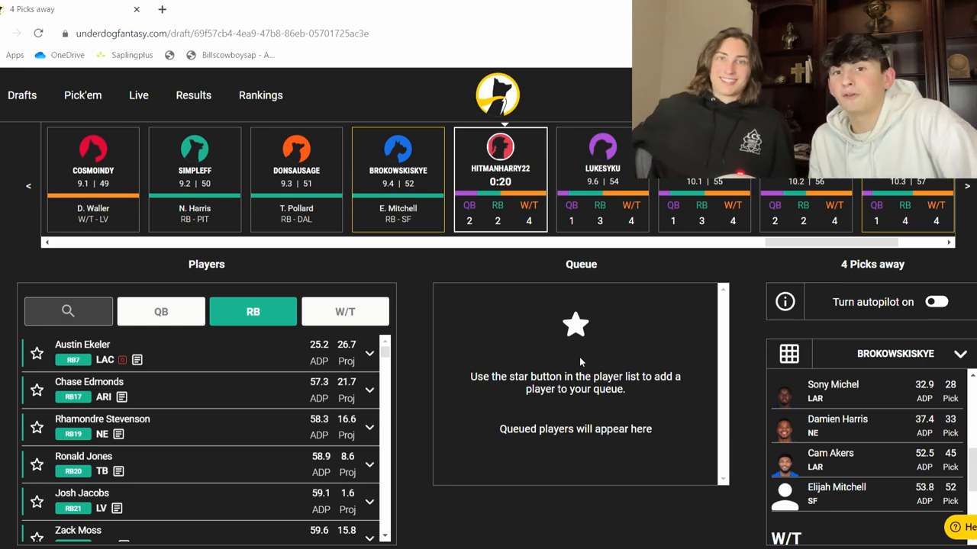
pyautogui.moveTo(650, 409)
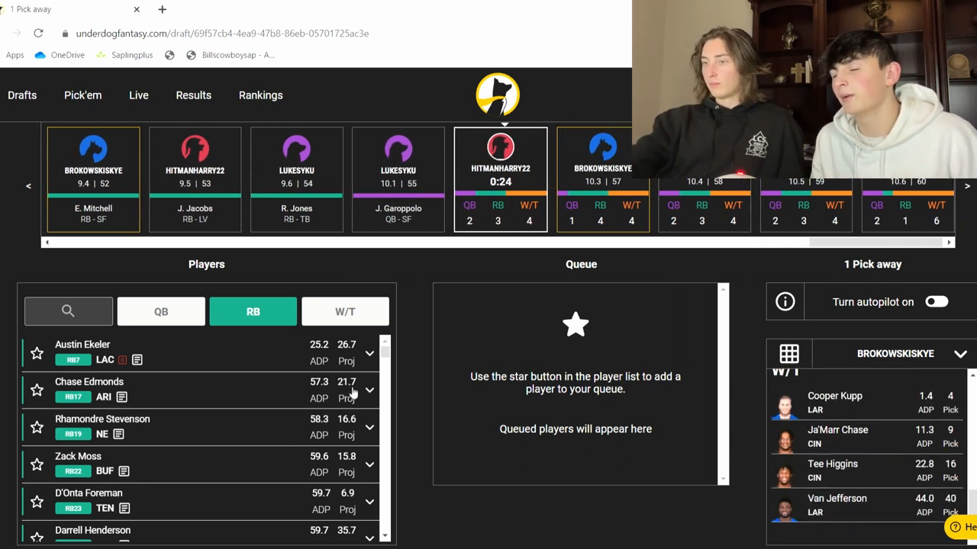
# - Filter to W/T, star Steelers receiver Diontae Johnson into the queue for the tenth pick
pyautogui.click(345, 311)
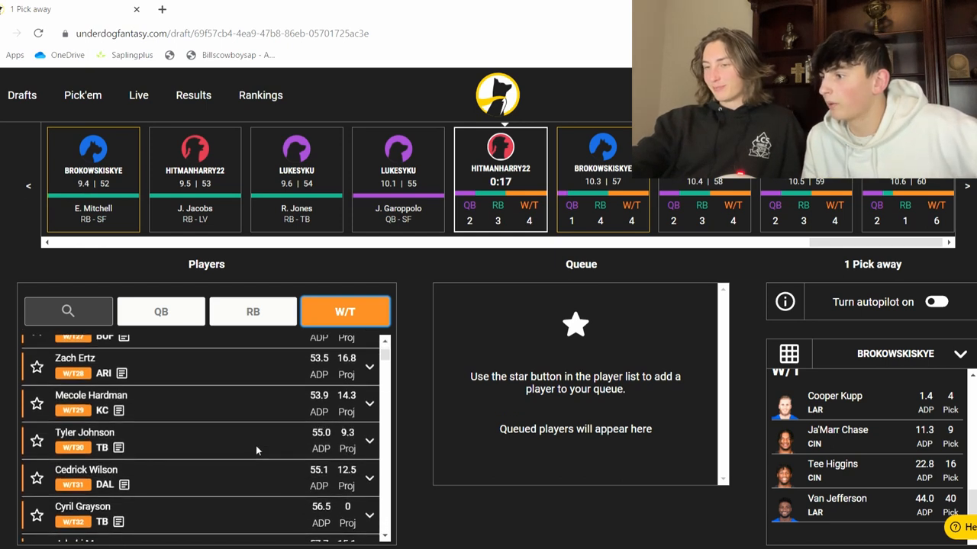
pyautogui.scroll(-3)
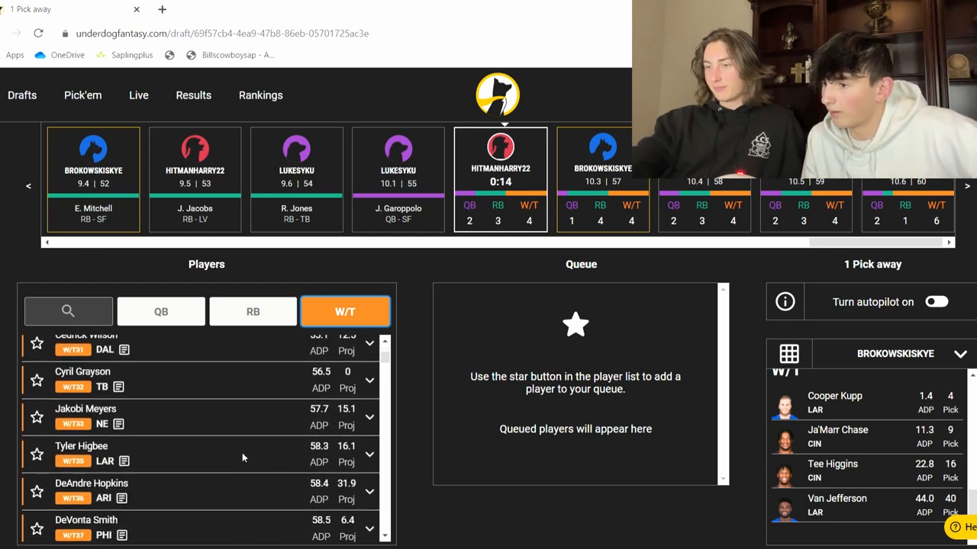
pyautogui.scroll(-3)
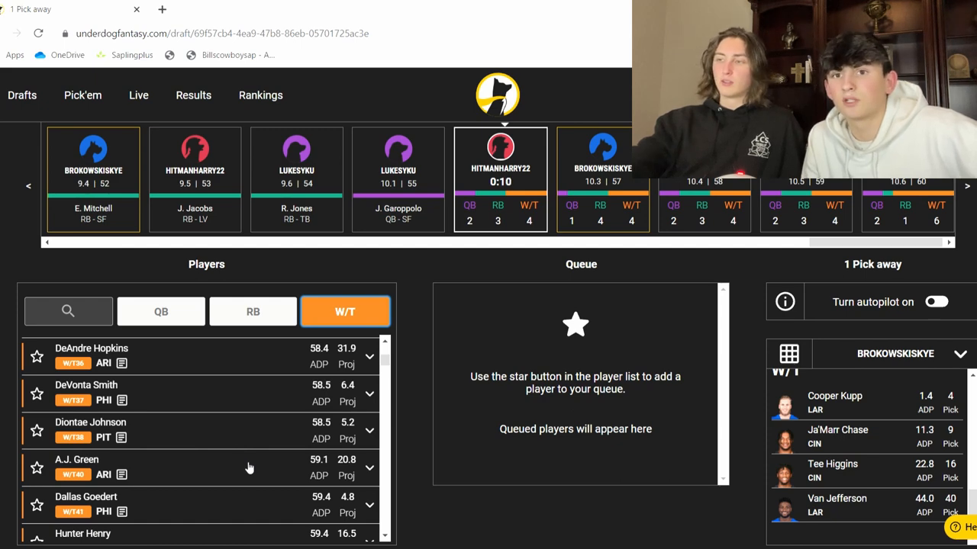
pyautogui.scroll(-3)
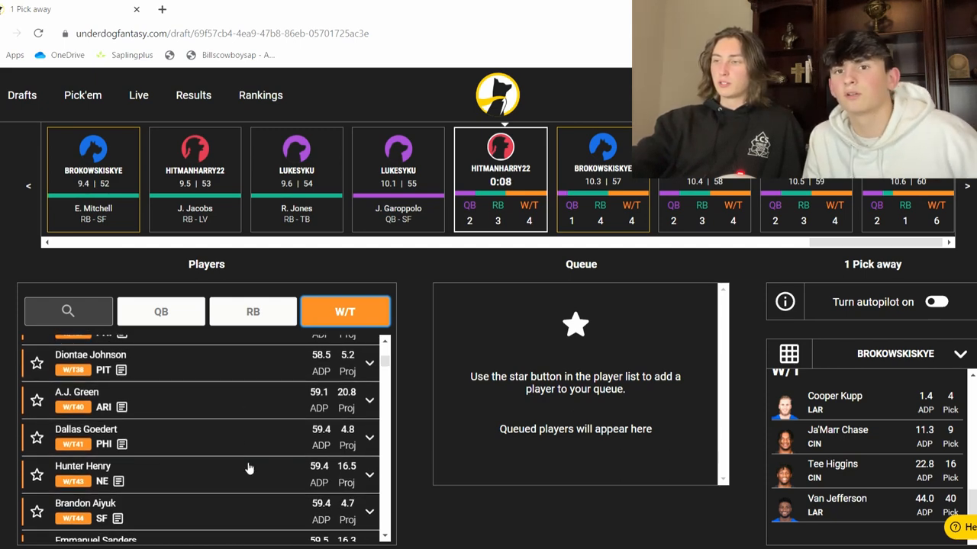
pyautogui.scroll(-3)
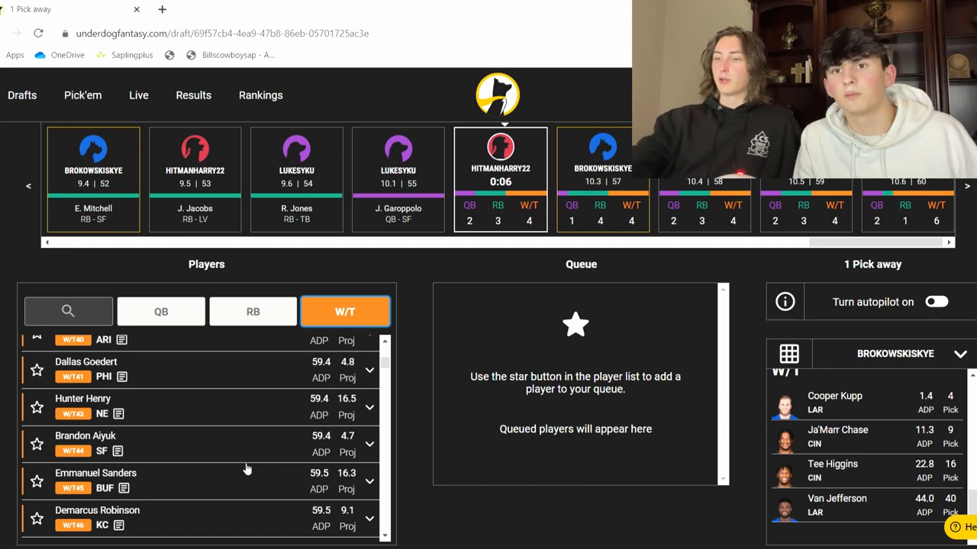
pyautogui.scroll(-3)
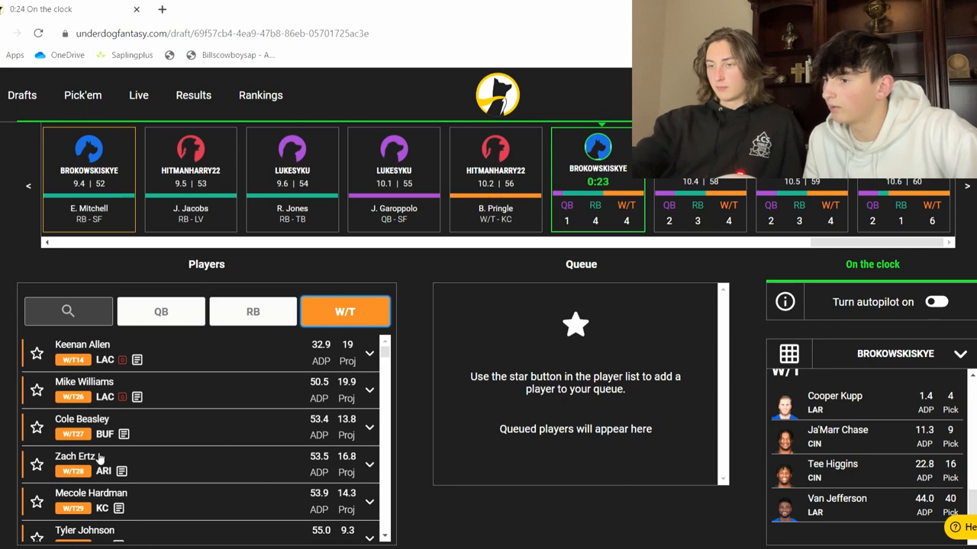
pyautogui.scroll(-3)
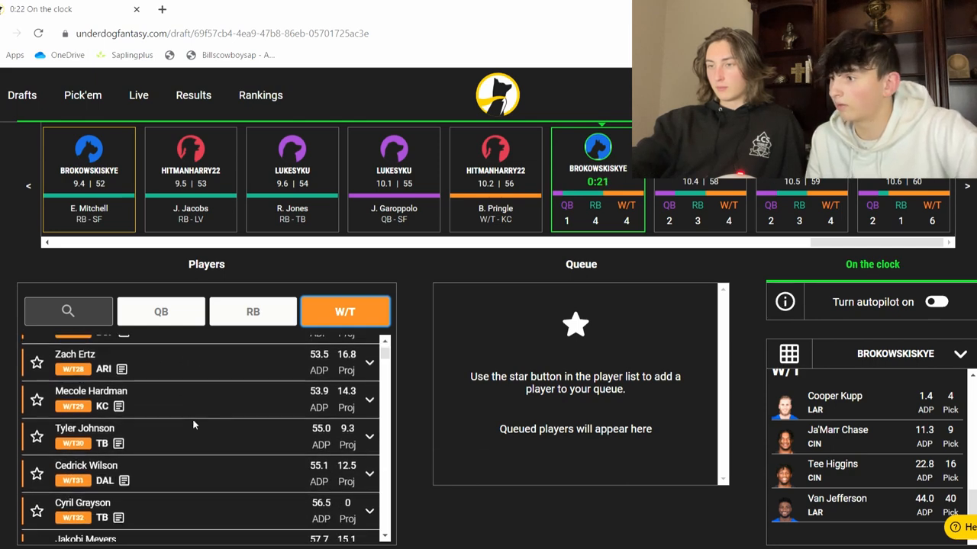
pyautogui.scroll(-3)
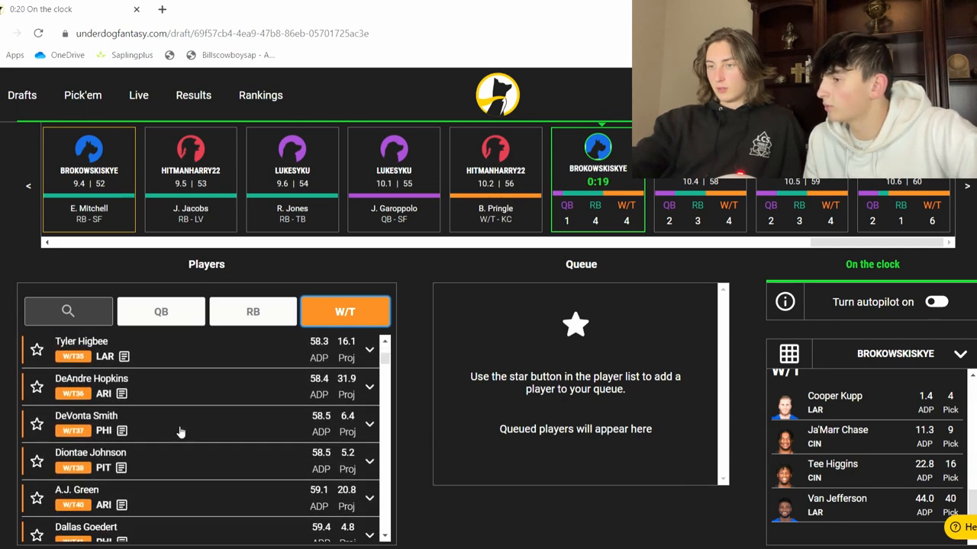
pyautogui.click(37, 461)
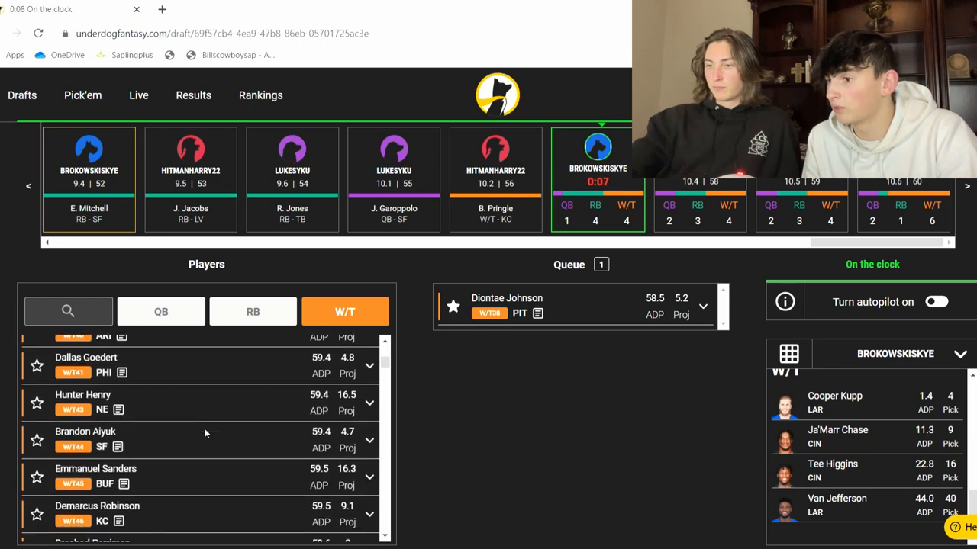
pyautogui.scroll(-3)
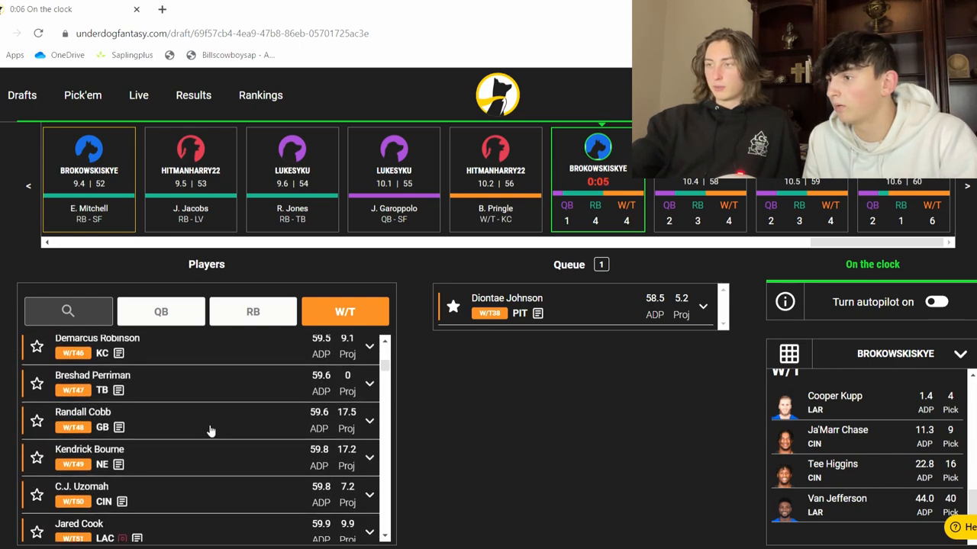
pyautogui.scroll(-3)
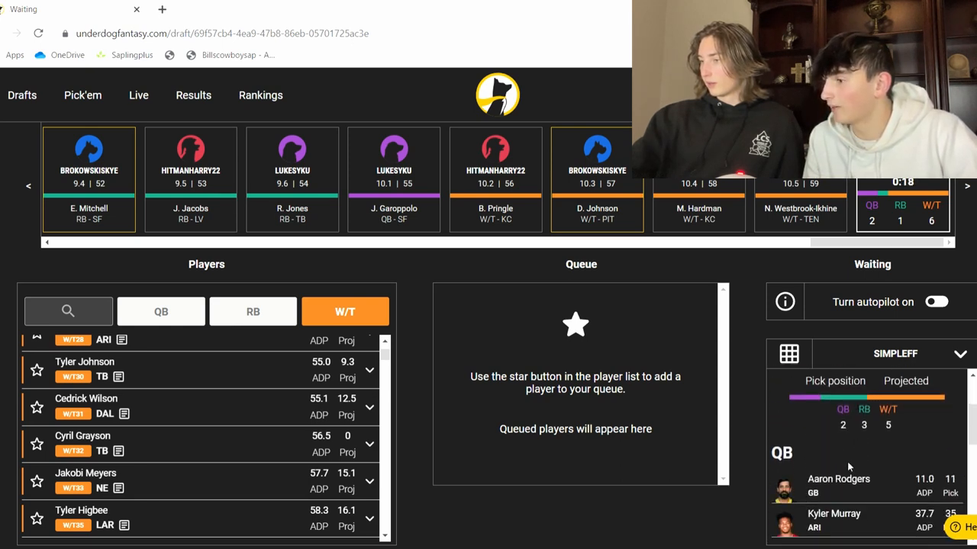
# - Scroll through the other teams' rosters as the draft wraps up
pyautogui.scroll(-3)
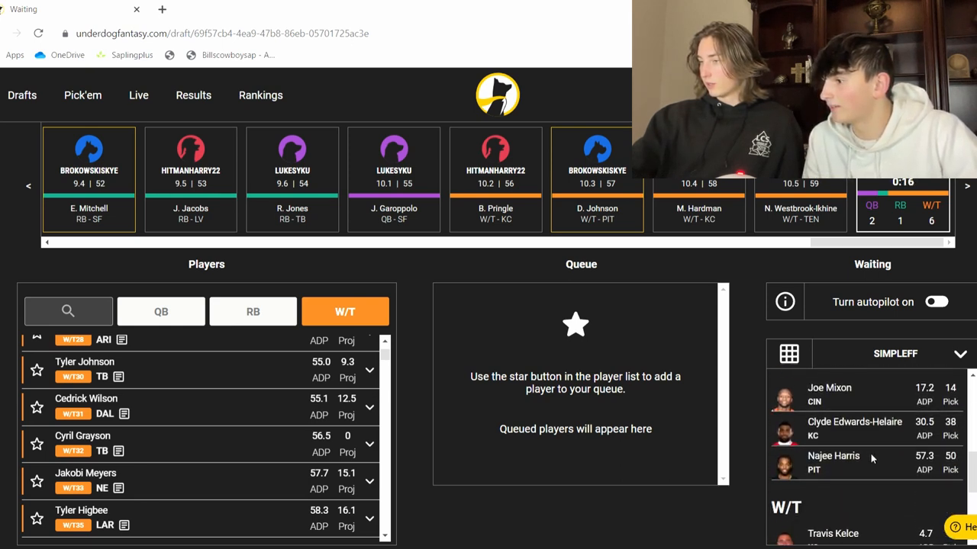
pyautogui.scroll(-3)
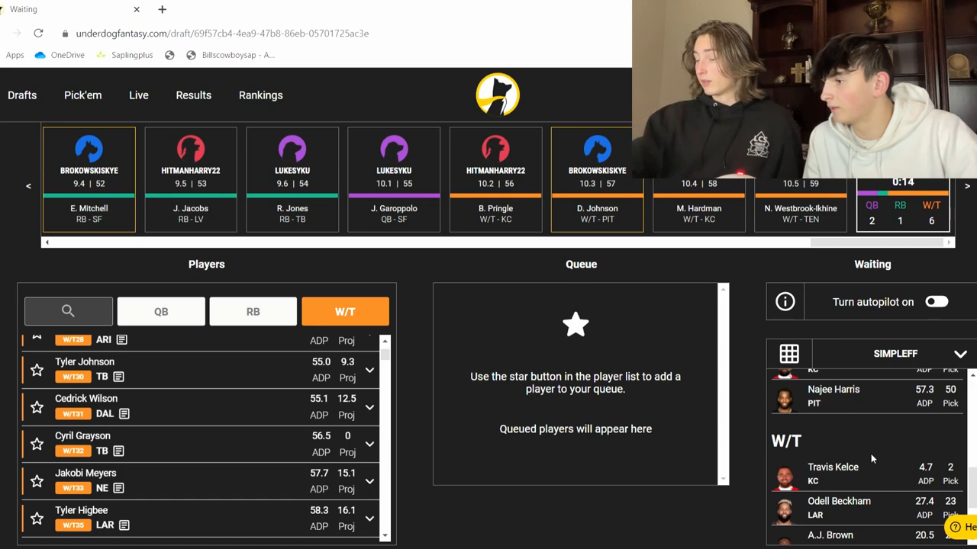
pyautogui.scroll(-3)
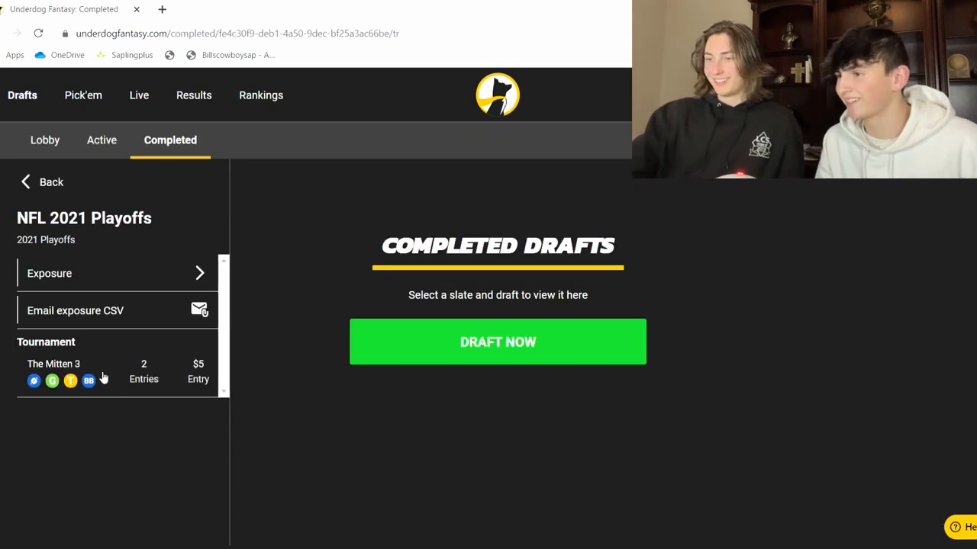
# - Open The Mitten 3 tournament, pick a drafted entry and view its full draft board
pyautogui.click(54, 363)
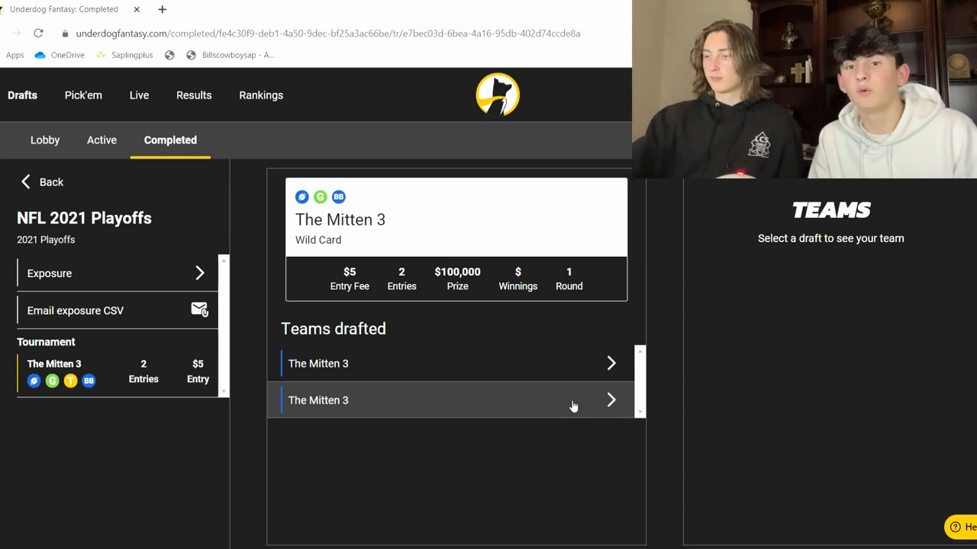
pyautogui.click(317, 399)
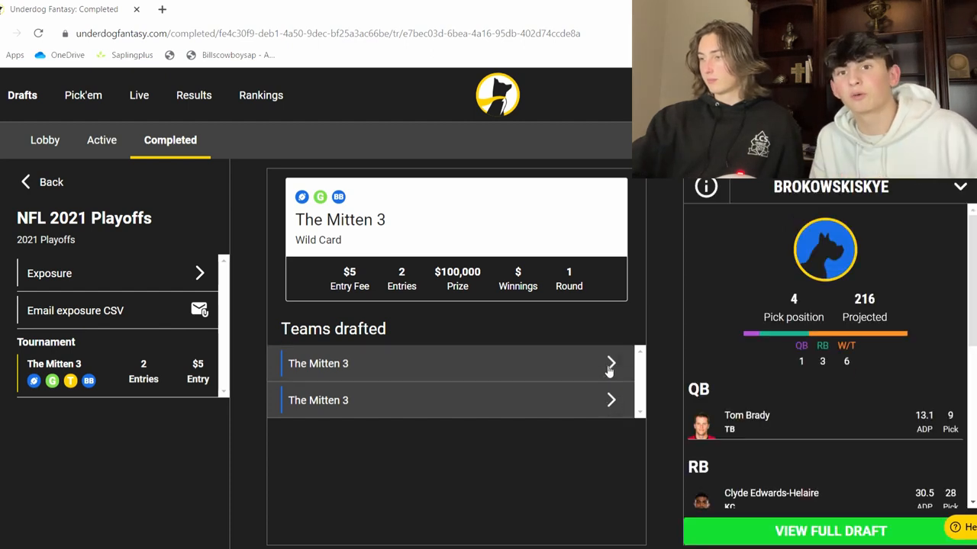
pyautogui.click(610, 363)
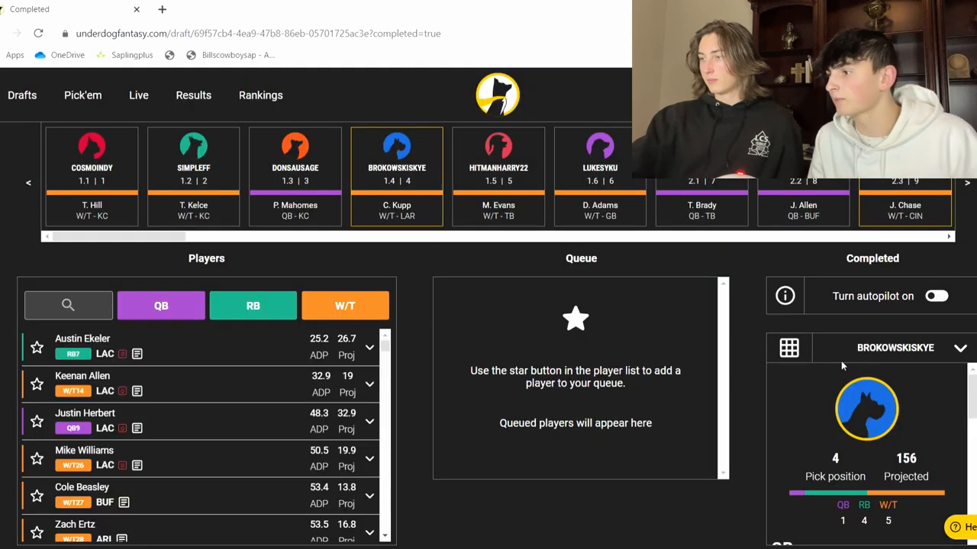
pyautogui.click(789, 348)
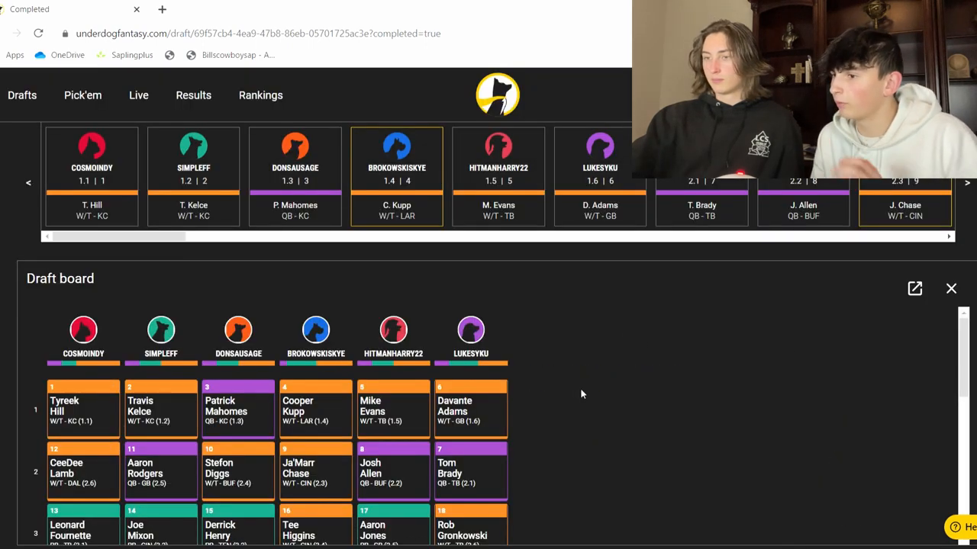
pyautogui.scroll(-3)
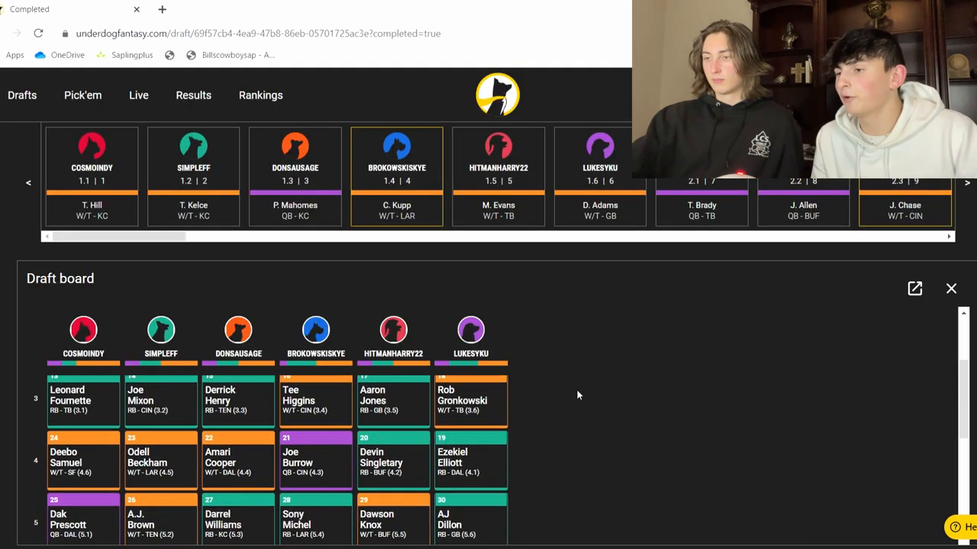
pyautogui.scroll(-3)
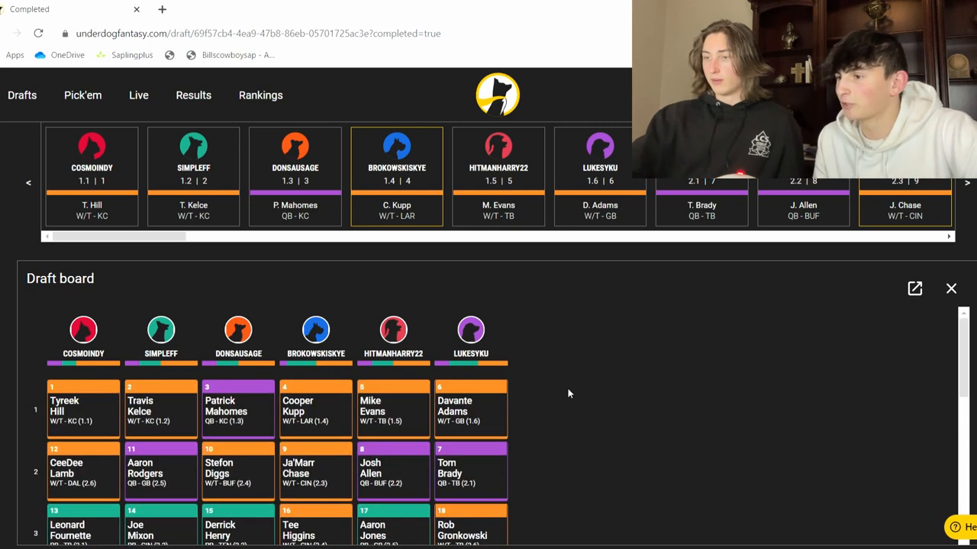
pyautogui.moveTo(528, 391)
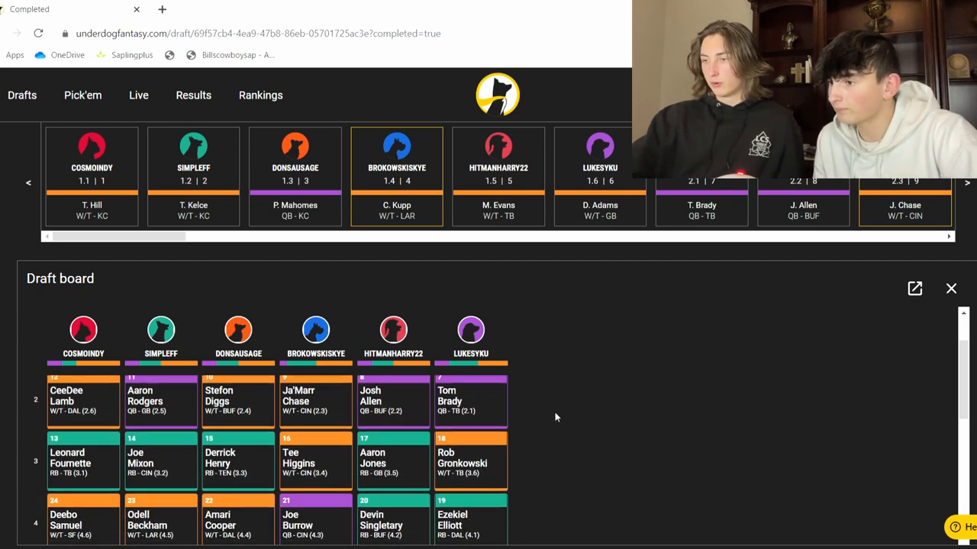
pyautogui.scroll(-3)
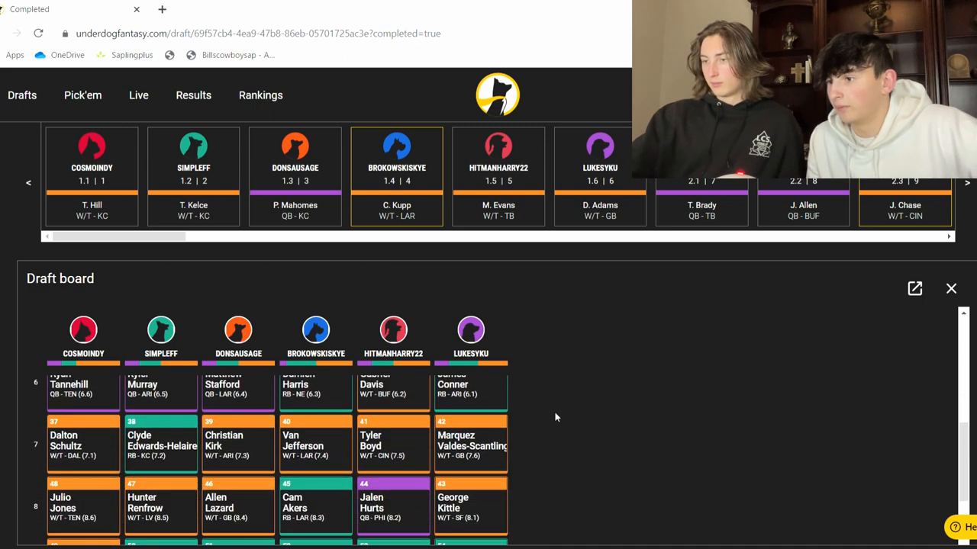
pyautogui.scroll(-3)
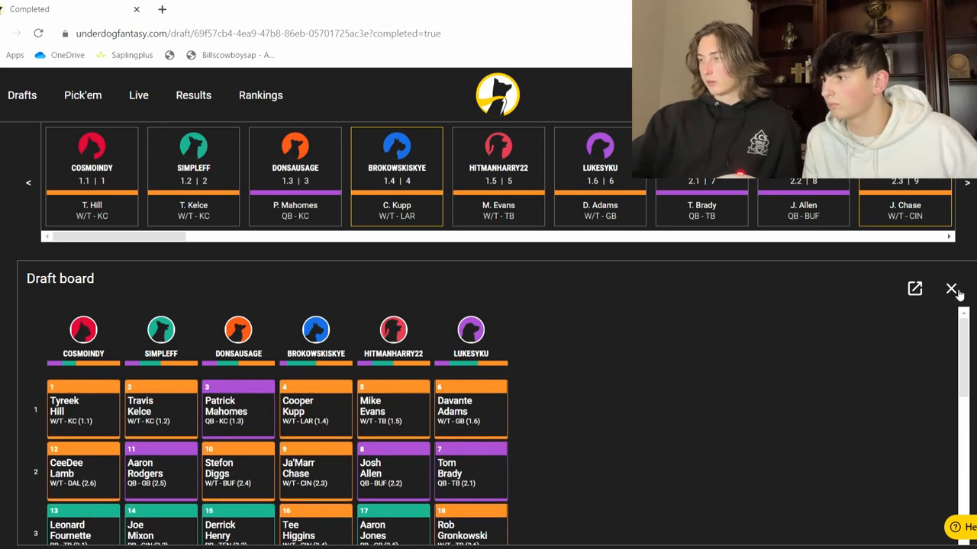
pyautogui.click(952, 290)
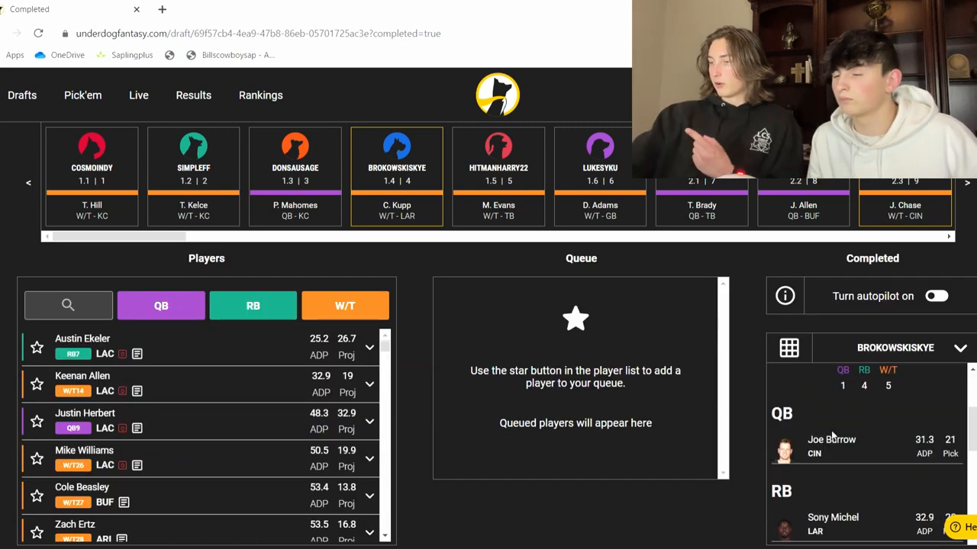